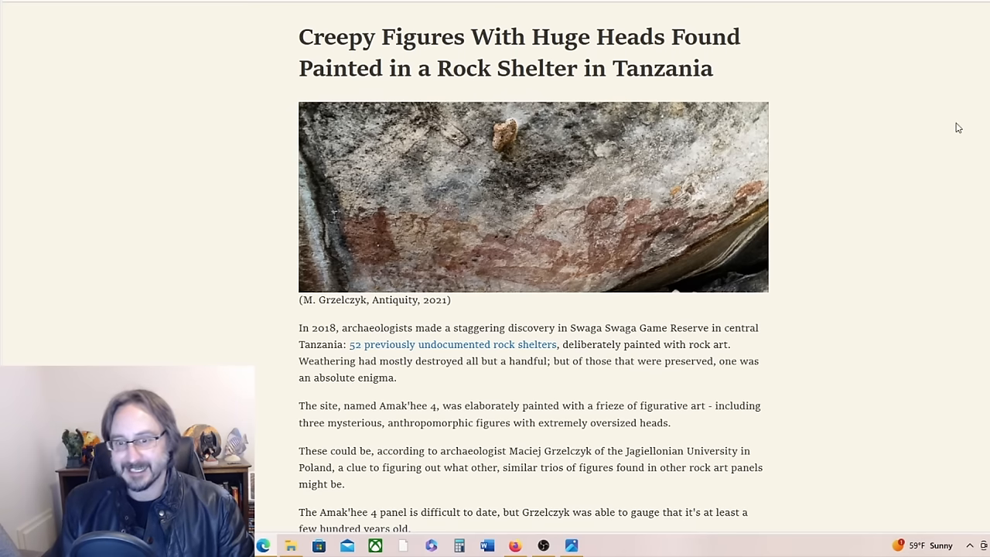
pyautogui.moveTo(965, 74)
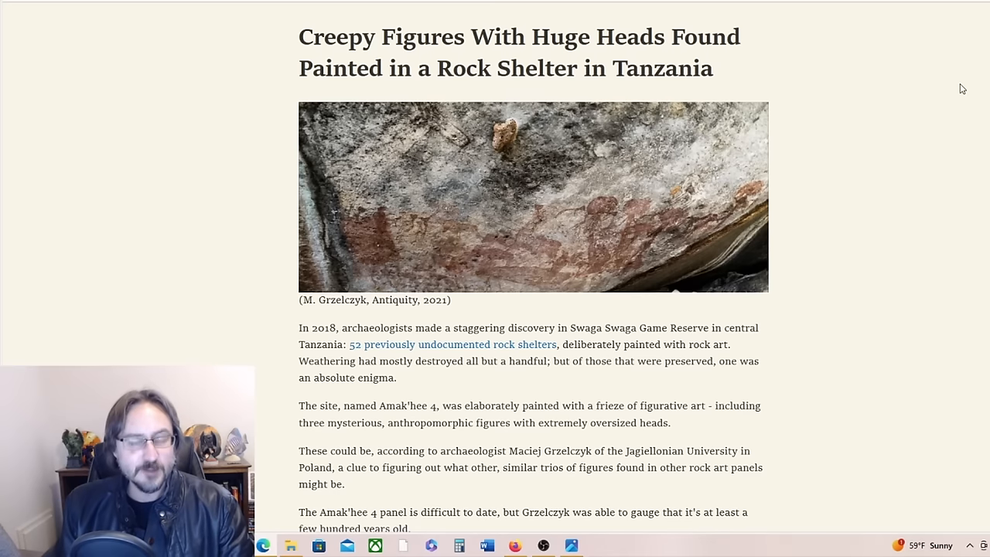
pyautogui.moveTo(979, 93)
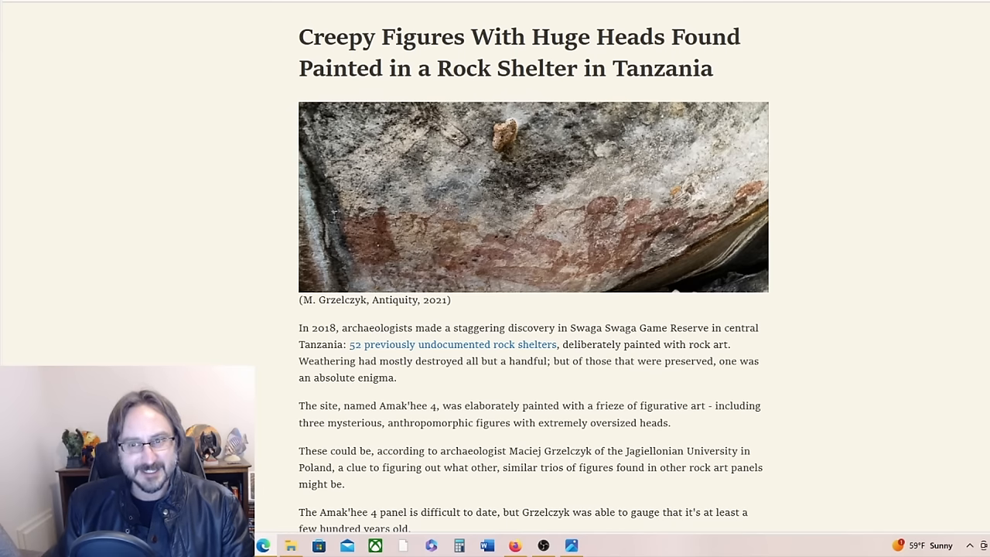
pyautogui.moveTo(979, 92)
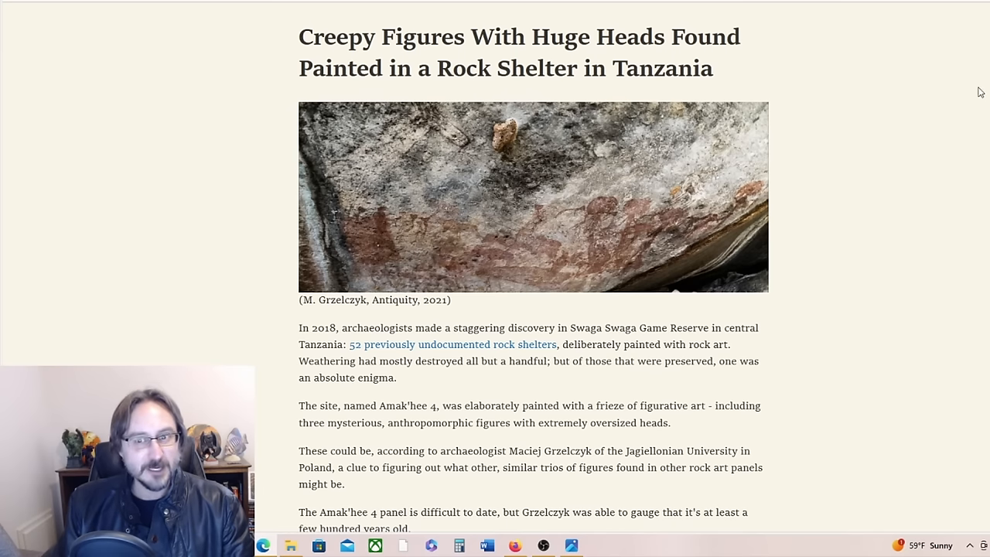
# Scroll the ScienceAlert article down to the Amak'hee 4 panel drawing below the pigment paragraphs.
pyautogui.scroll(-3)
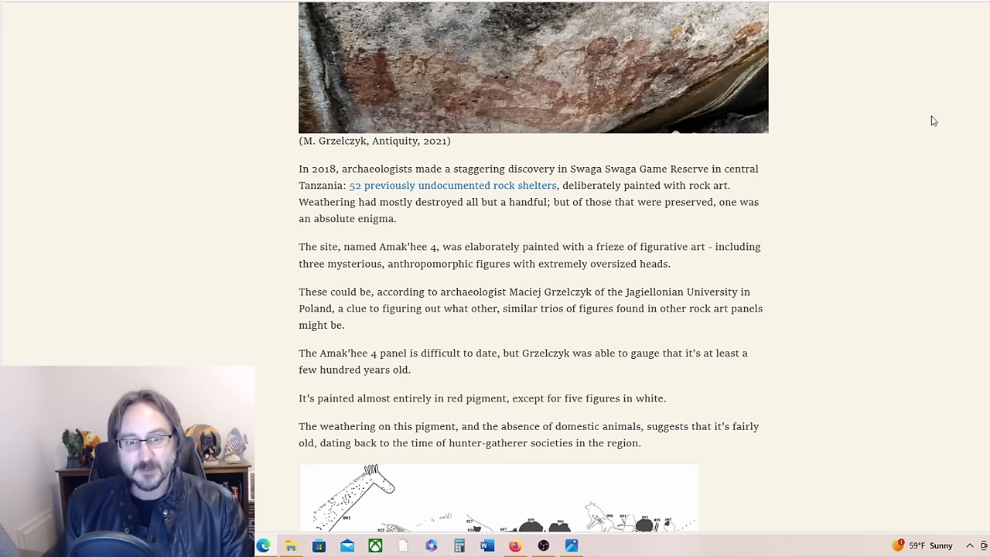
pyautogui.scroll(-3)
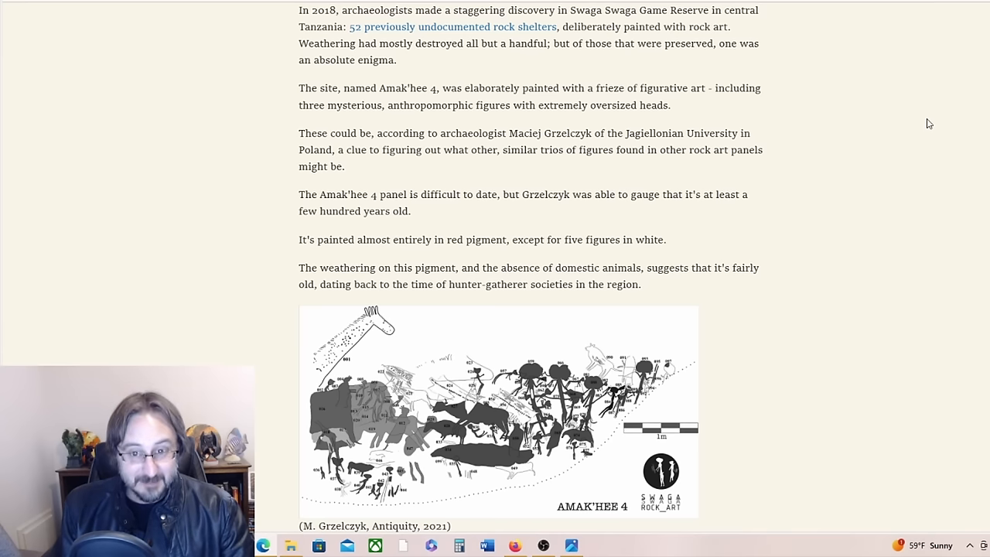
pyautogui.moveTo(582, 133)
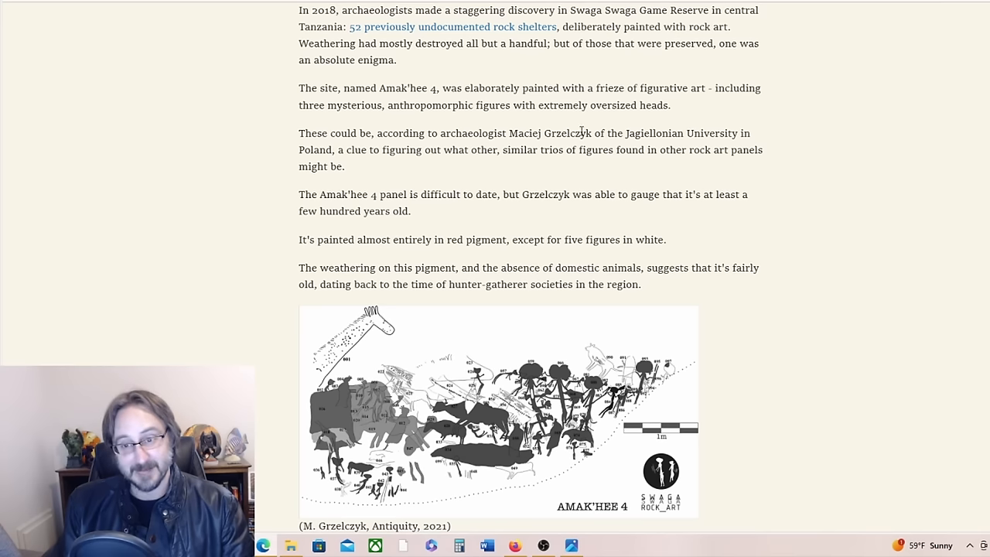
pyautogui.doubleClick(569, 133)
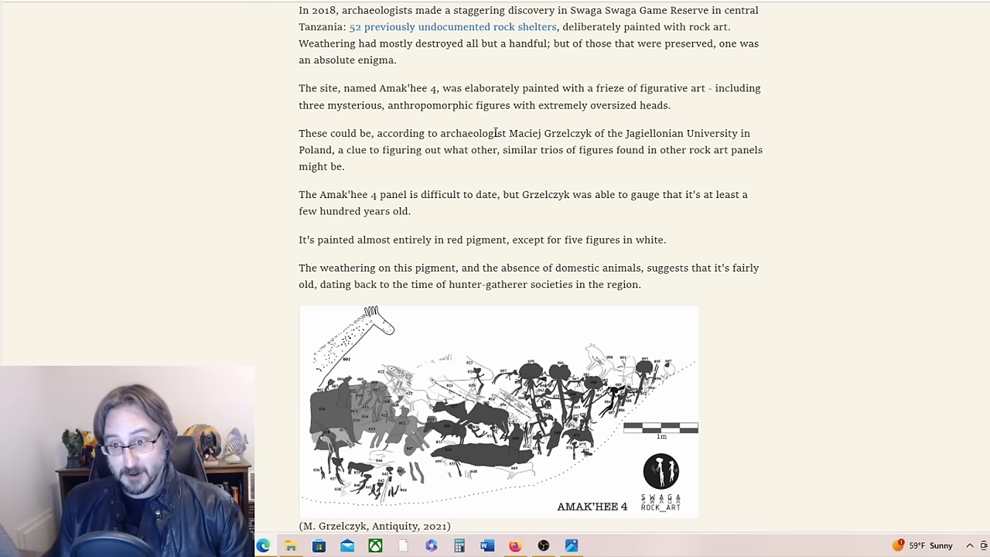
pyautogui.moveTo(368, 188)
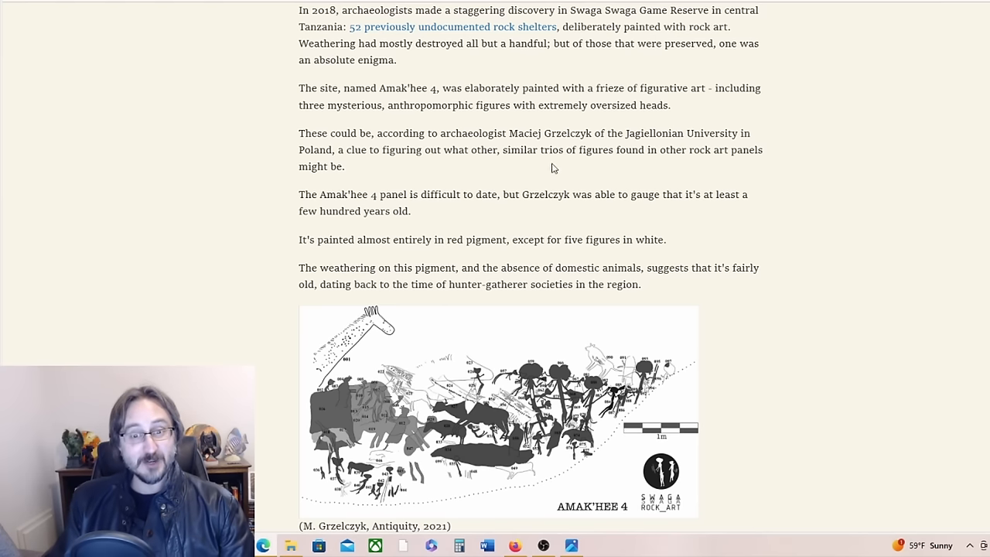
pyautogui.moveTo(936, 166)
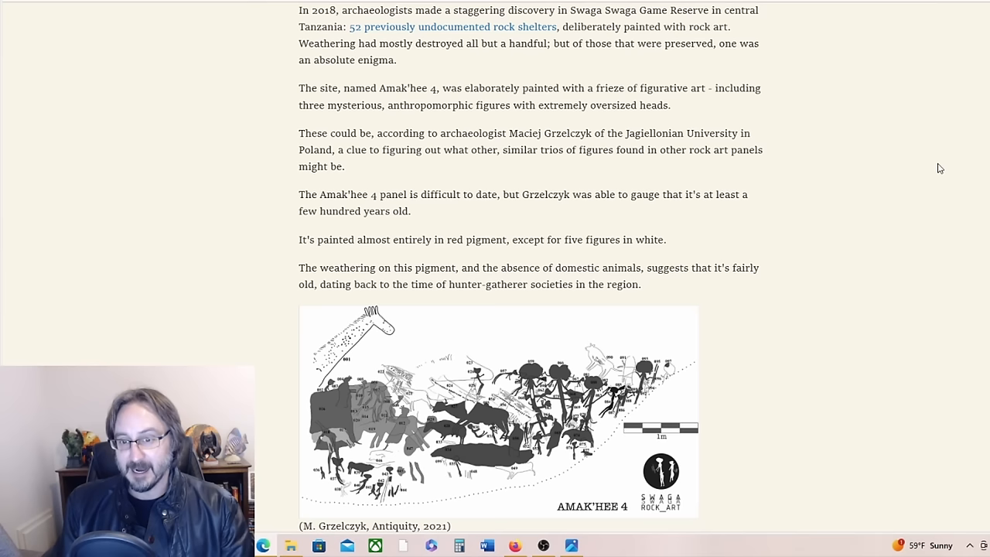
pyautogui.moveTo(925, 214)
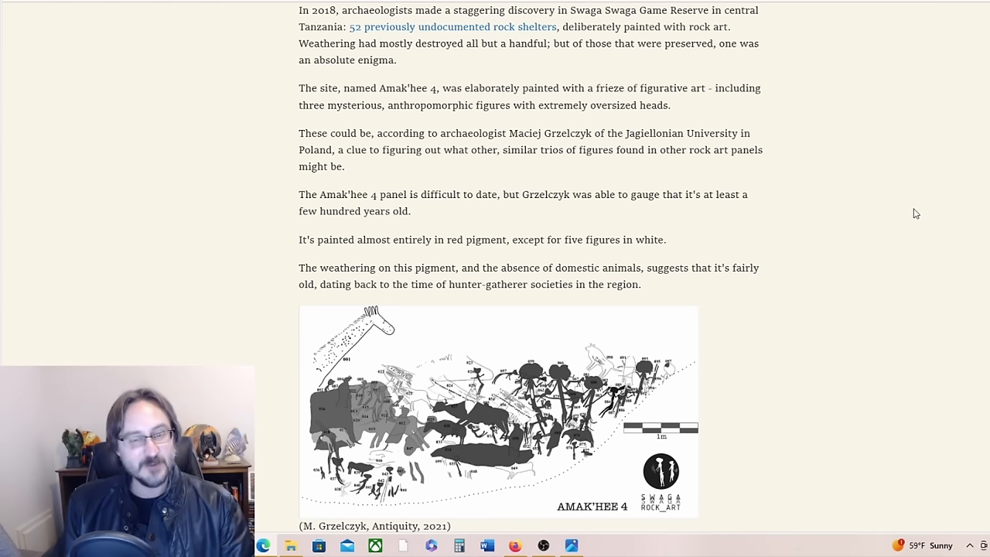
# Scroll past the Grzelczyk quote to the buffalo-head comparison image.
pyautogui.scroll(-3)
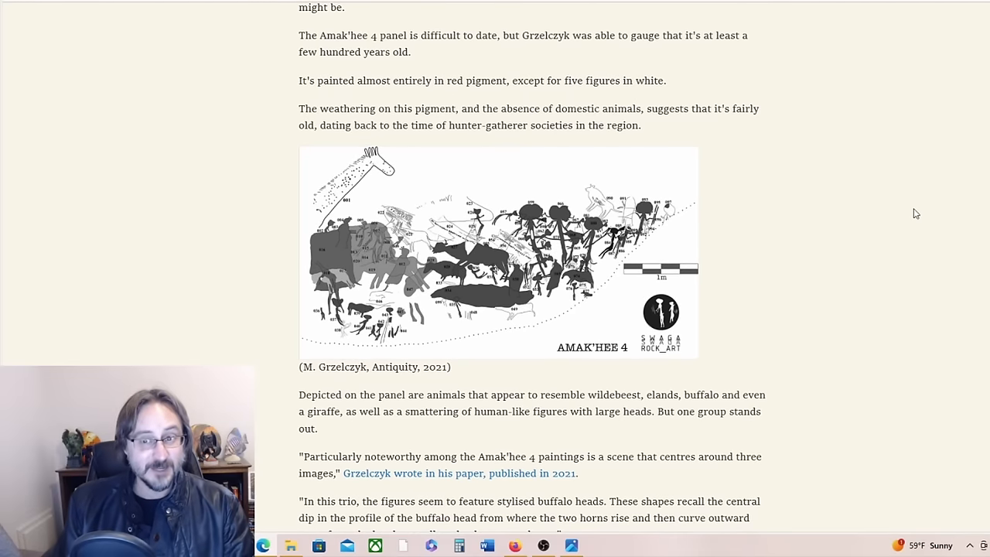
pyautogui.moveTo(909, 209)
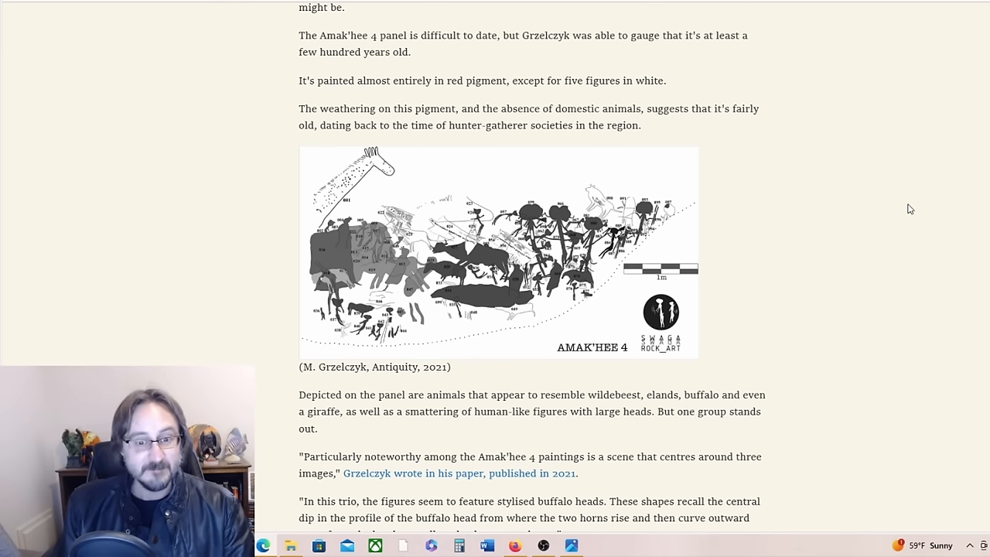
pyautogui.scroll(-3)
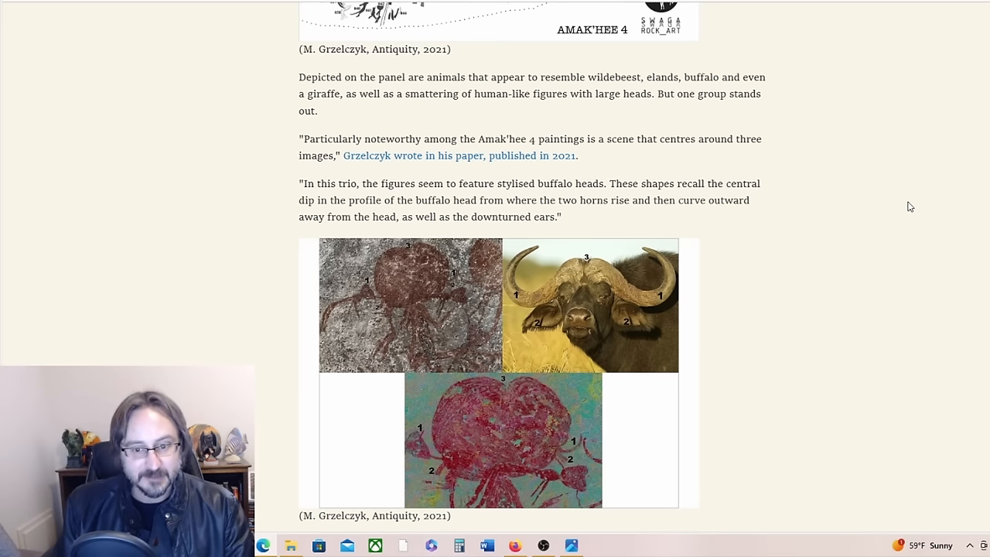
# Scroll to the full comparison image, its caption and the Sandawe buffalo-horn paragraphs.
pyautogui.scroll(-3)
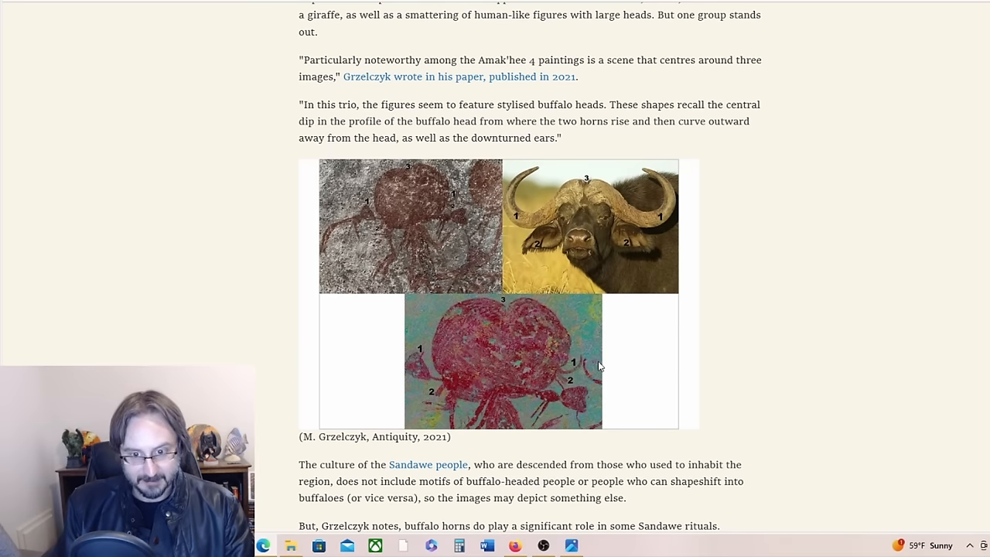
pyautogui.scroll(-3)
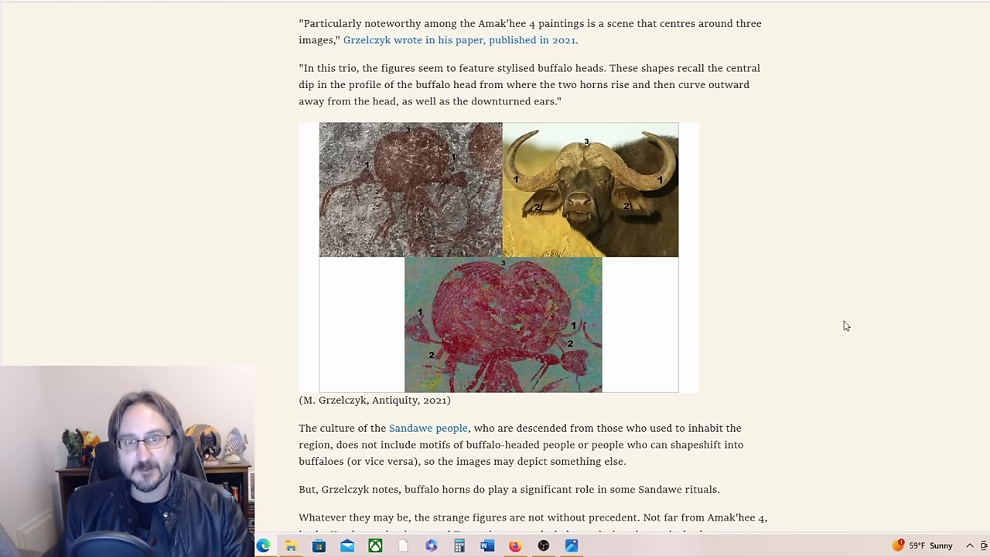
pyautogui.moveTo(381, 167)
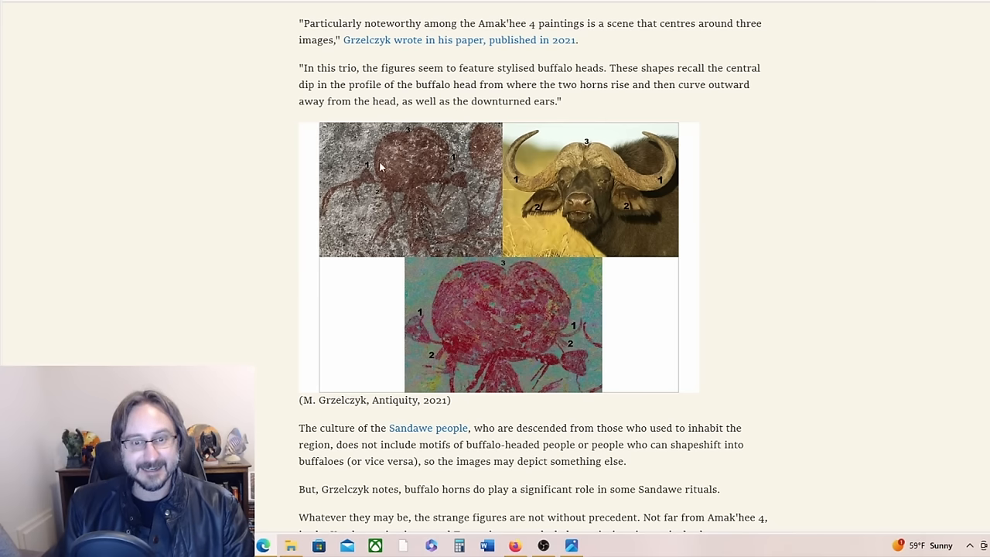
pyautogui.moveTo(886, 275)
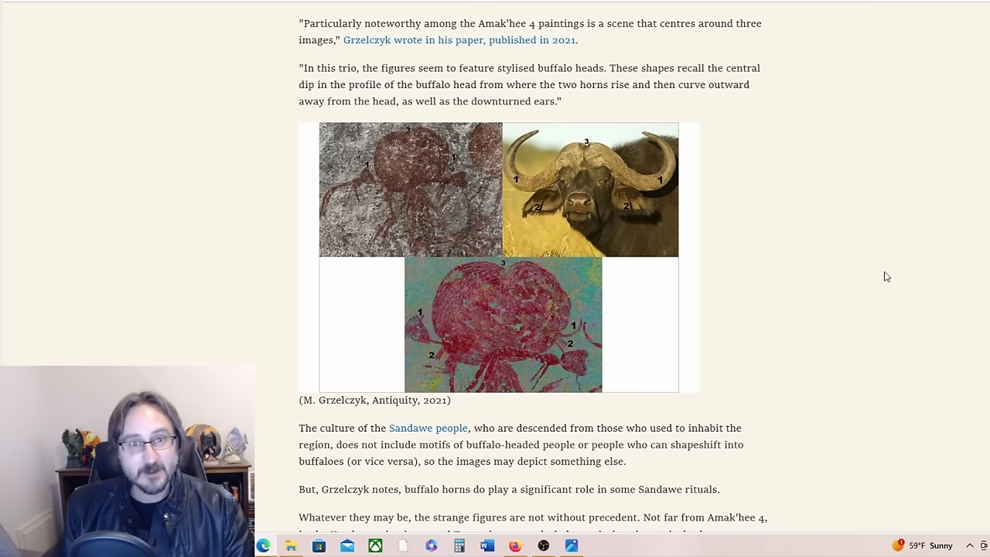
pyautogui.moveTo(449, 156)
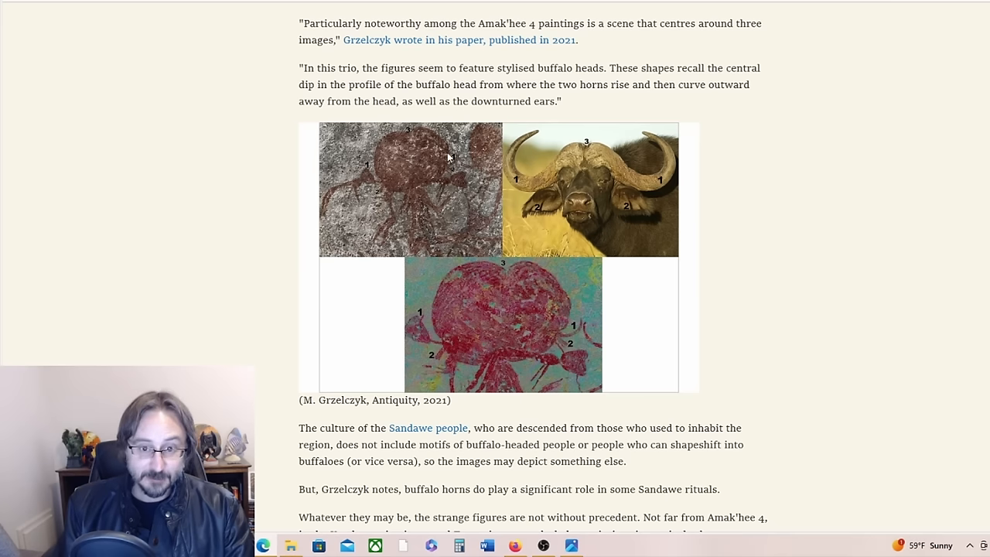
pyautogui.moveTo(415, 207)
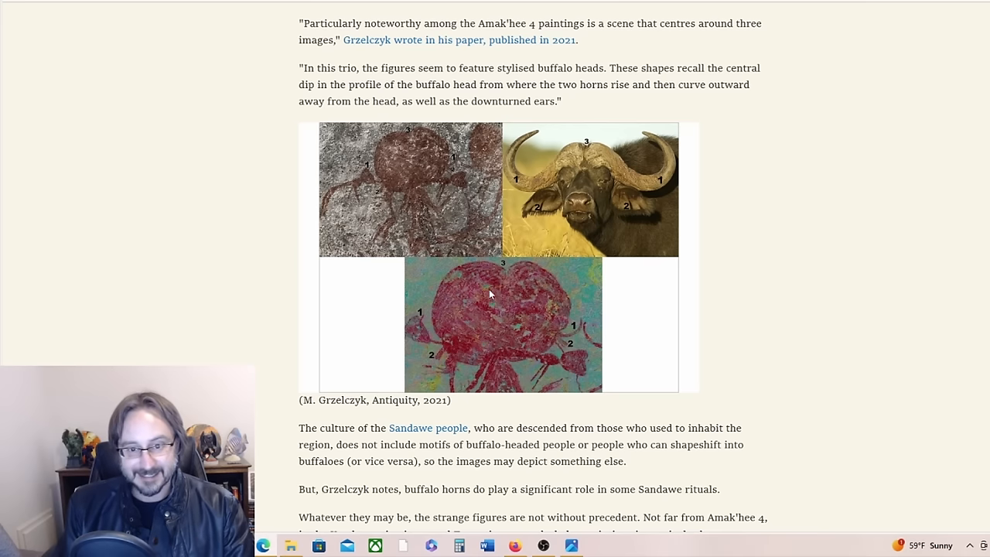
pyautogui.scroll(-3)
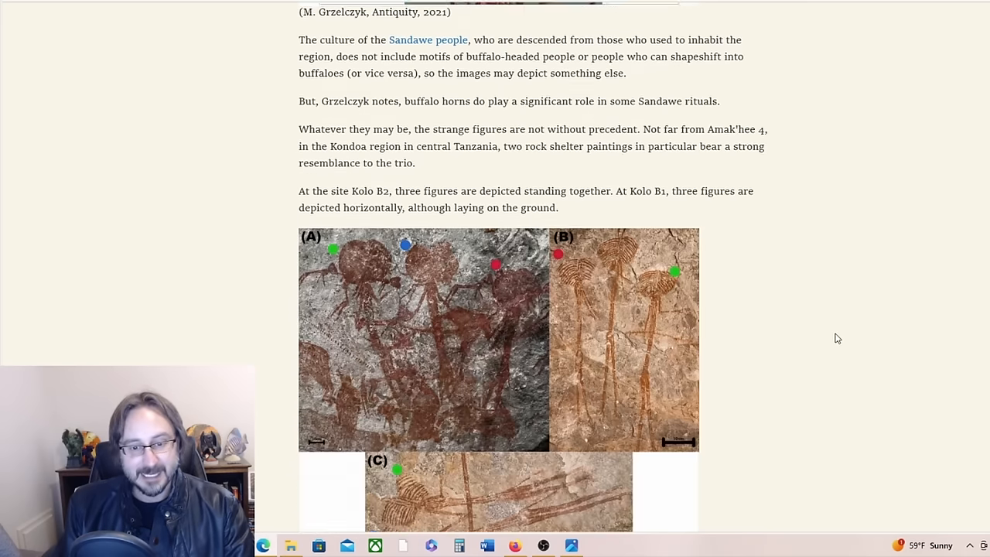
pyautogui.scroll(-3)
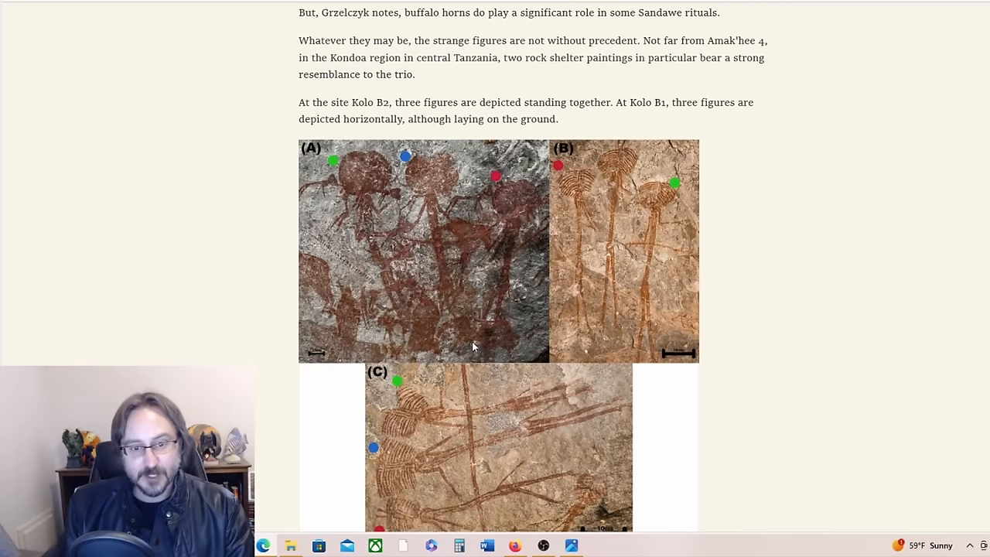
pyautogui.moveTo(365, 198)
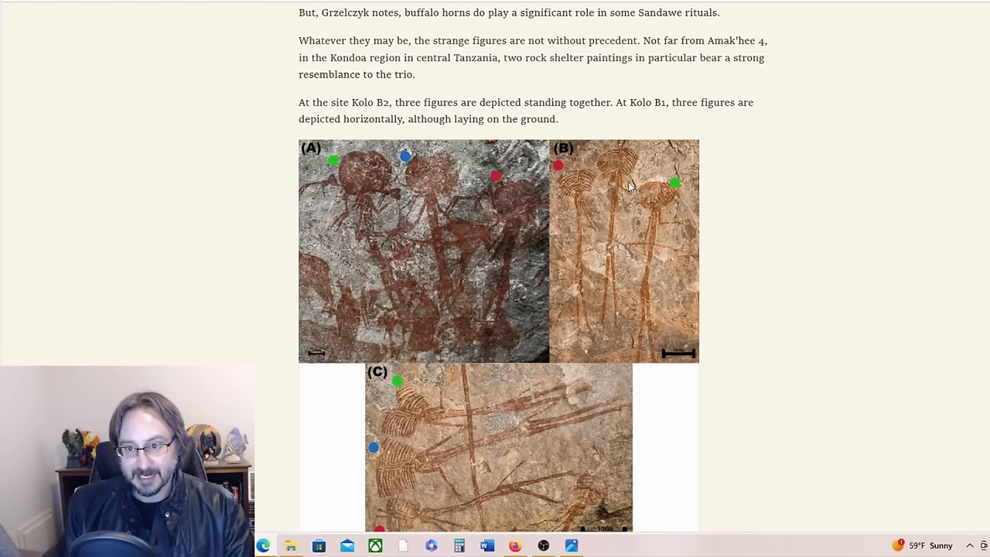
pyautogui.moveTo(613, 195)
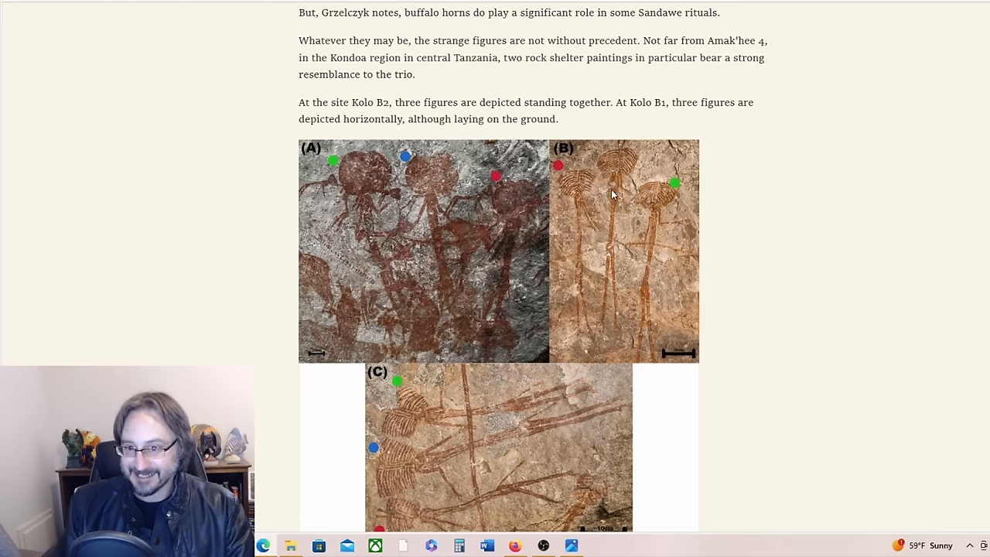
pyautogui.moveTo(631, 185)
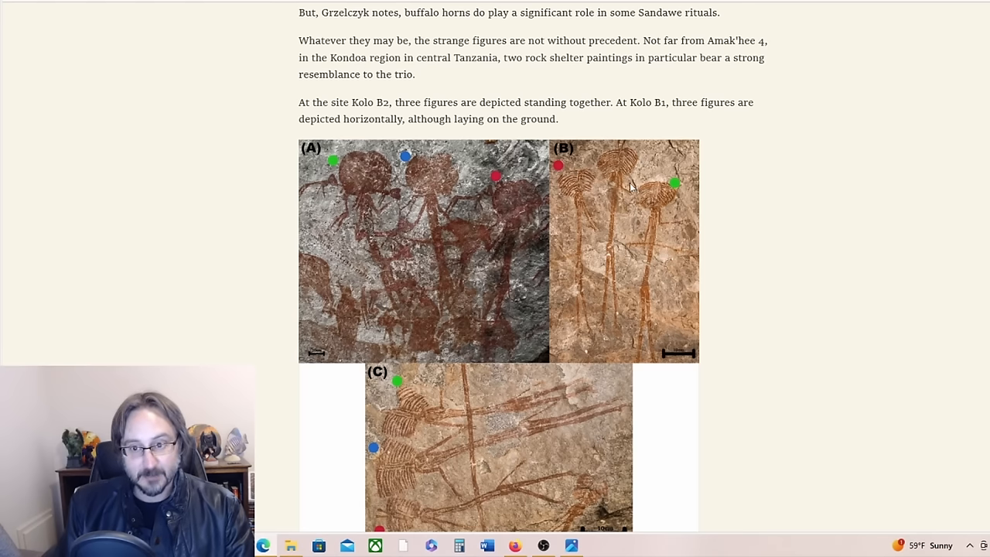
pyautogui.moveTo(840, 272)
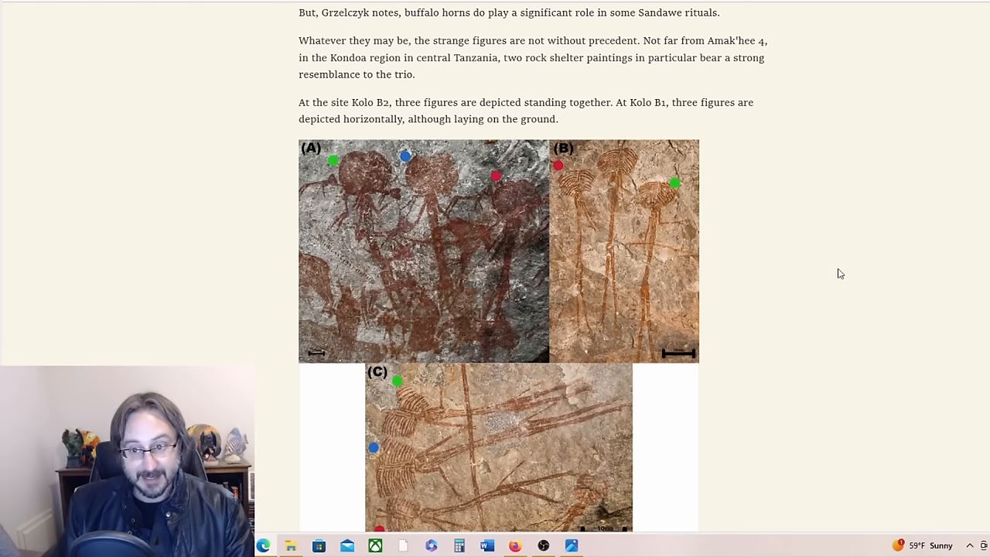
pyautogui.scroll(-3)
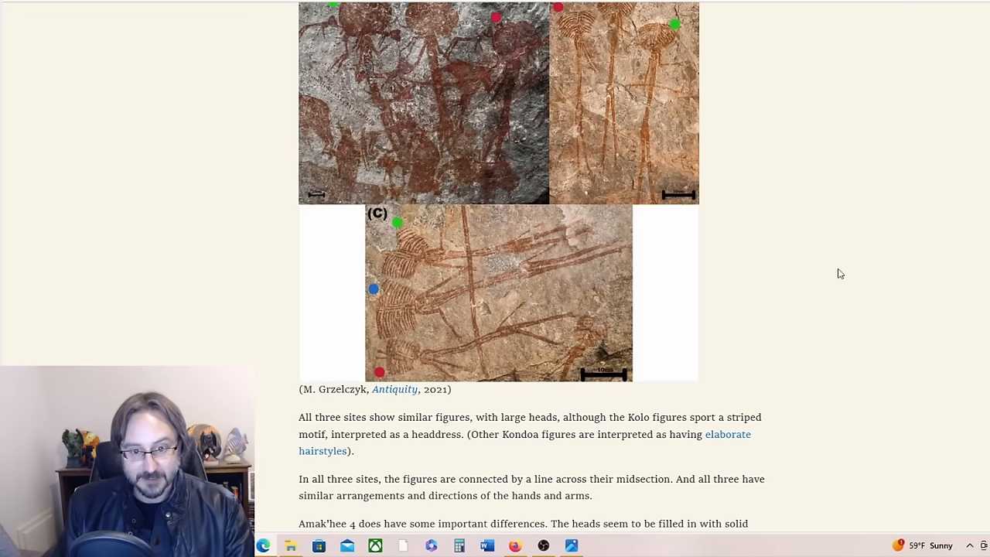
pyautogui.scroll(3)
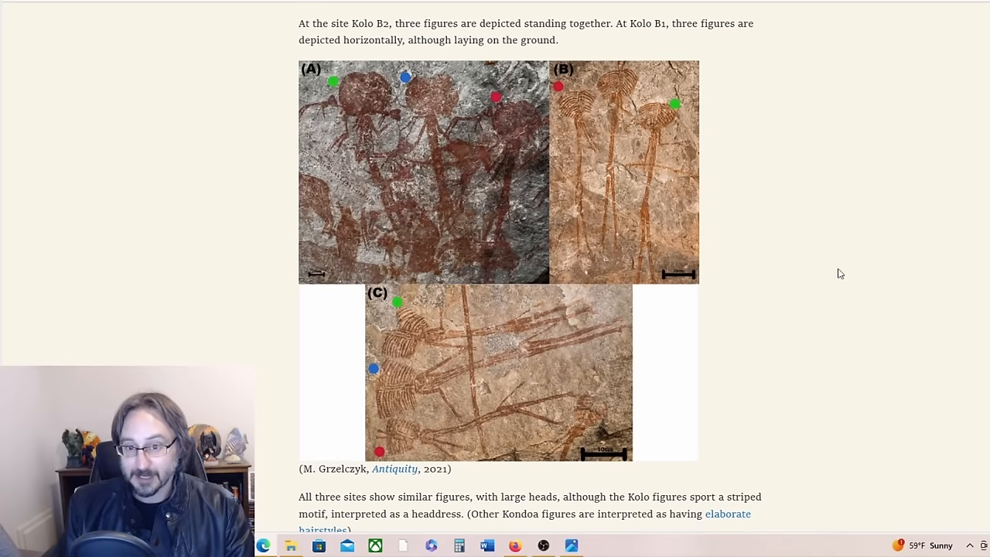
pyautogui.moveTo(816, 238)
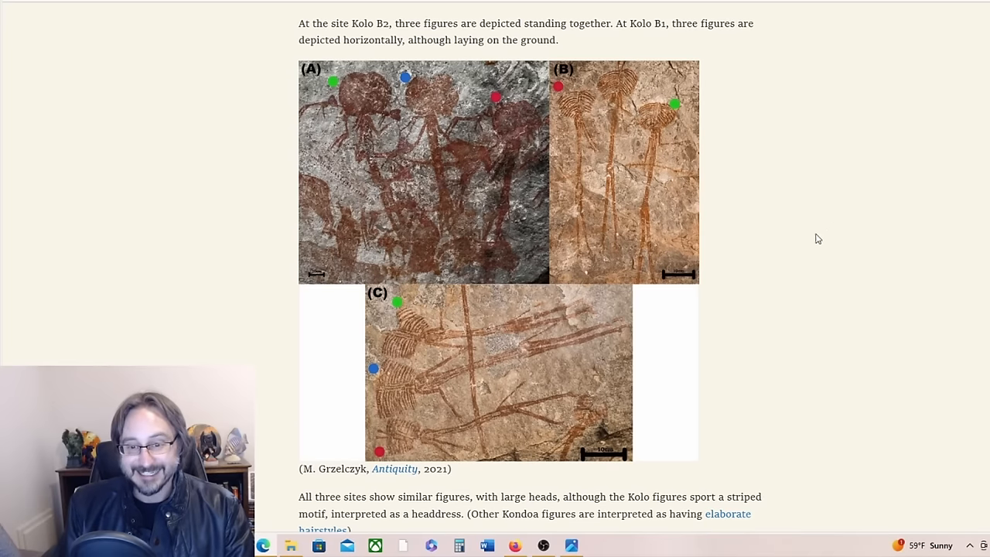
pyautogui.moveTo(826, 272)
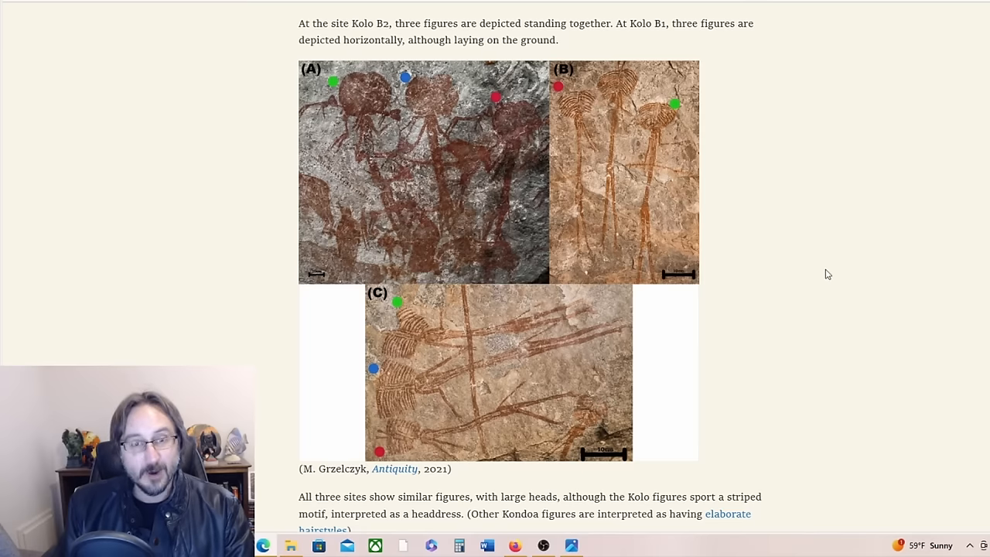
pyautogui.moveTo(857, 254)
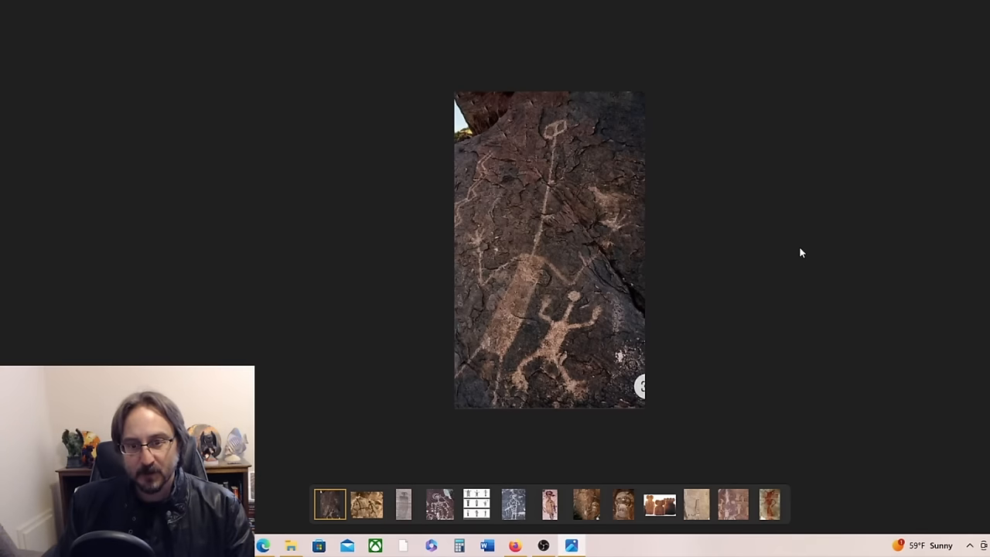
pyautogui.moveTo(563, 158)
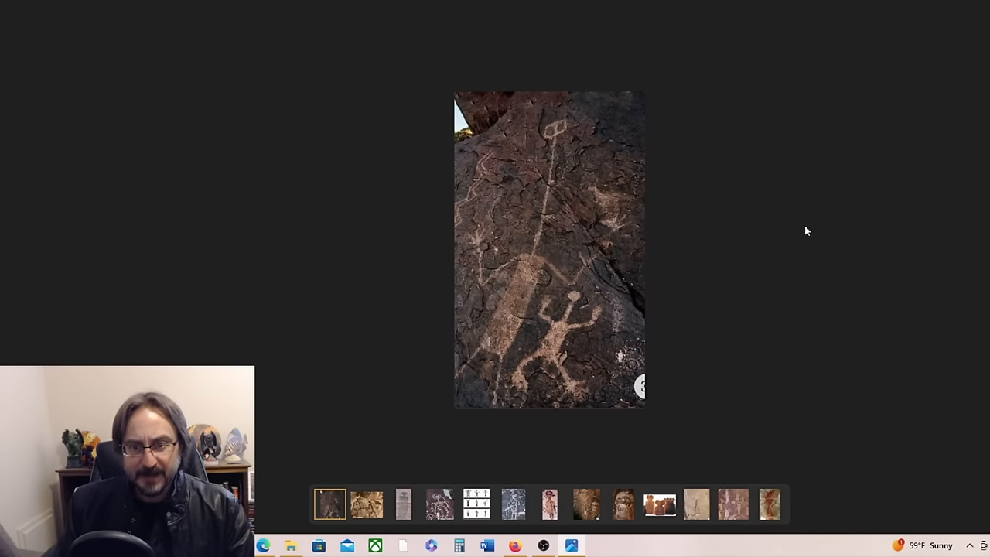
pyautogui.moveTo(550, 158)
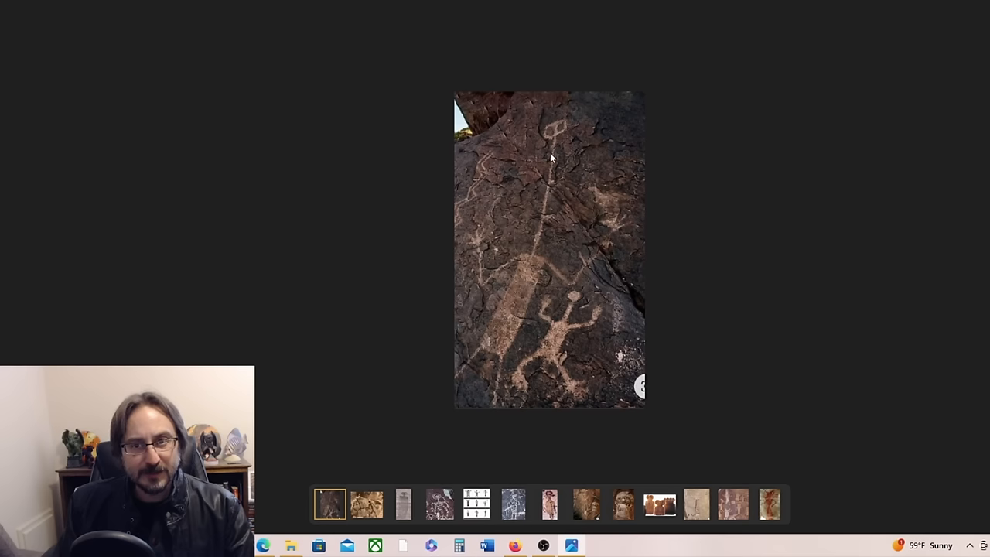
pyautogui.moveTo(535, 255)
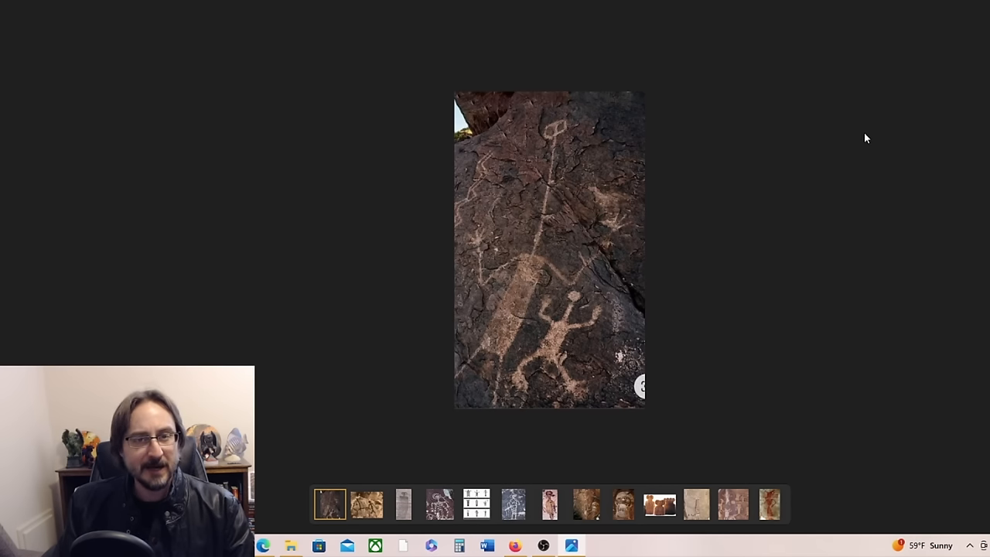
pyautogui.moveTo(879, 164)
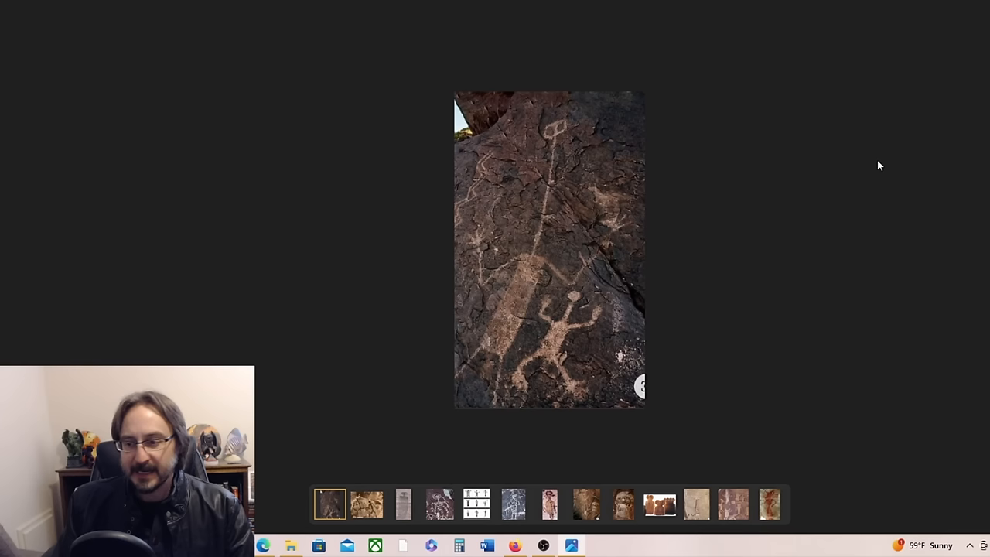
pyautogui.moveTo(888, 151)
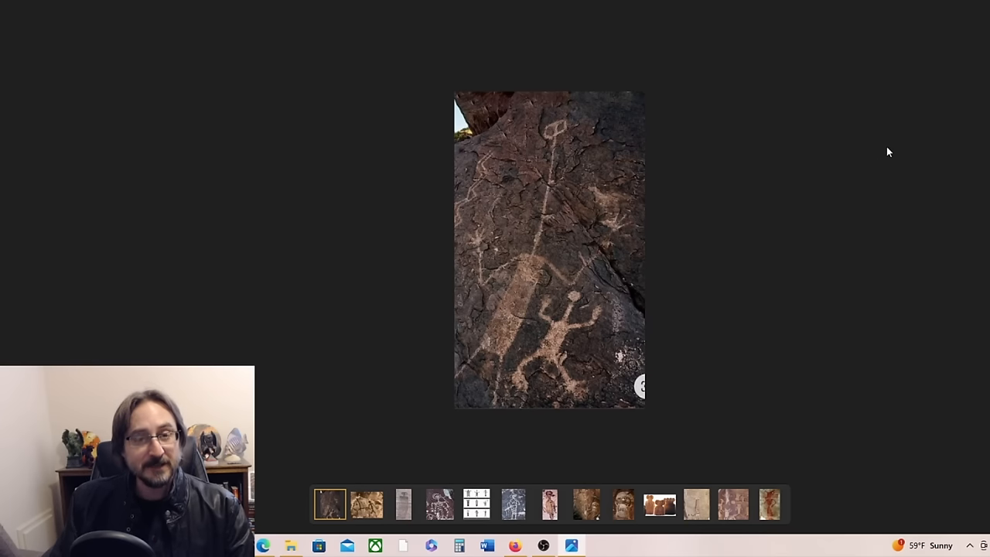
pyautogui.moveTo(881, 176)
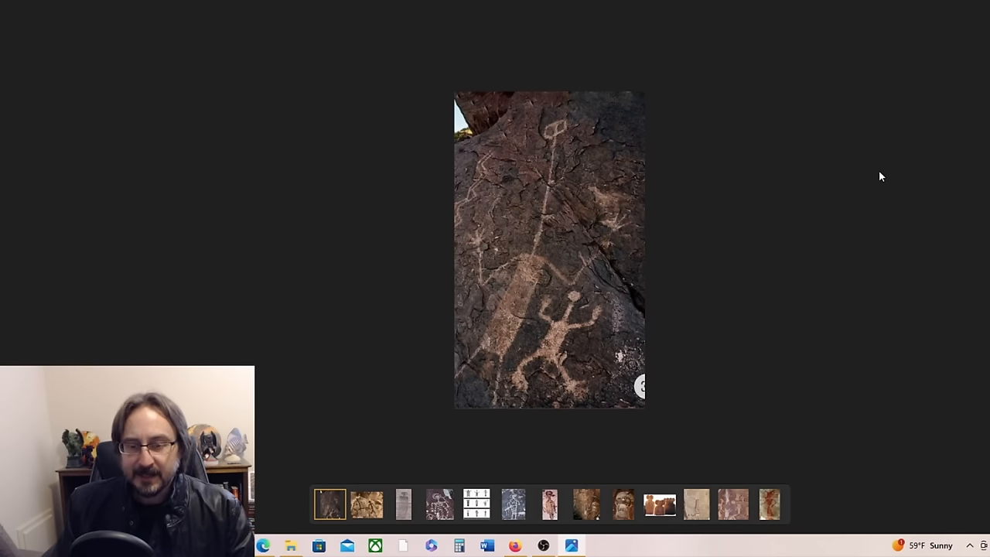
pyautogui.moveTo(945, 185)
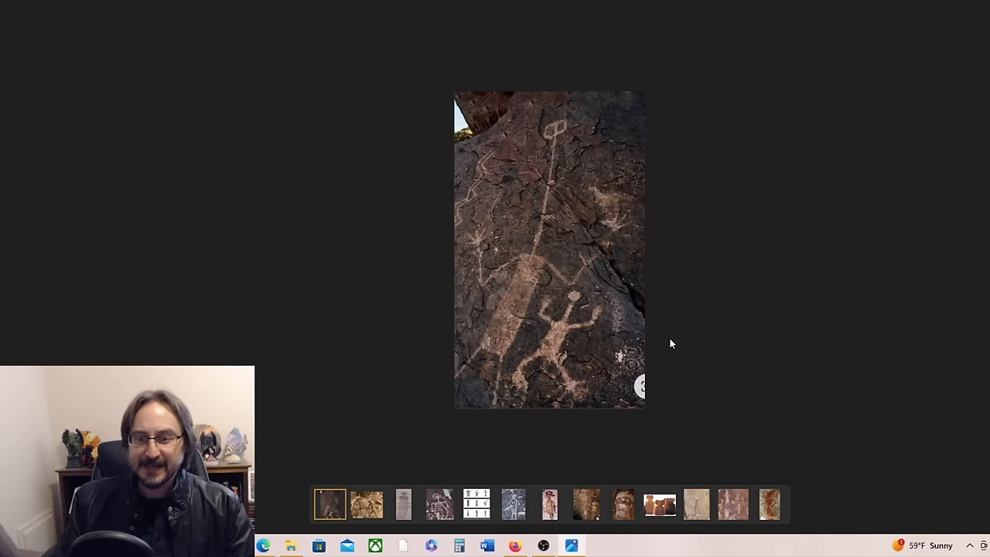
pyautogui.moveTo(832, 178)
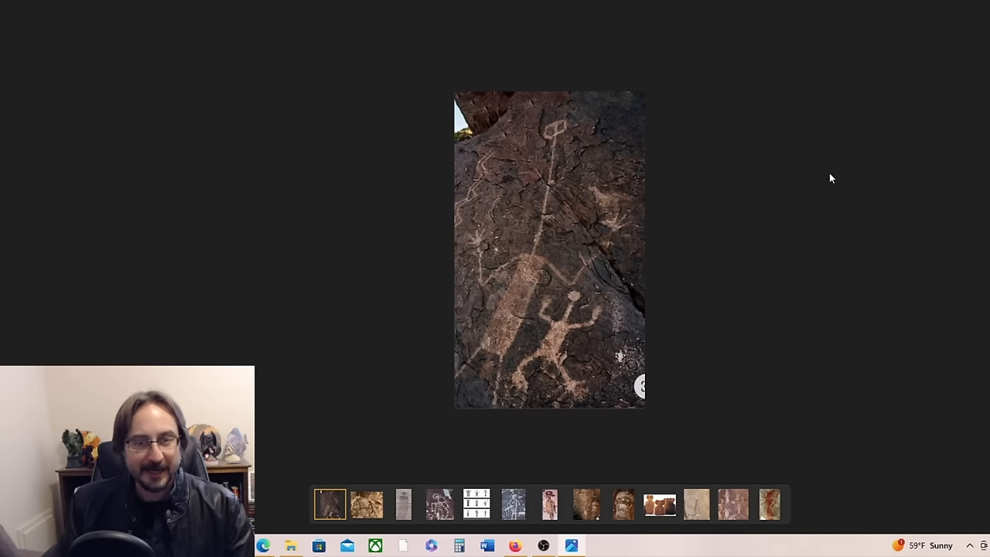
pyautogui.moveTo(839, 174)
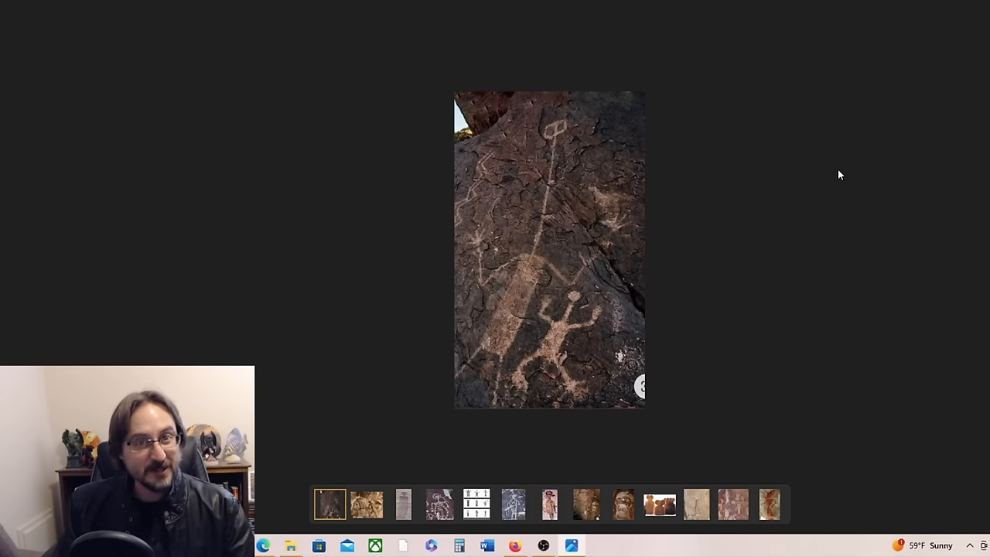
pyautogui.moveTo(807, 192)
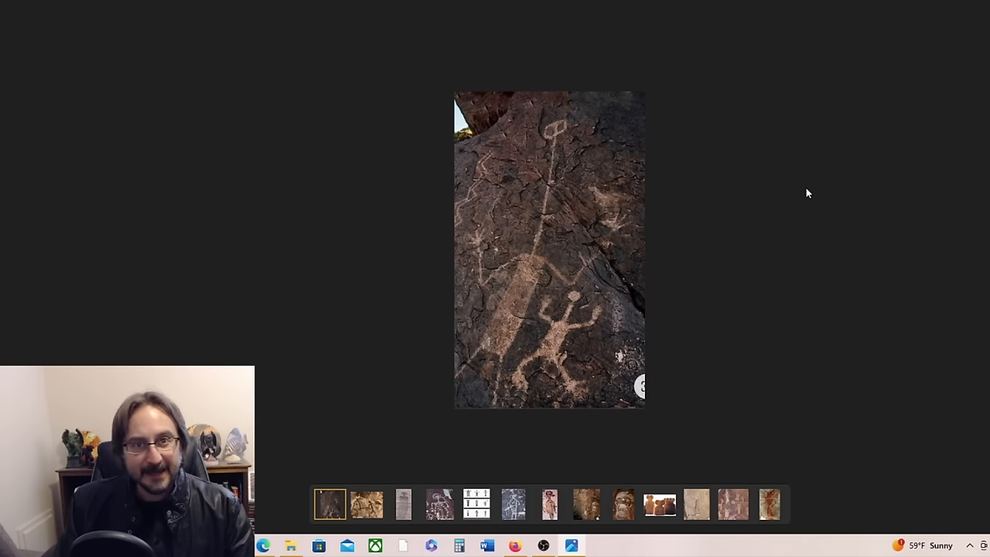
pyautogui.moveTo(715, 286)
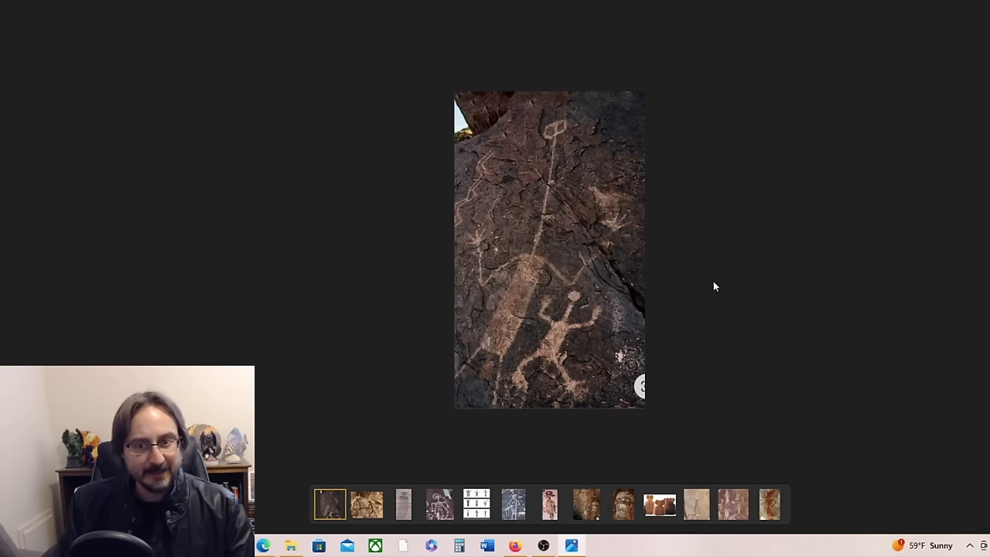
pyautogui.moveTo(840, 168)
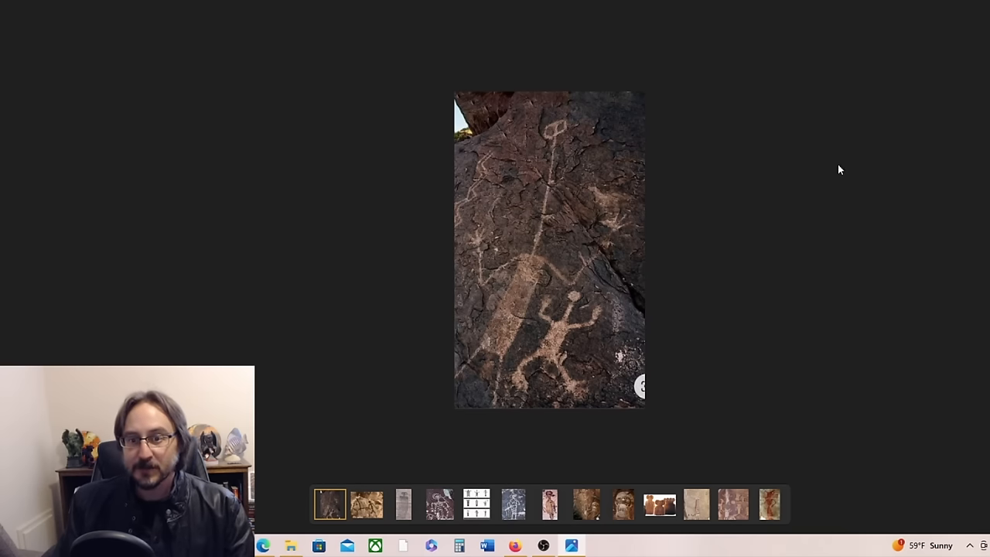
pyautogui.moveTo(884, 133)
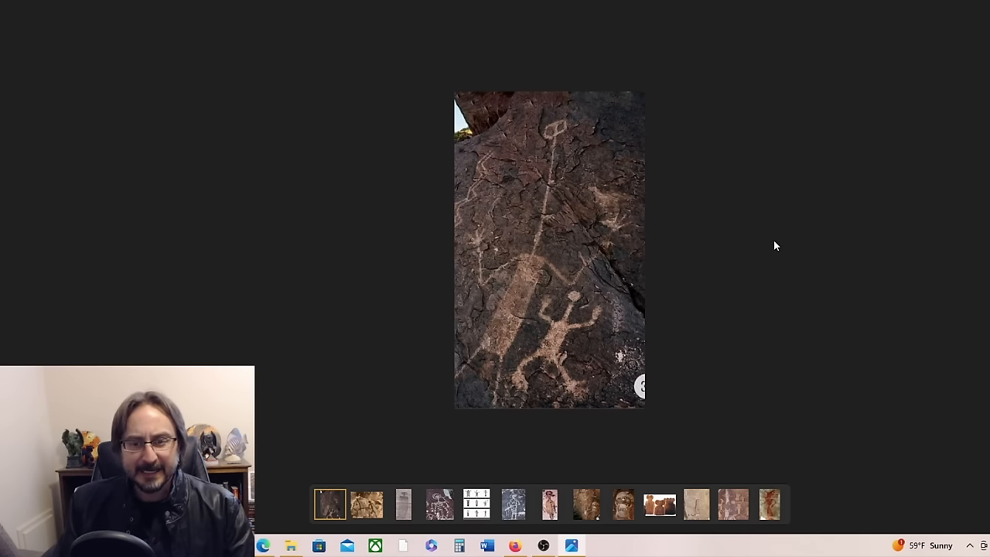
pyautogui.moveTo(772, 251)
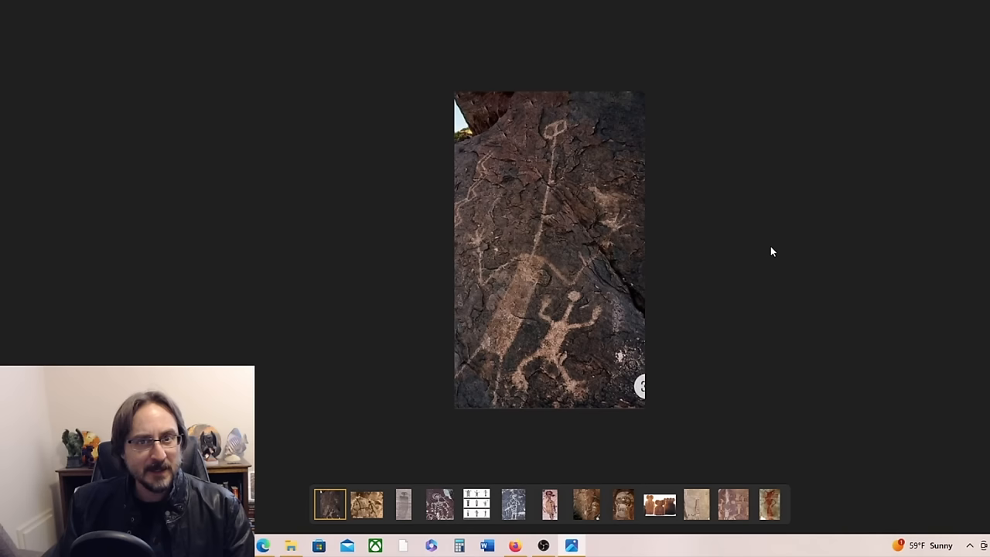
pyautogui.moveTo(770, 244)
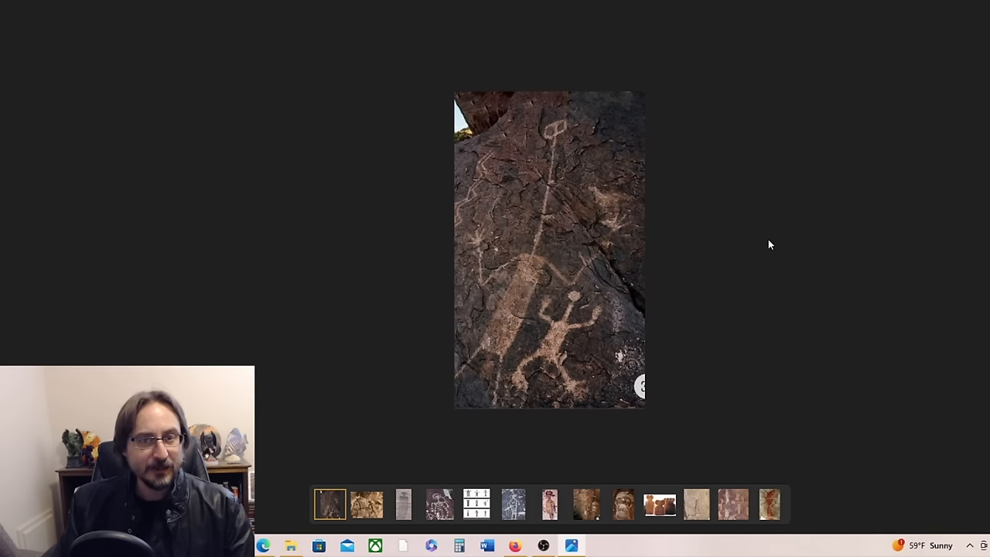
pyautogui.moveTo(674, 247)
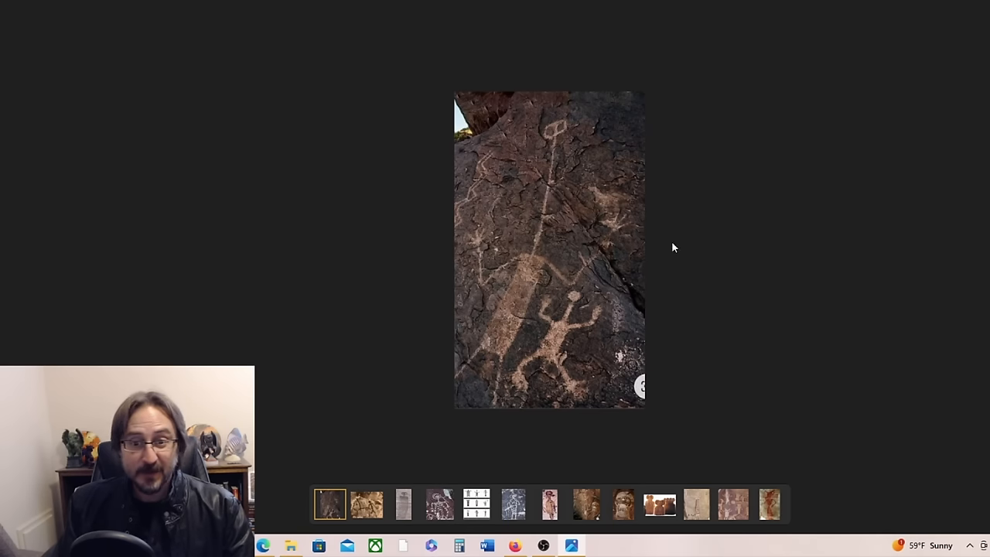
pyautogui.moveTo(894, 154)
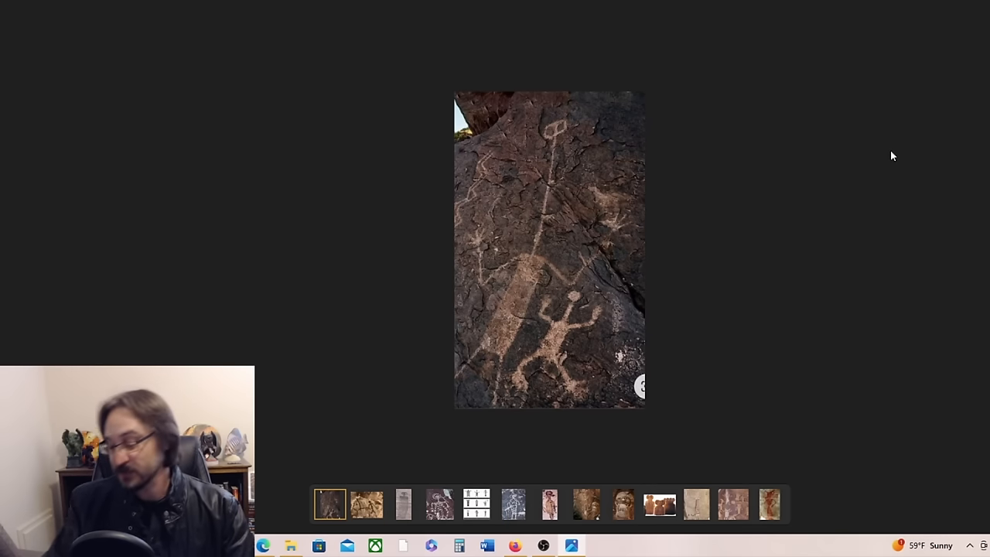
# Advance through the brown cave painting to the faded tall figure with a rectangular head.
pyautogui.click(367, 501)
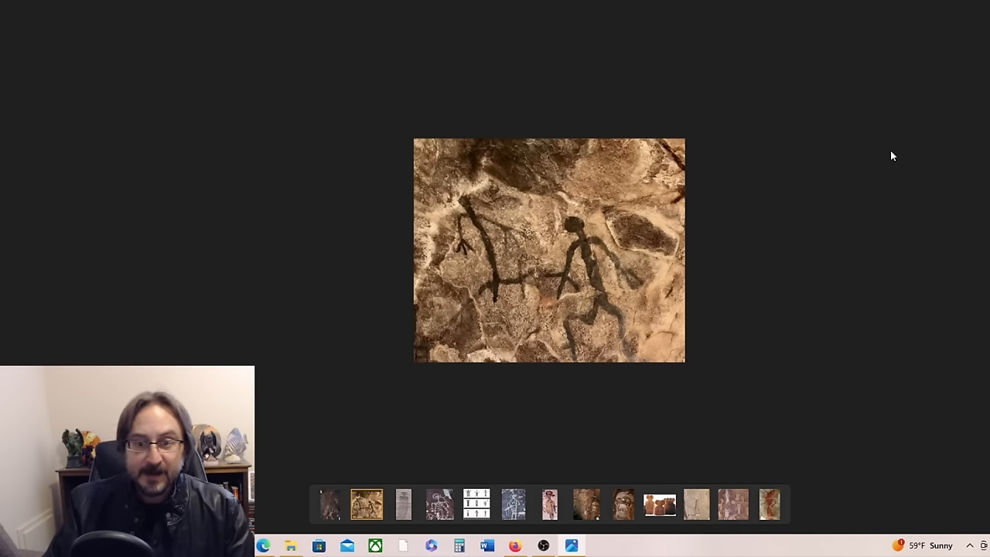
pyautogui.moveTo(854, 220)
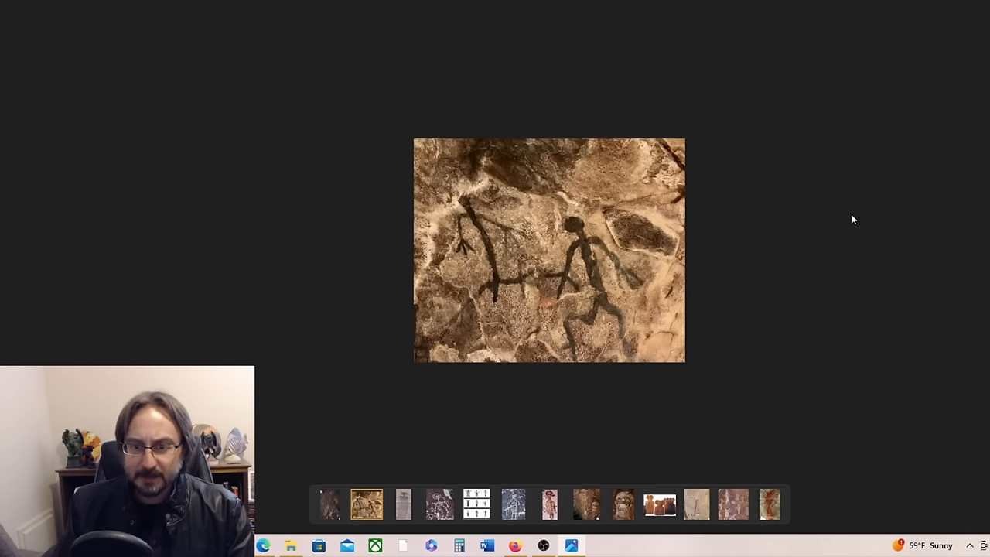
pyautogui.moveTo(876, 272)
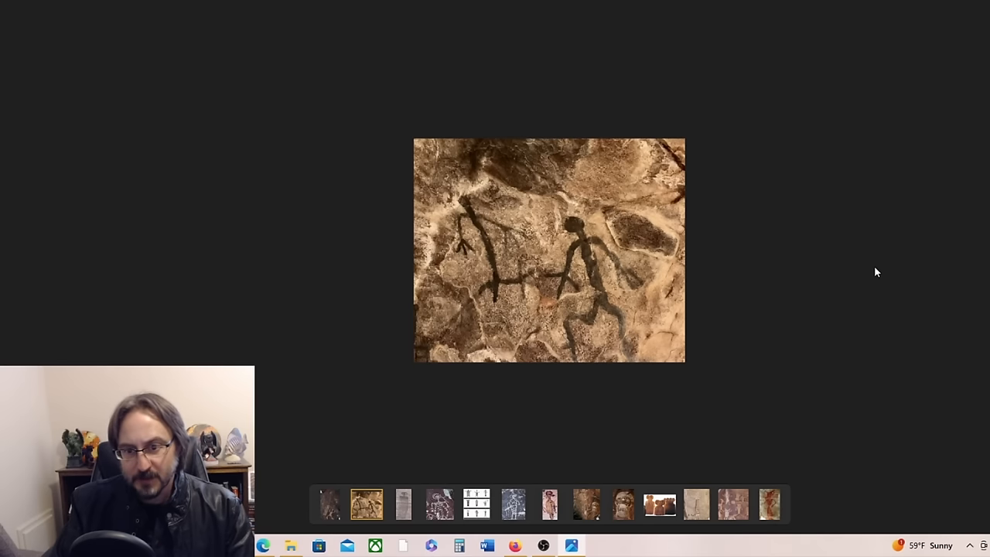
pyautogui.click(406, 507)
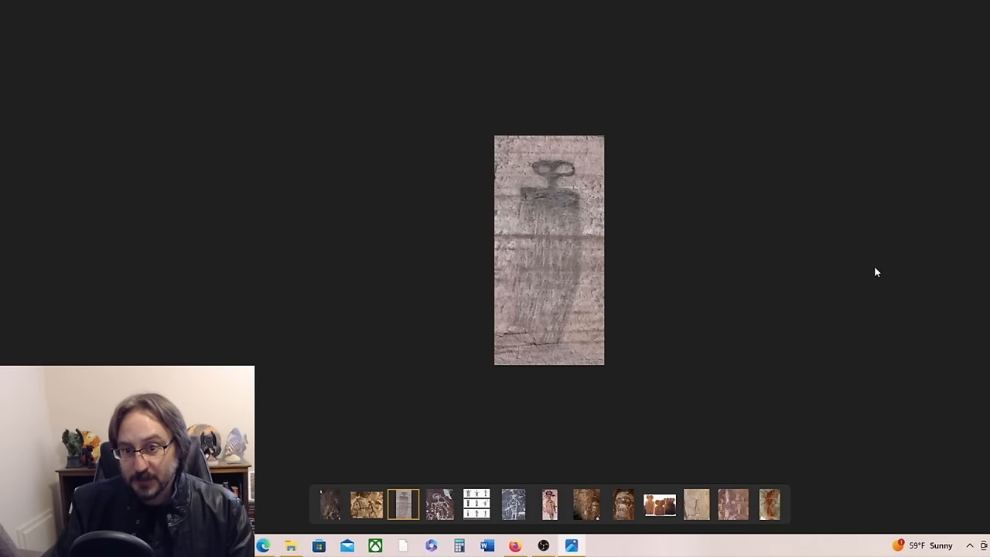
pyautogui.moveTo(702, 194)
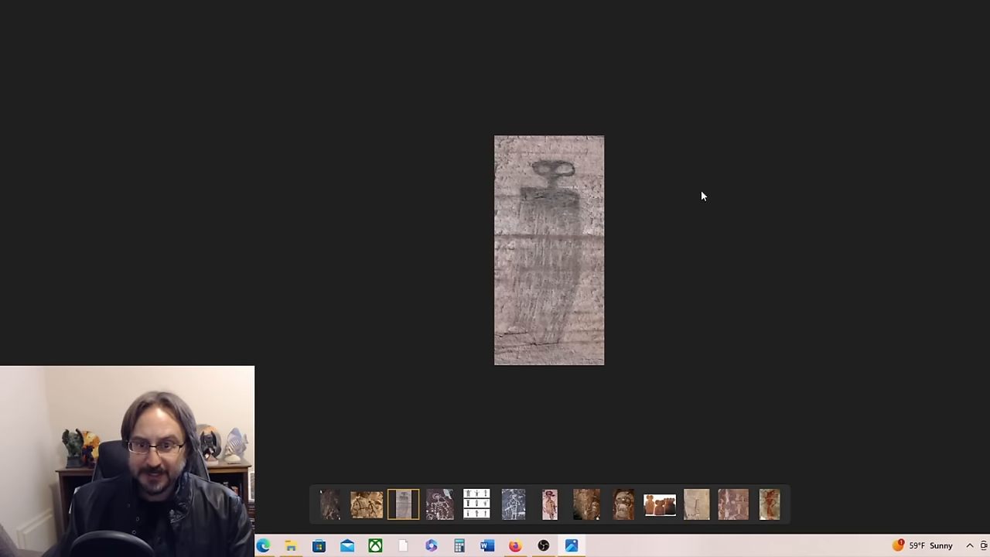
pyautogui.moveTo(863, 130)
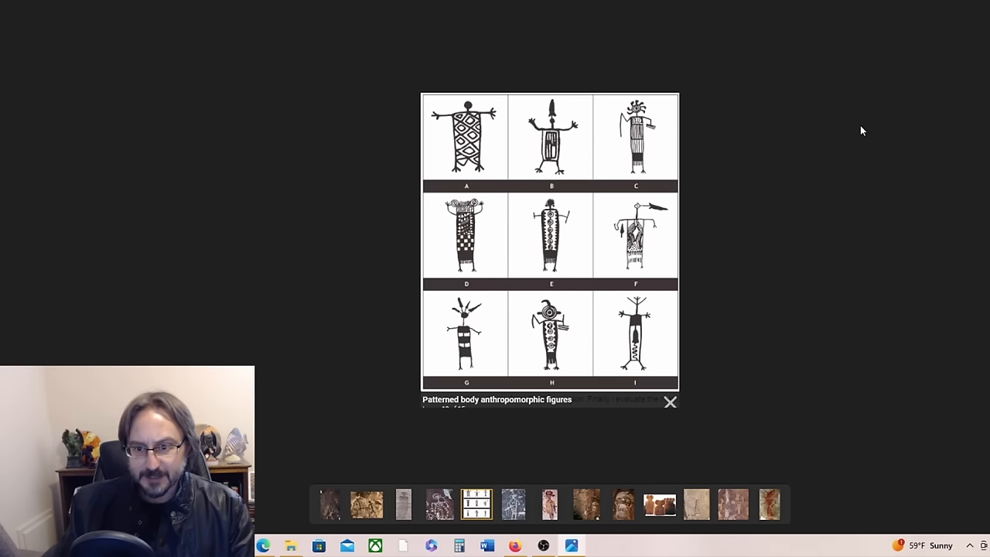
pyautogui.moveTo(346, 341)
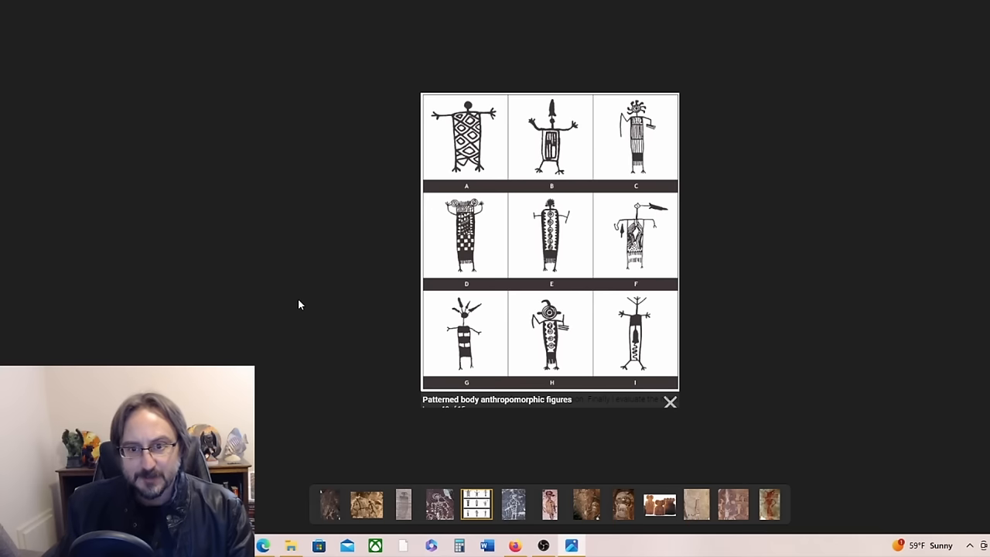
pyautogui.moveTo(941, 112)
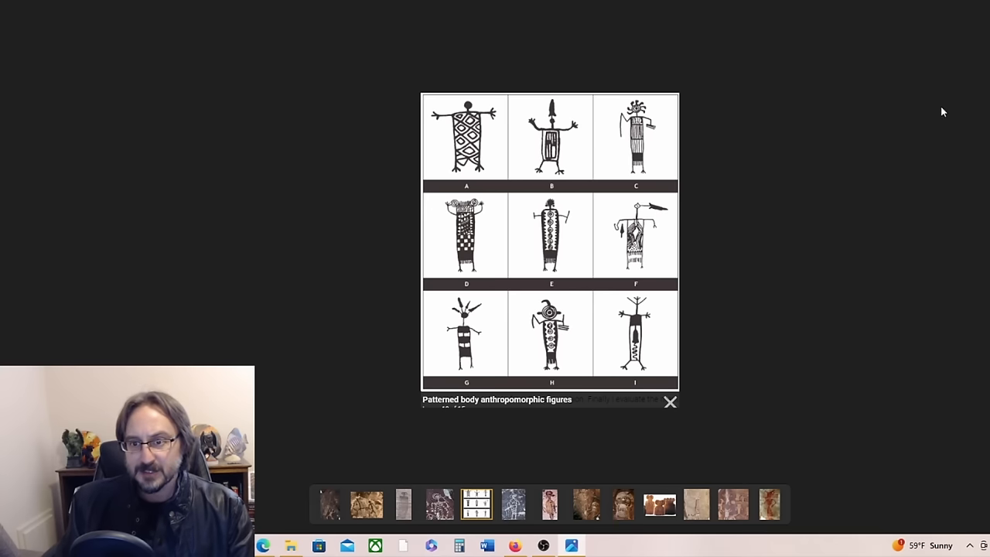
pyautogui.moveTo(948, 114)
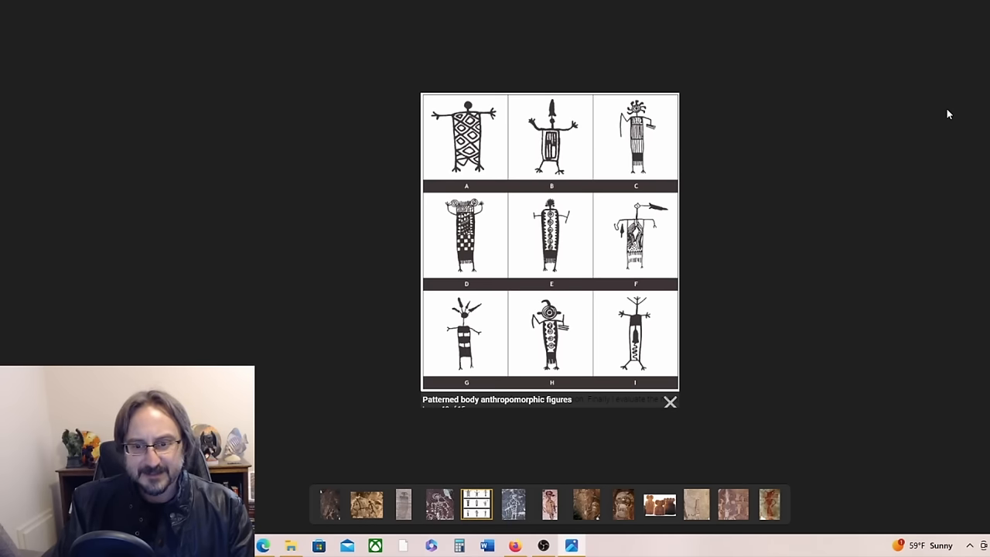
# Advance to the petroglyph figure with a crosshatched body and round head.
pyautogui.click(511, 504)
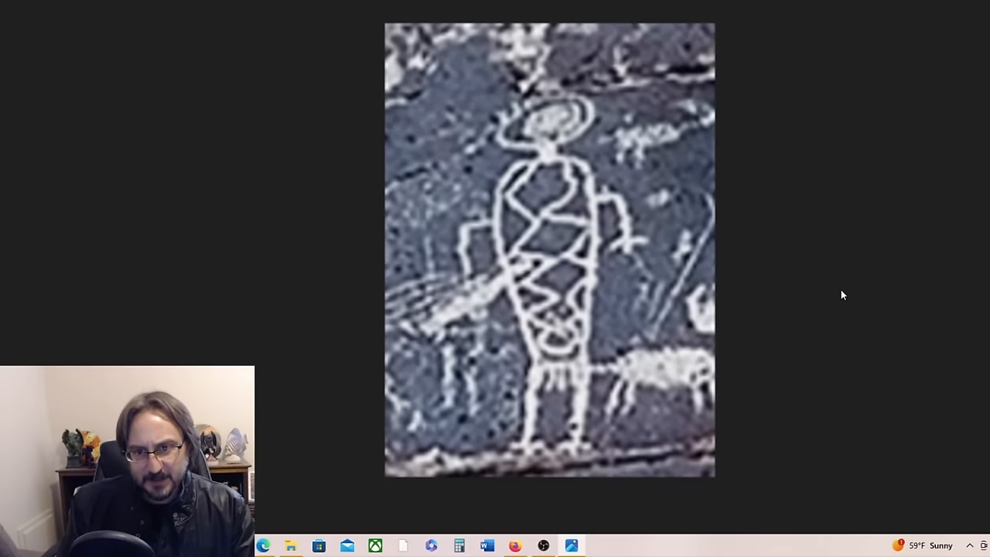
pyautogui.moveTo(832, 291)
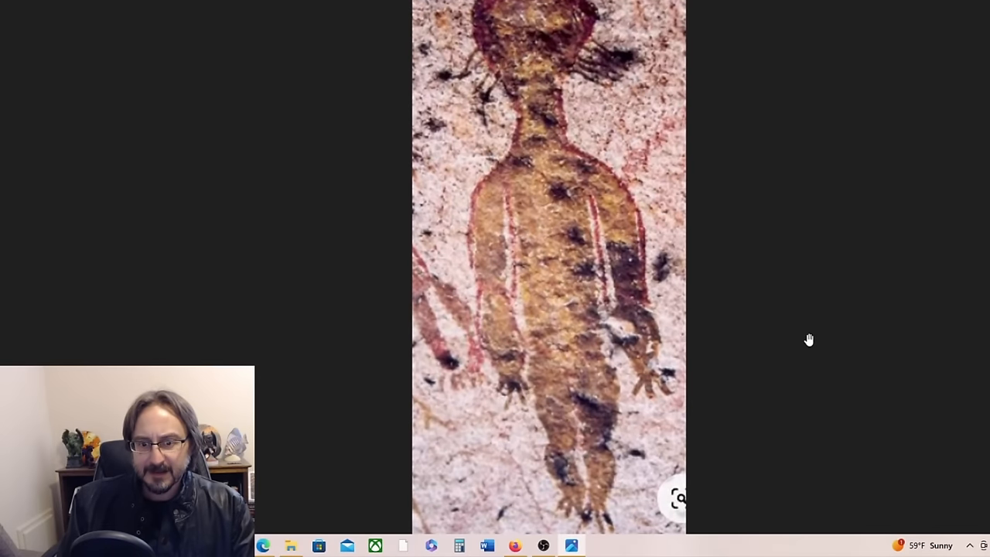
pyautogui.moveTo(860, 363)
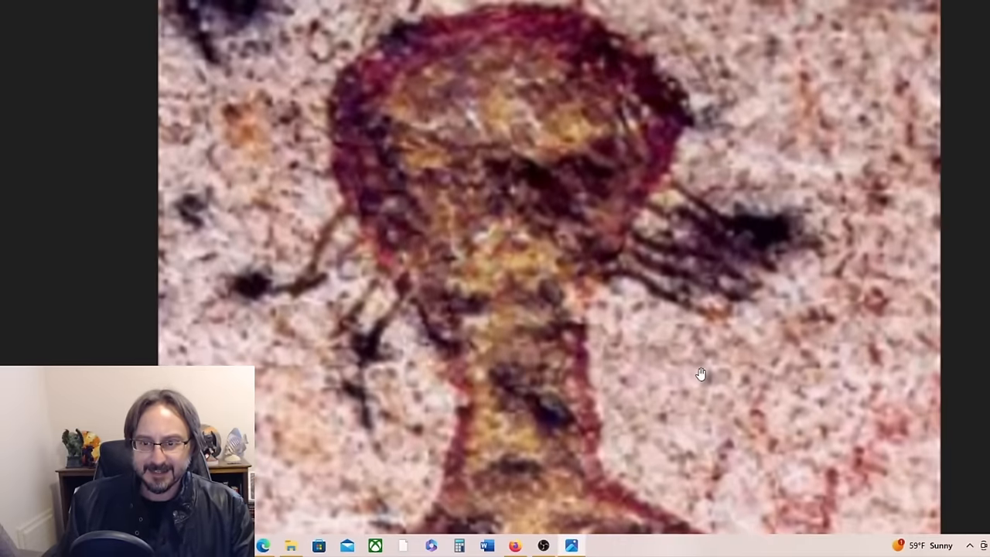
pyautogui.moveTo(702, 331)
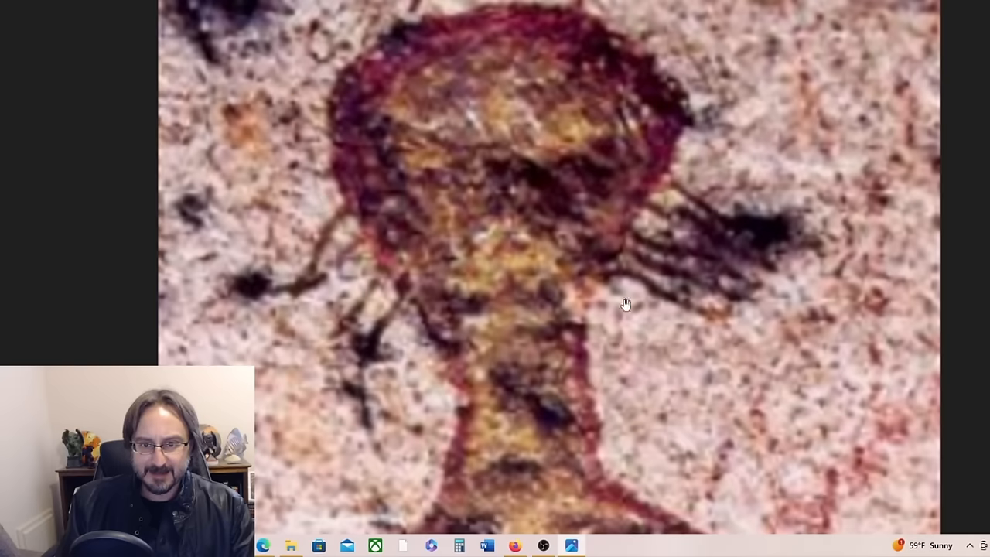
pyautogui.moveTo(408, 221)
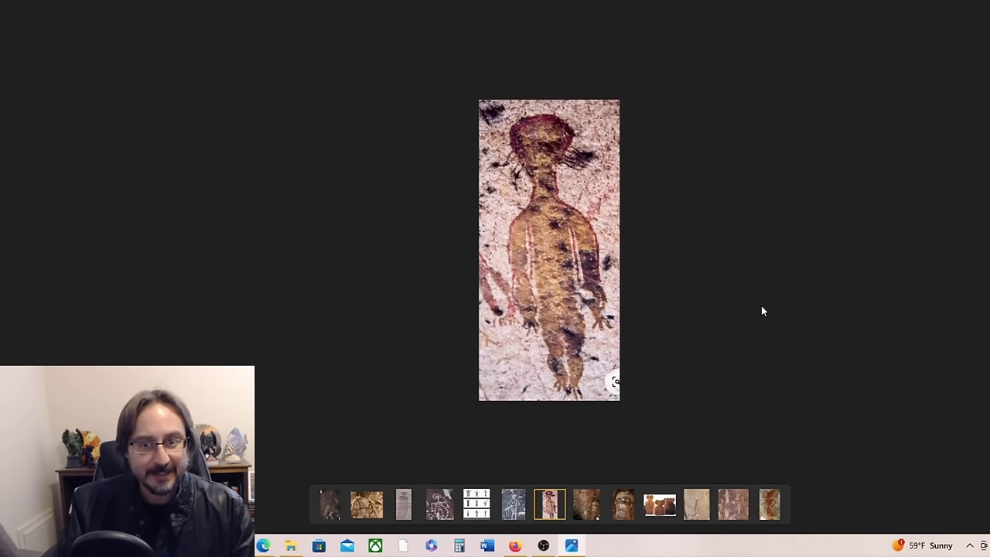
# Advance through the carved rock panel to the masked face with round eyes and striped mouth.
pyautogui.click(586, 504)
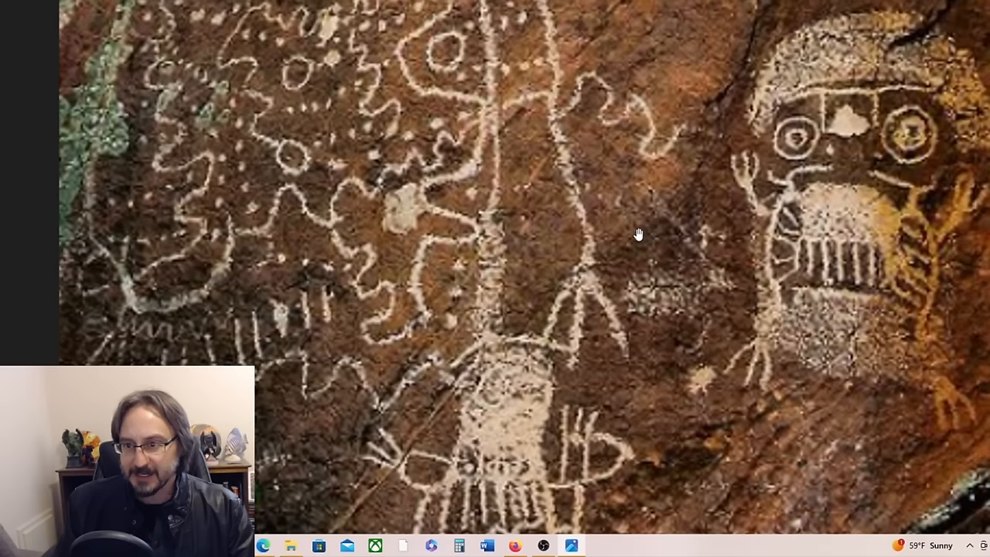
pyautogui.moveTo(664, 229)
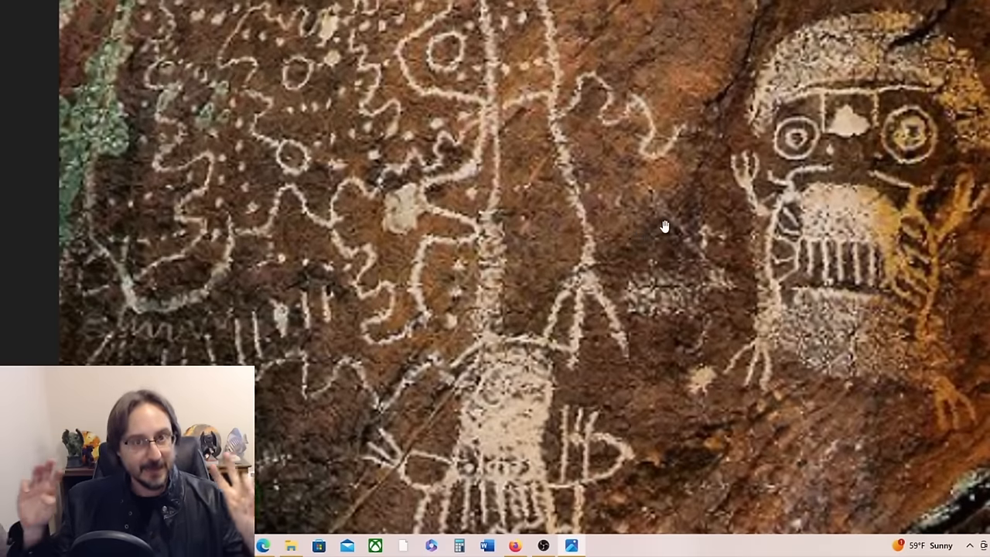
pyautogui.moveTo(675, 242)
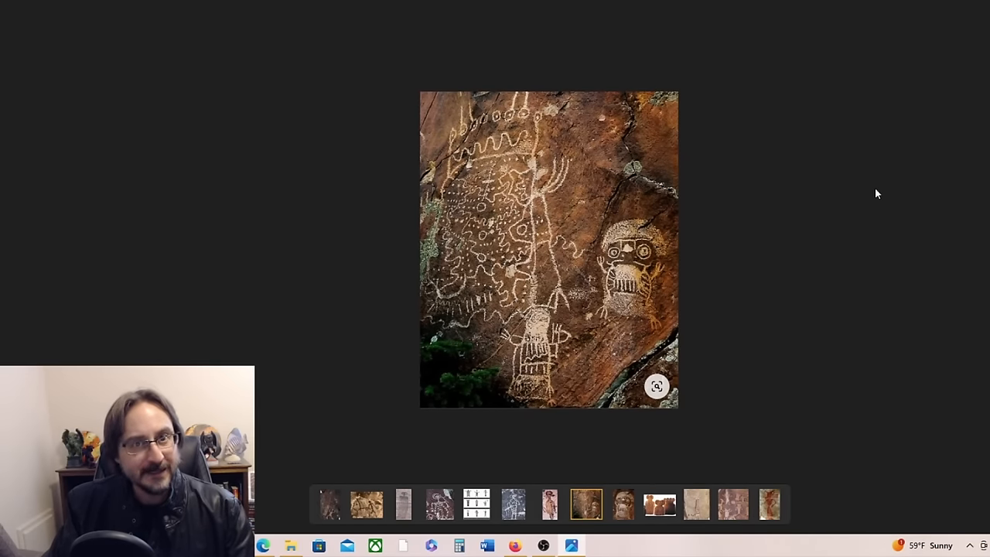
pyautogui.click(622, 504)
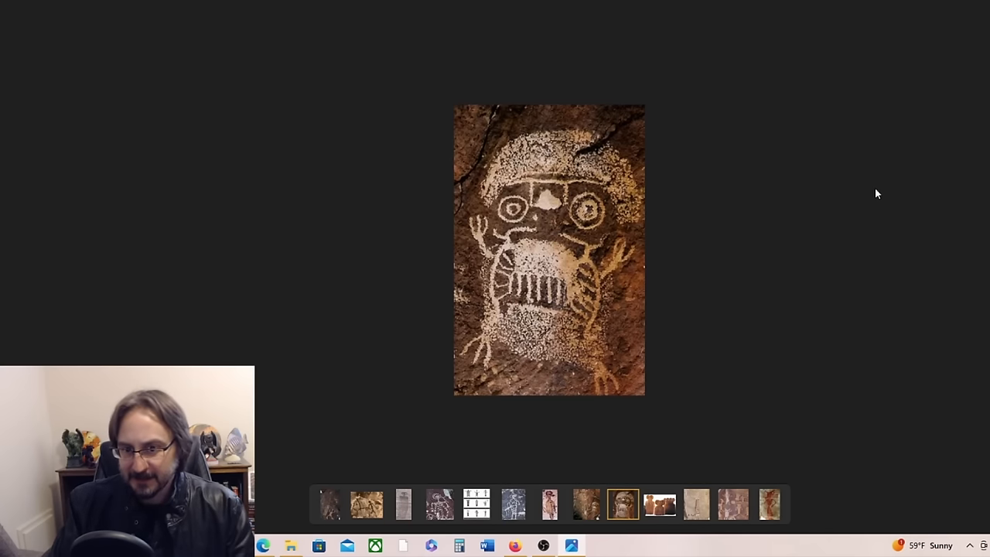
pyautogui.moveTo(780, 210)
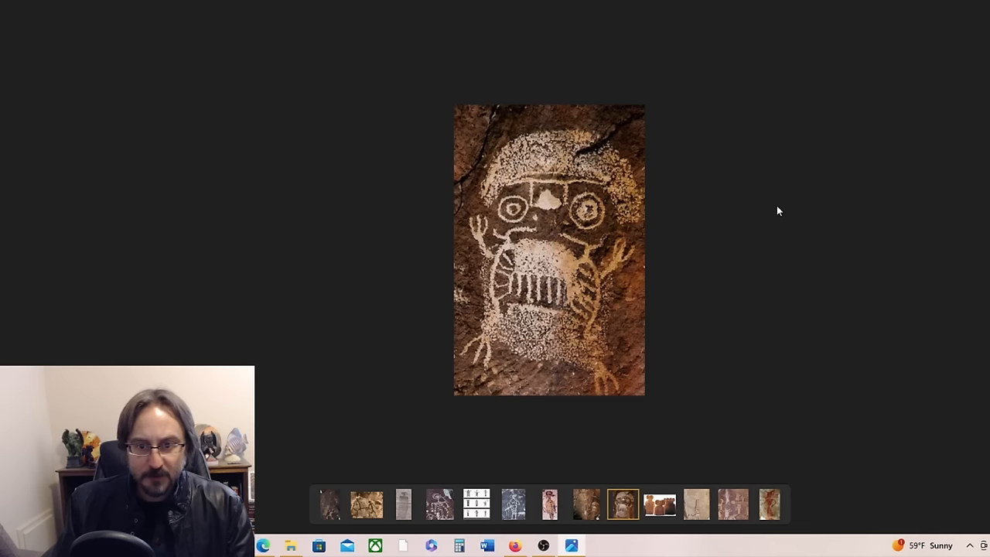
pyautogui.moveTo(771, 130)
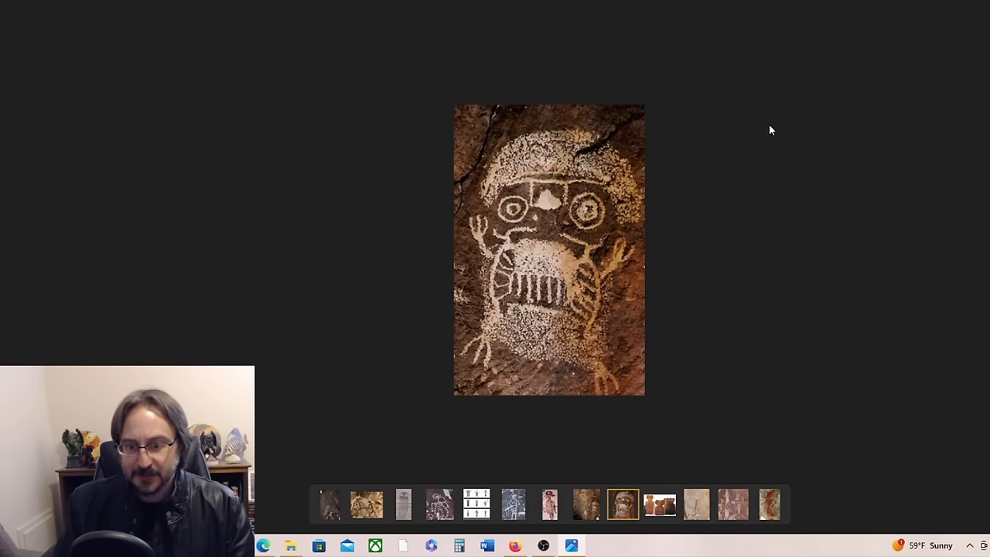
pyautogui.moveTo(788, 124)
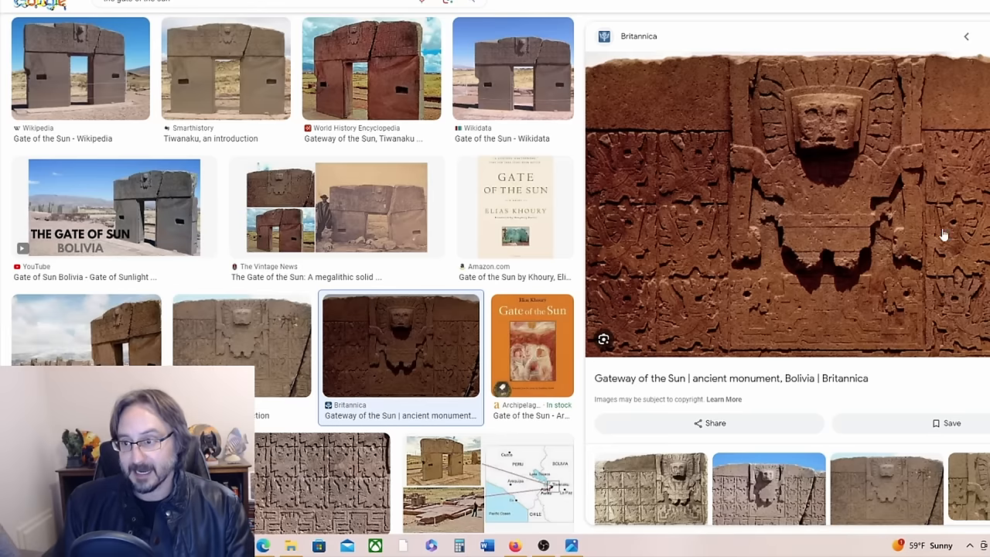
pyautogui.moveTo(312, 266)
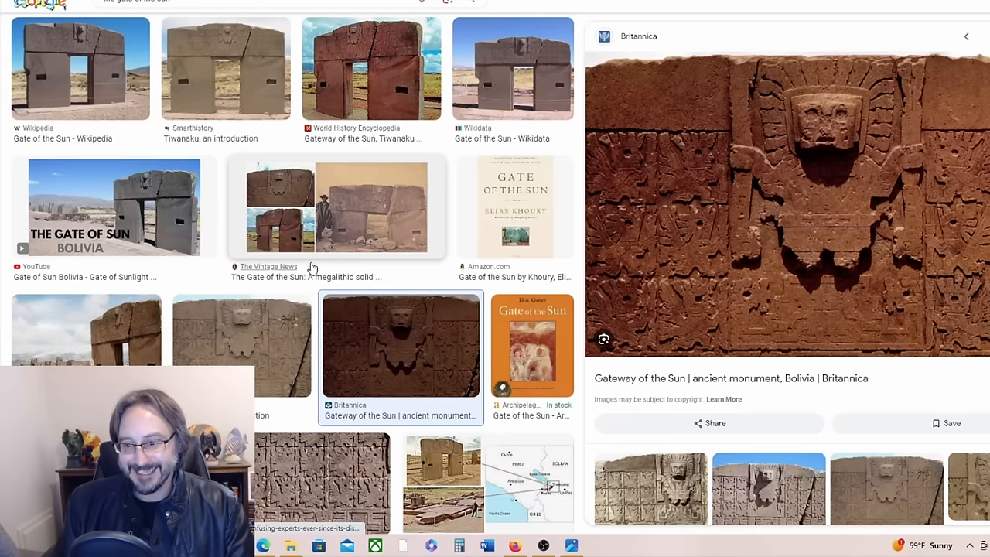
pyautogui.moveTo(50, 25)
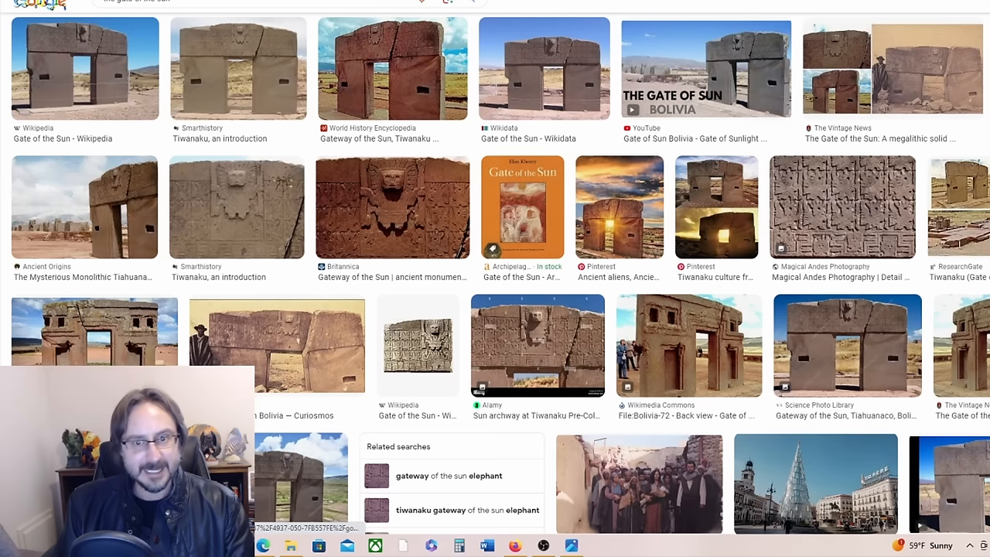
# Open the Gate of the Sun Wikipedia article from the image search results.
pyautogui.click(390, 207)
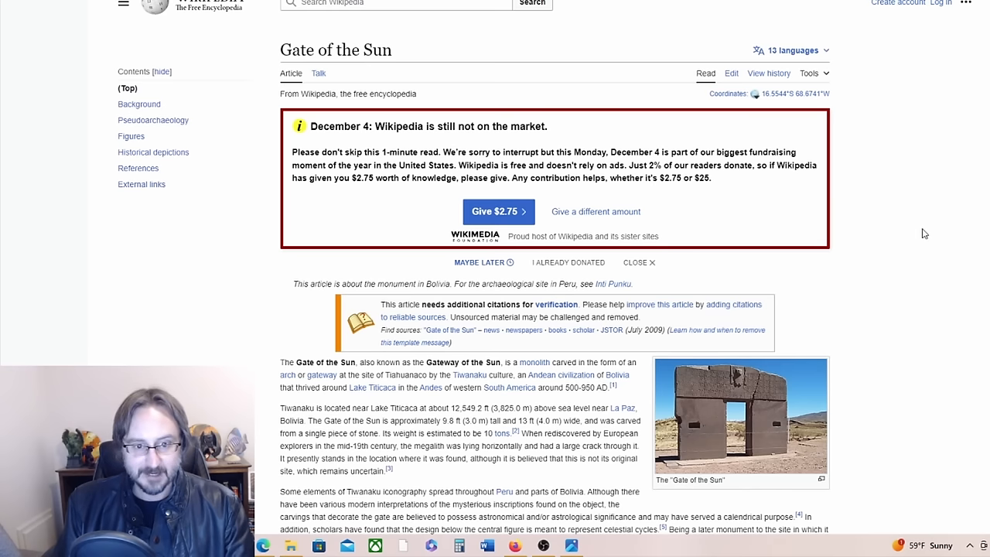
pyautogui.moveTo(934, 222)
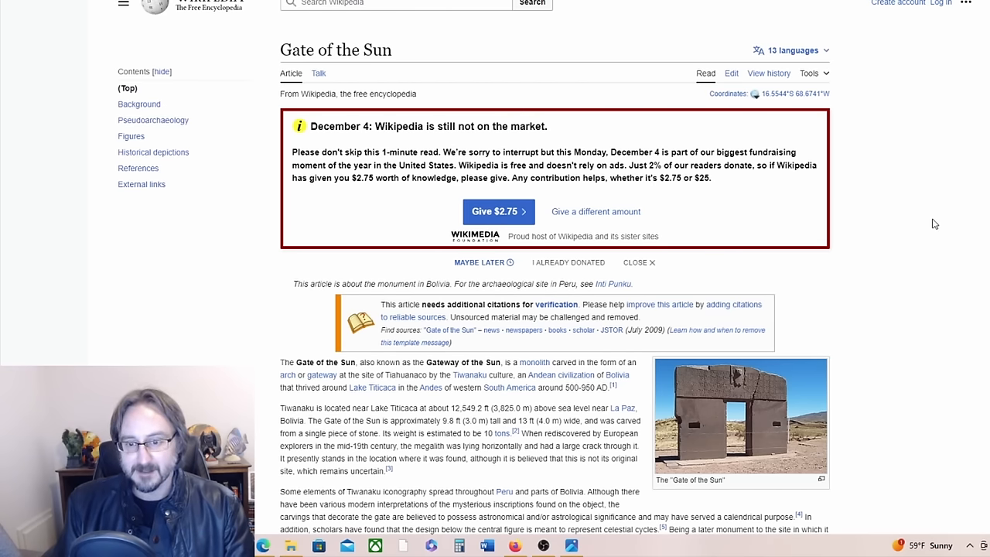
pyautogui.moveTo(947, 231)
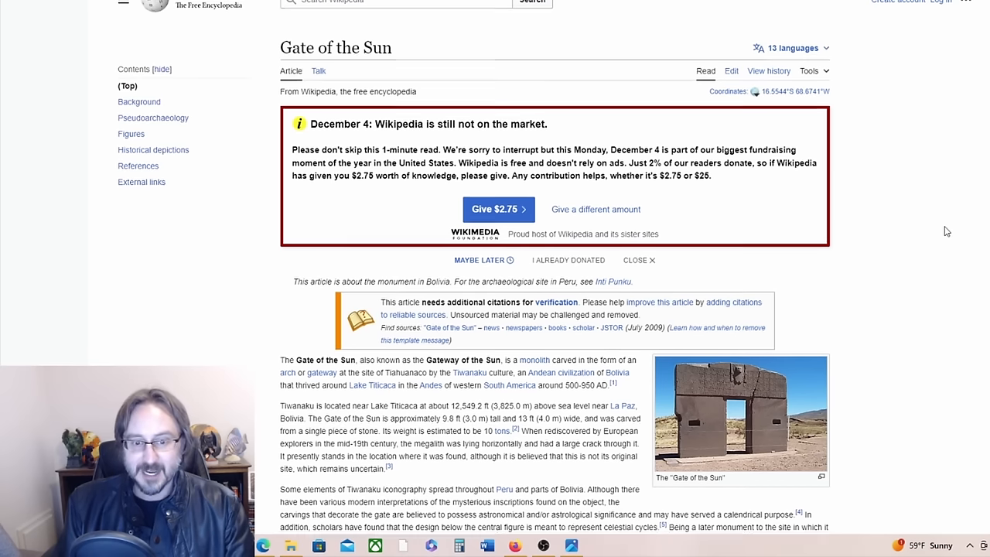
# Scroll the Gate of the Sun article into its introduction and Background section.
pyautogui.scroll(-3)
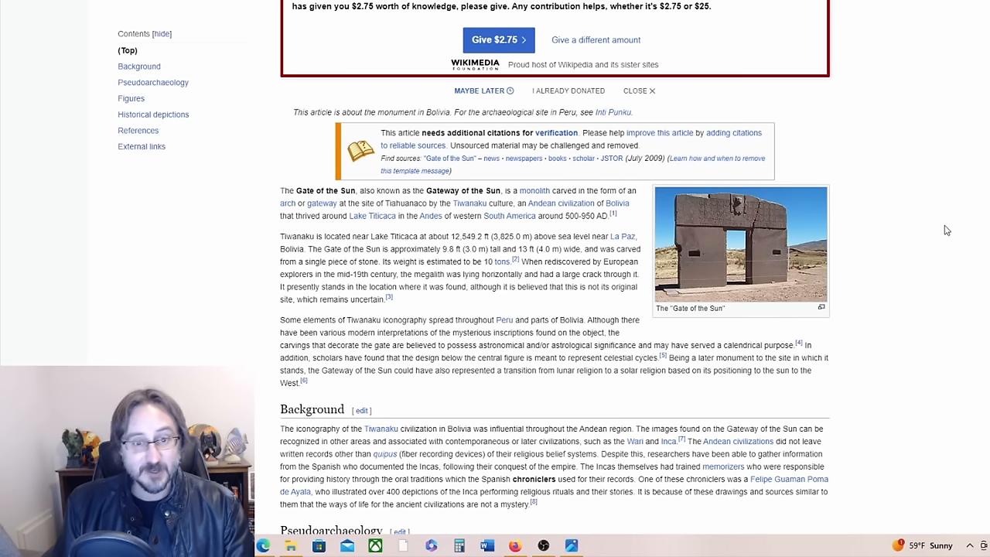
pyautogui.moveTo(952, 228)
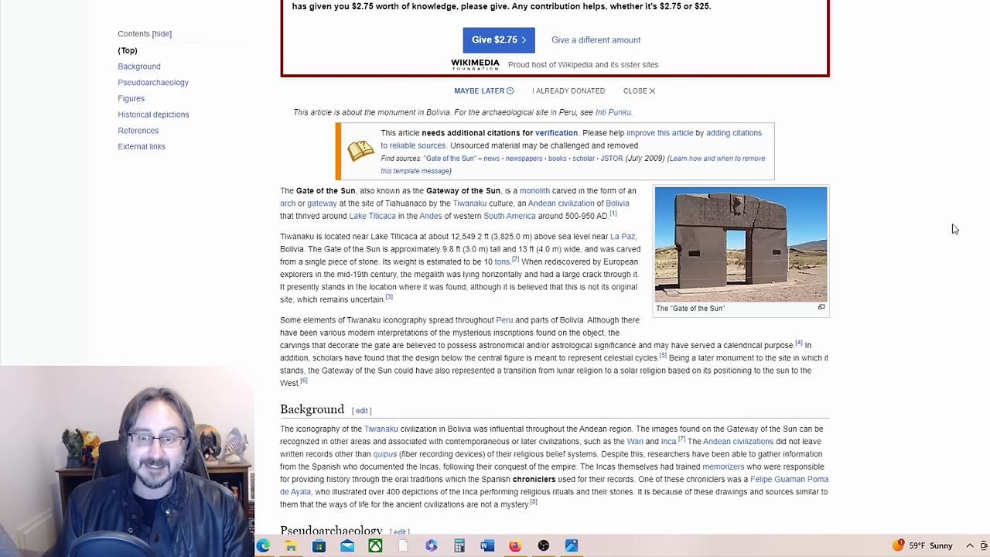
pyautogui.moveTo(694, 269)
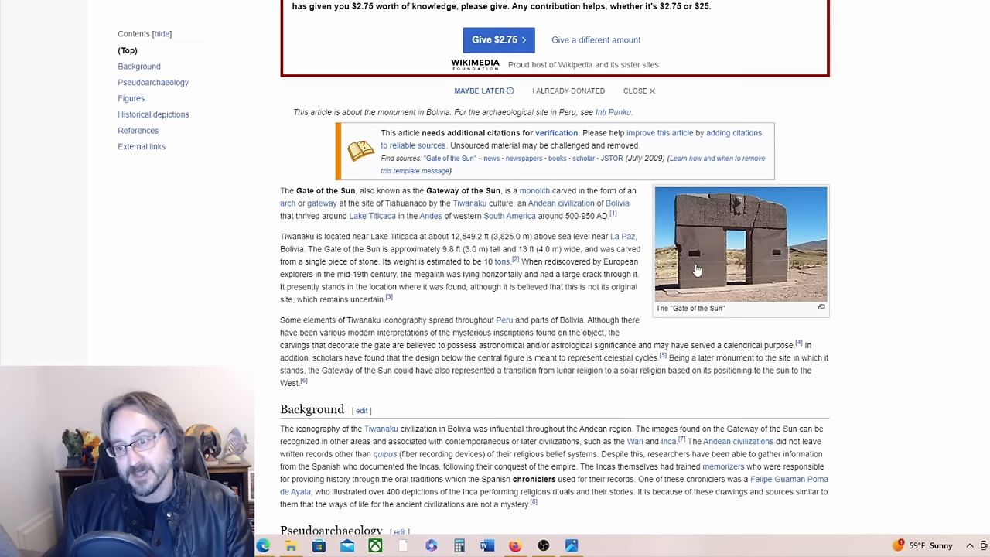
pyautogui.moveTo(736, 216)
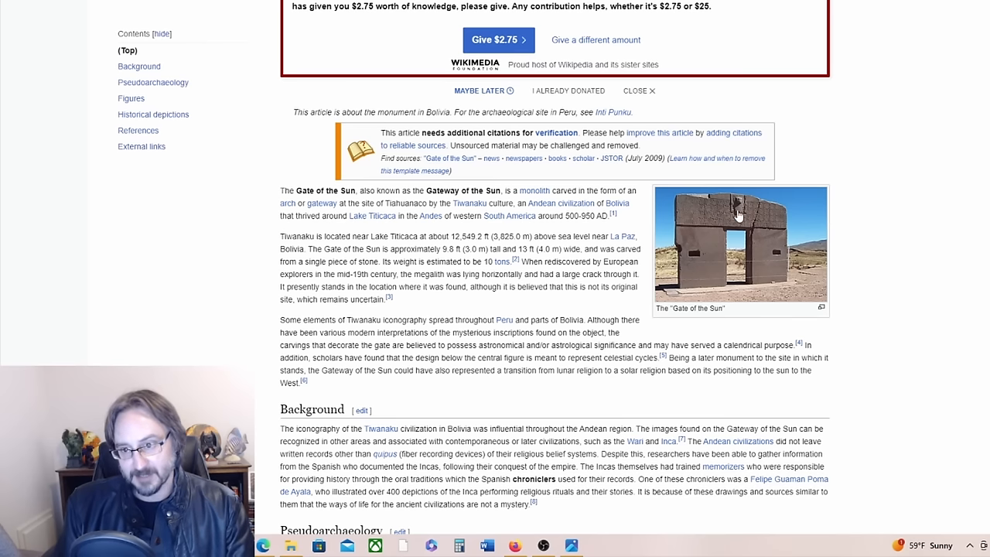
pyautogui.moveTo(699, 229)
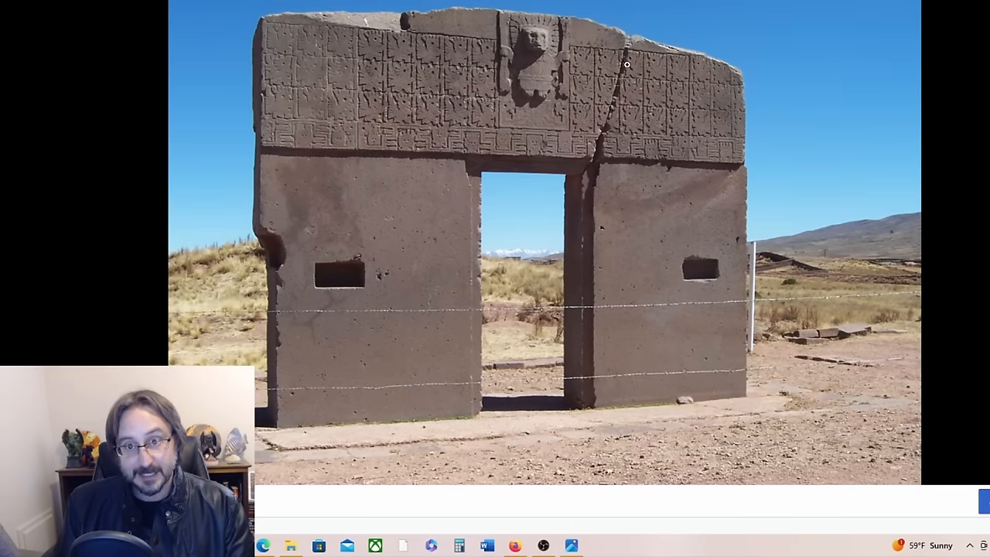
pyautogui.moveTo(640, 64)
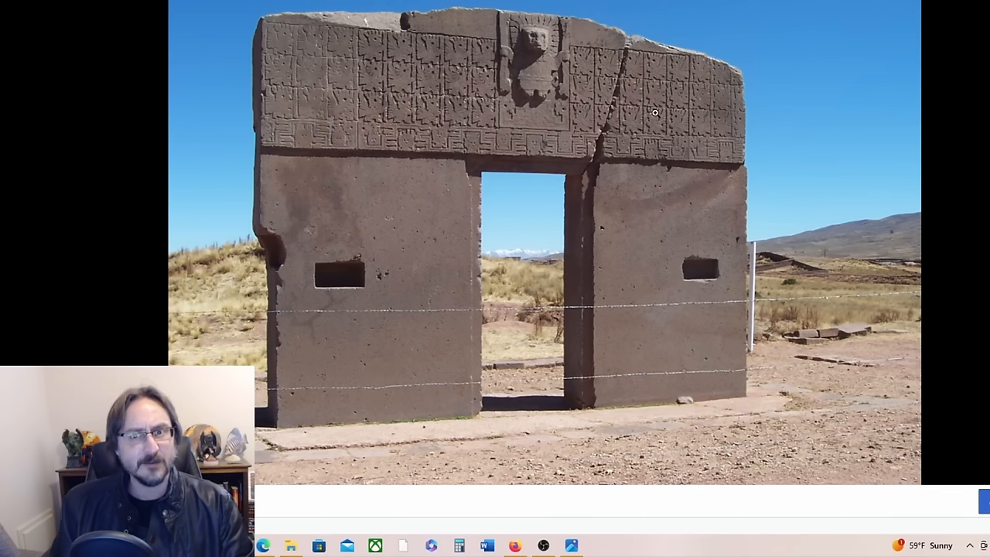
pyautogui.moveTo(538, 83)
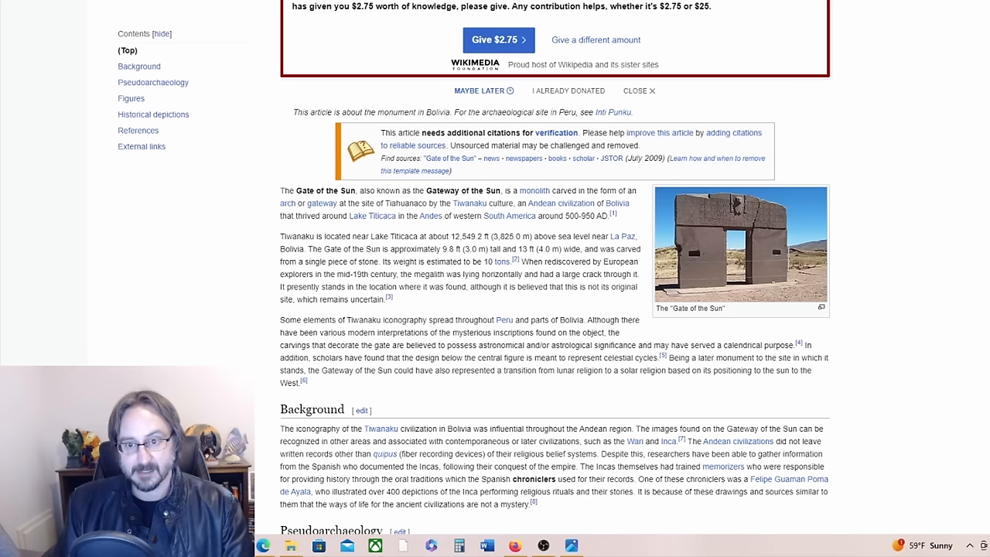
# Advance past the masked petroglyph to the photo of three carved eye idols.
pyautogui.scroll(3)
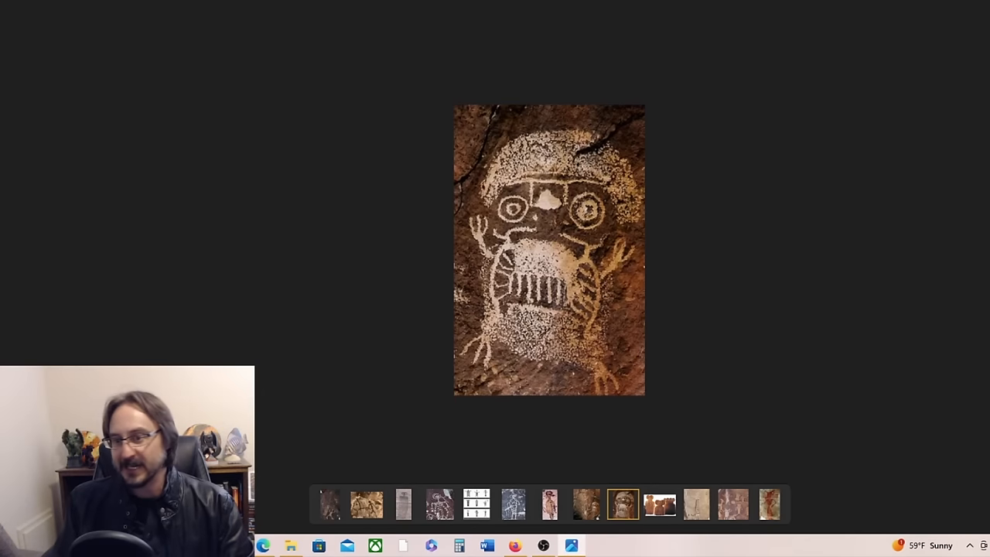
pyautogui.click(659, 504)
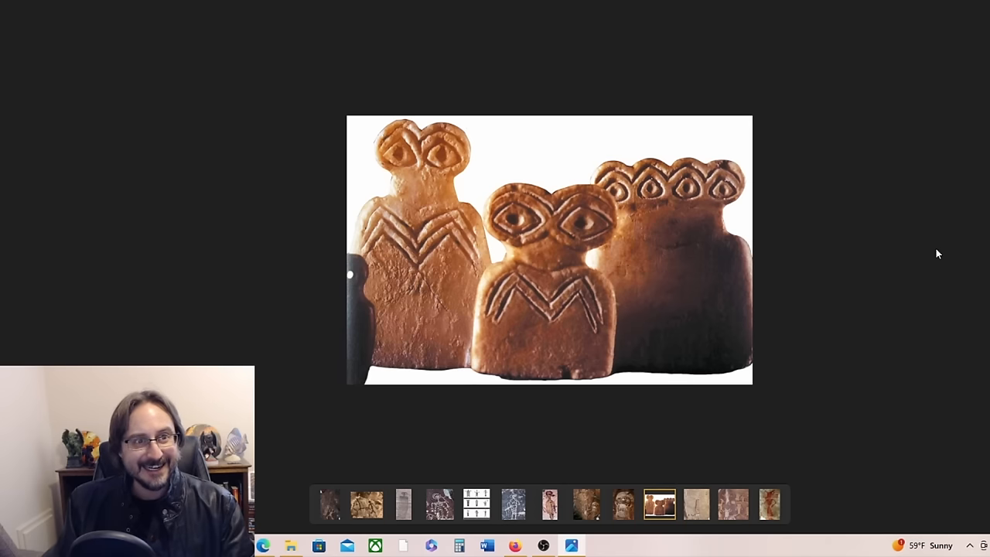
pyautogui.moveTo(885, 303)
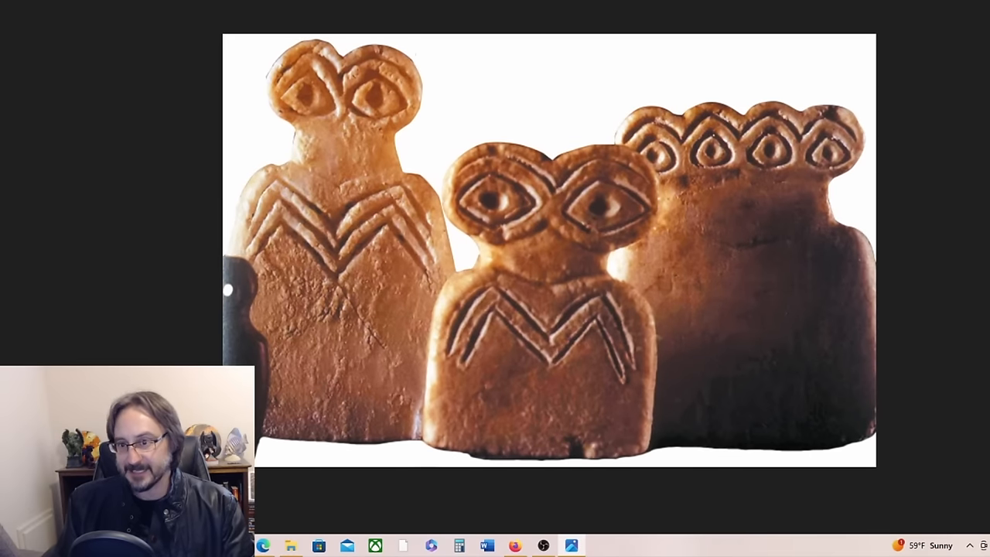
pyautogui.moveTo(662, 122)
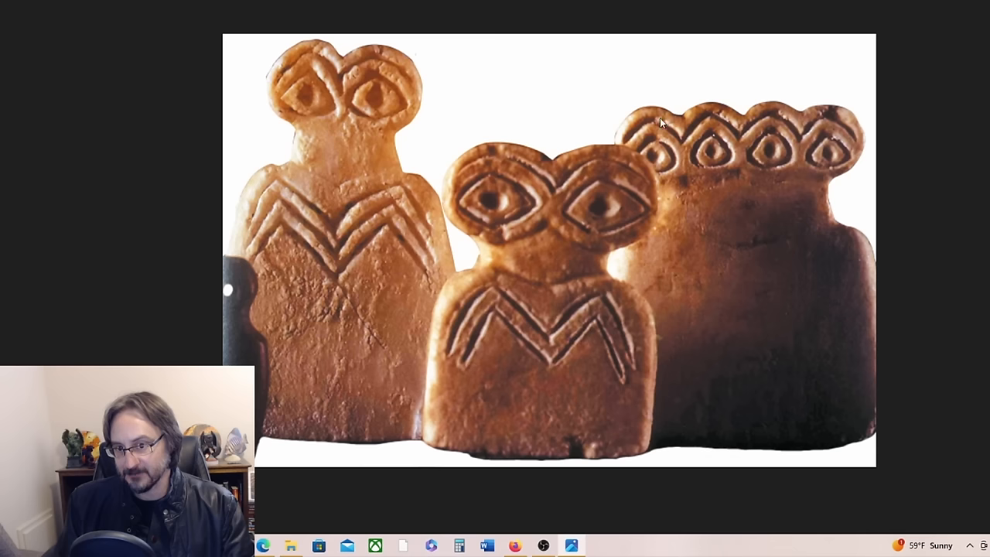
pyautogui.moveTo(897, 292)
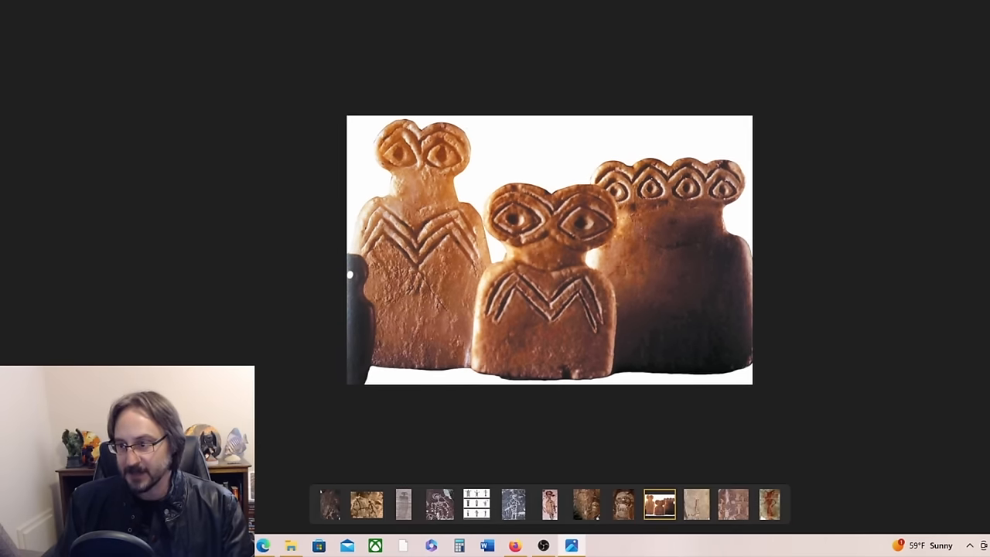
# Advance past the eye idols to the rock painting of a long-armed, red-bodied figure.
pyautogui.click(696, 504)
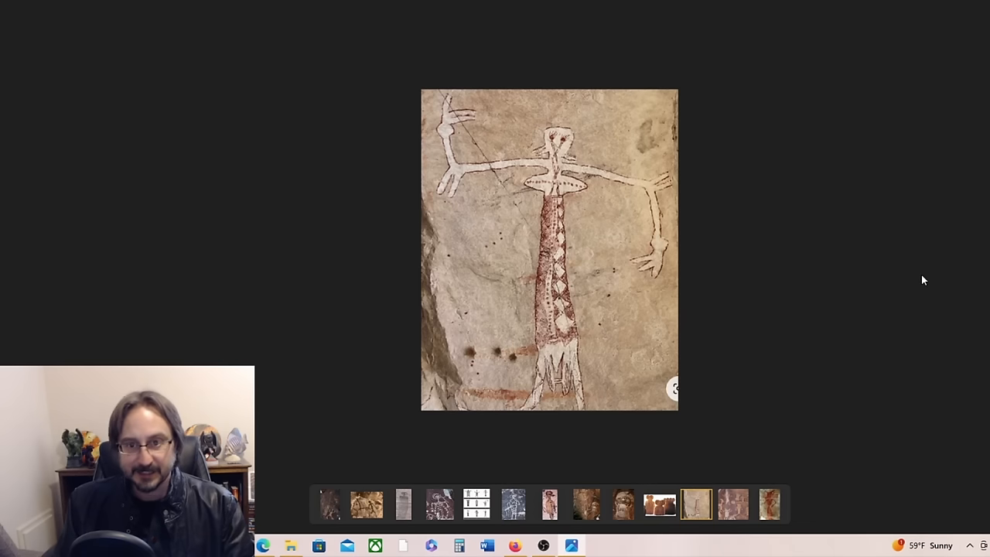
pyautogui.moveTo(854, 245)
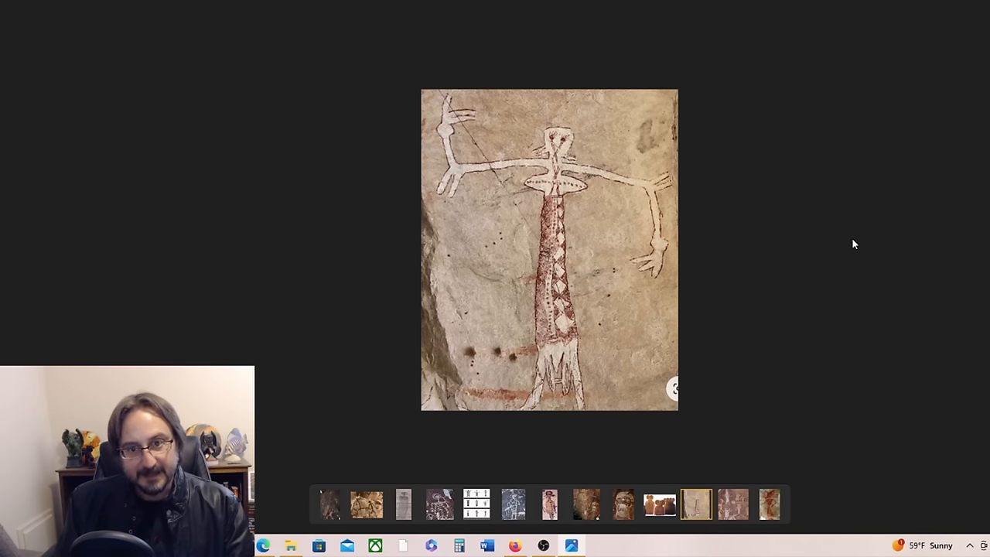
pyautogui.moveTo(835, 257)
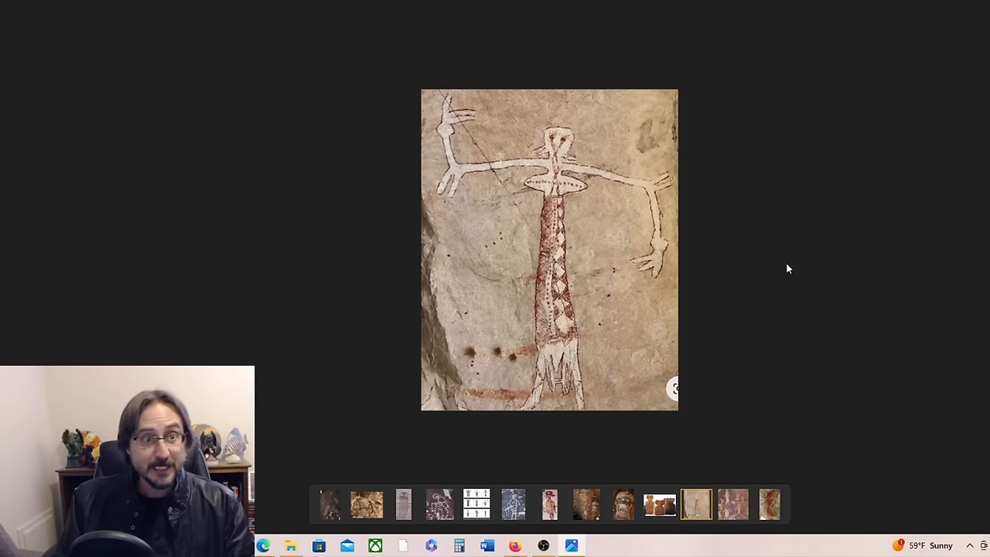
pyautogui.moveTo(754, 283)
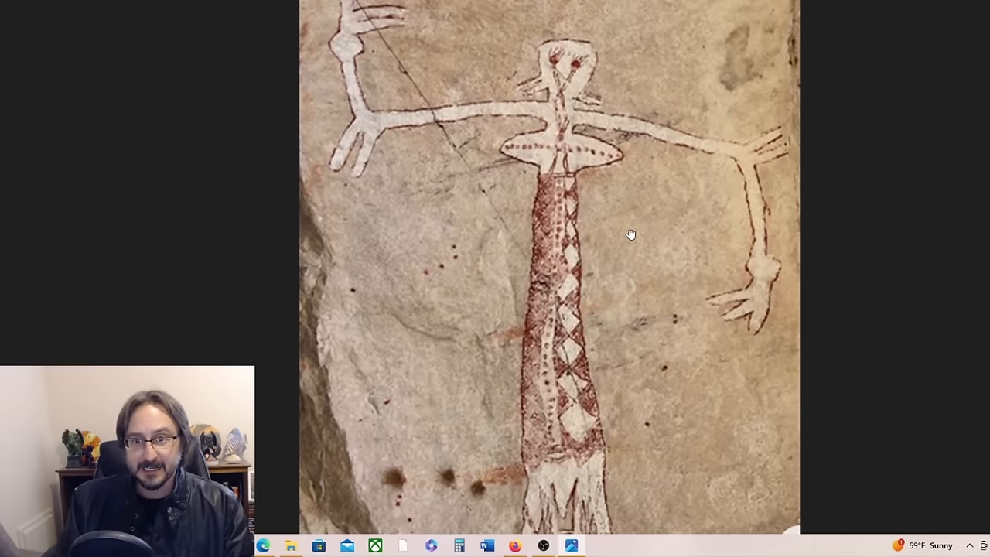
pyautogui.moveTo(654, 216)
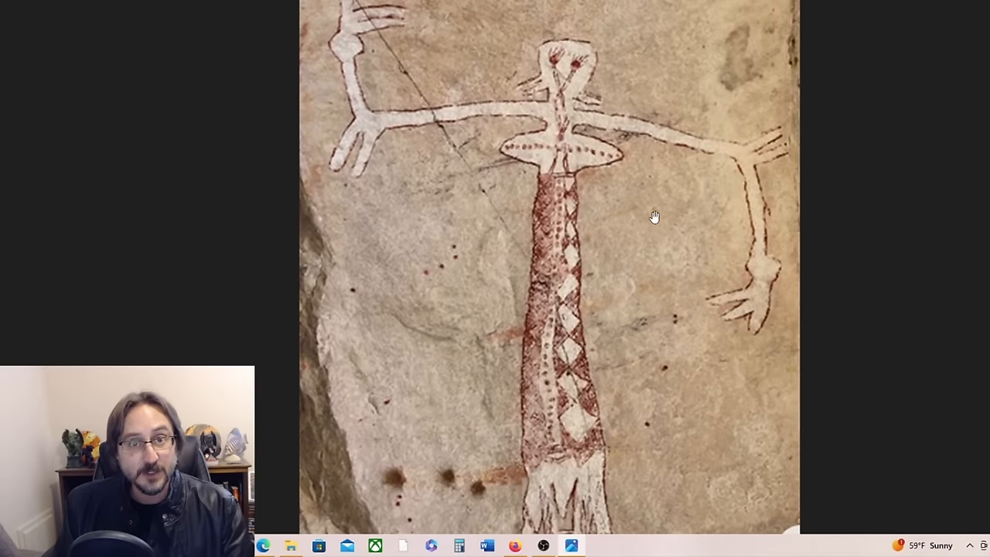
pyautogui.moveTo(607, 172)
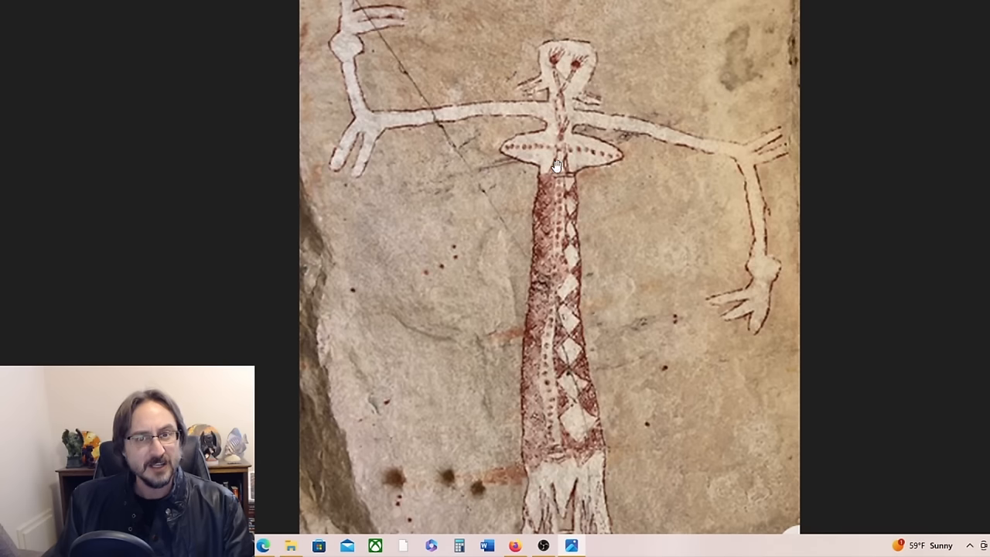
pyautogui.moveTo(600, 162)
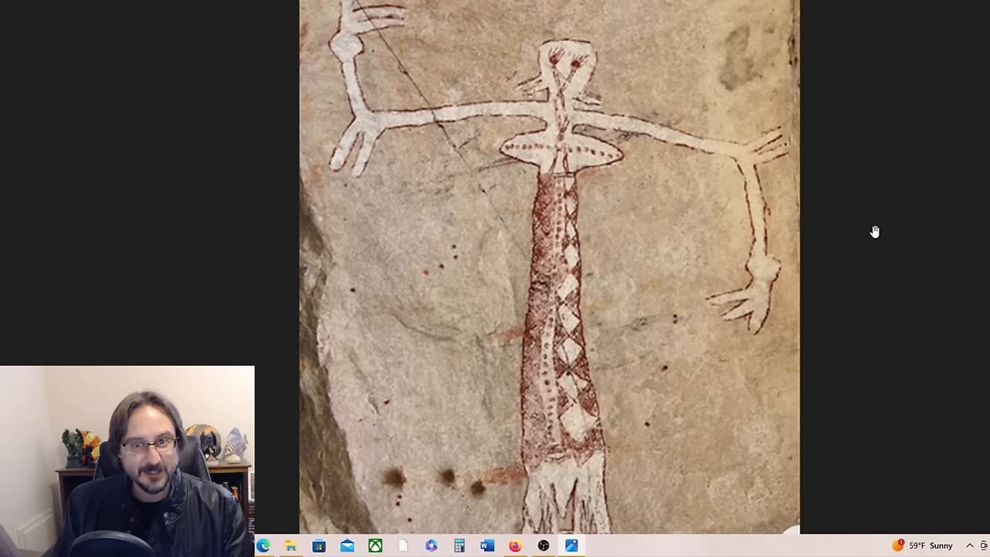
pyautogui.moveTo(894, 202)
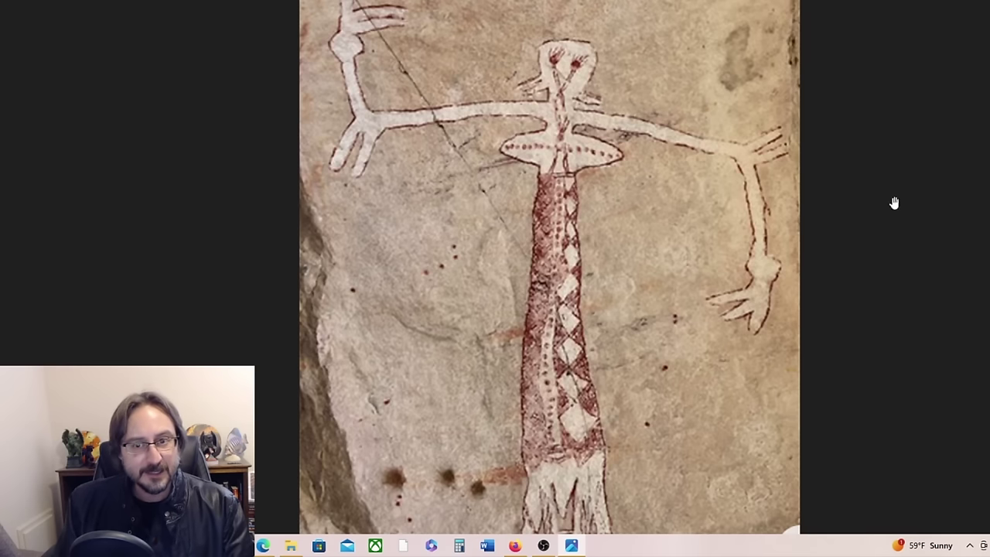
pyautogui.moveTo(945, 217)
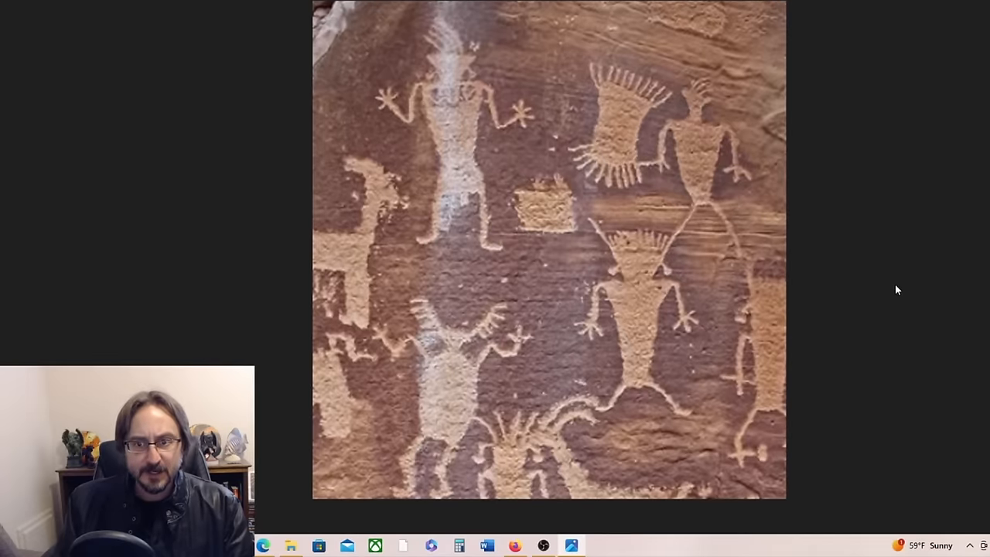
pyautogui.moveTo(906, 281)
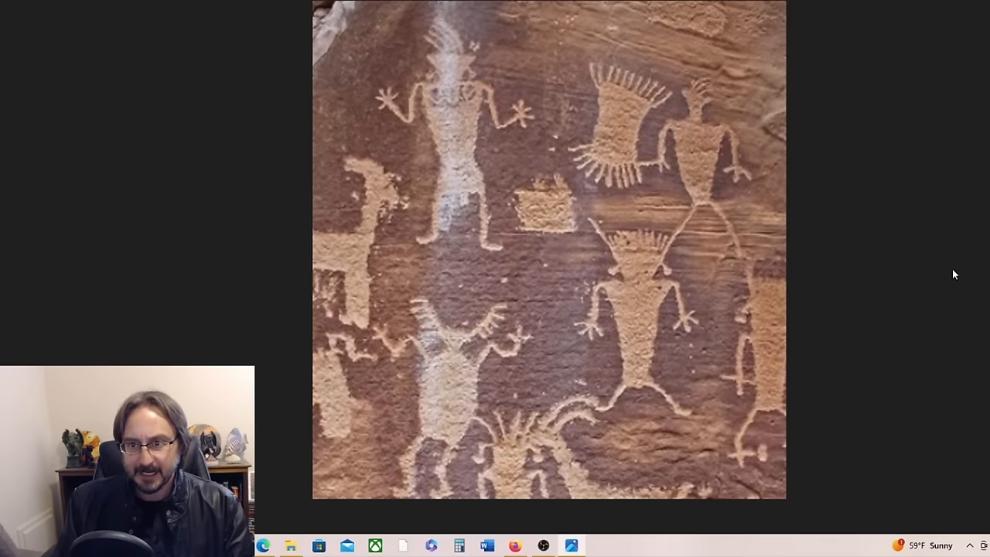
pyautogui.moveTo(940, 281)
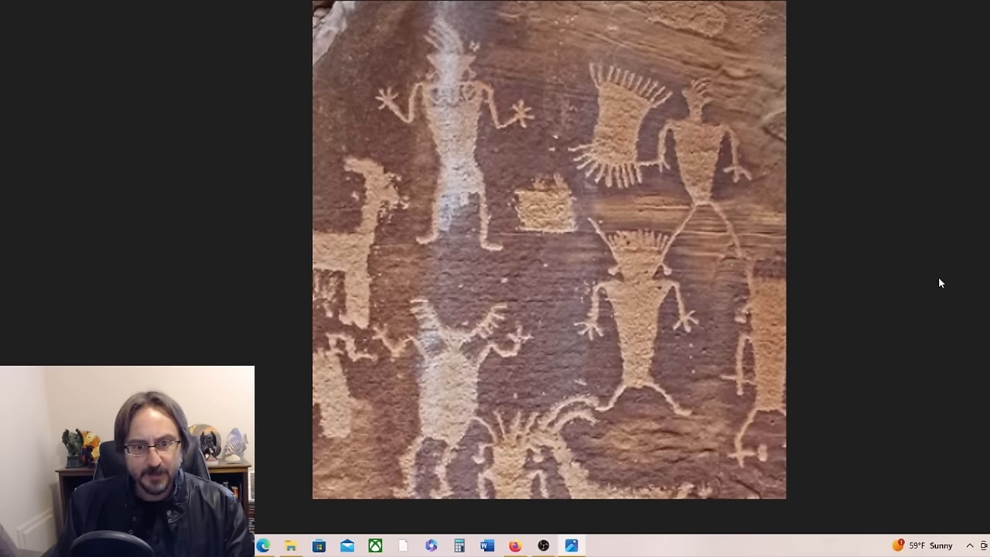
pyautogui.moveTo(353, 73)
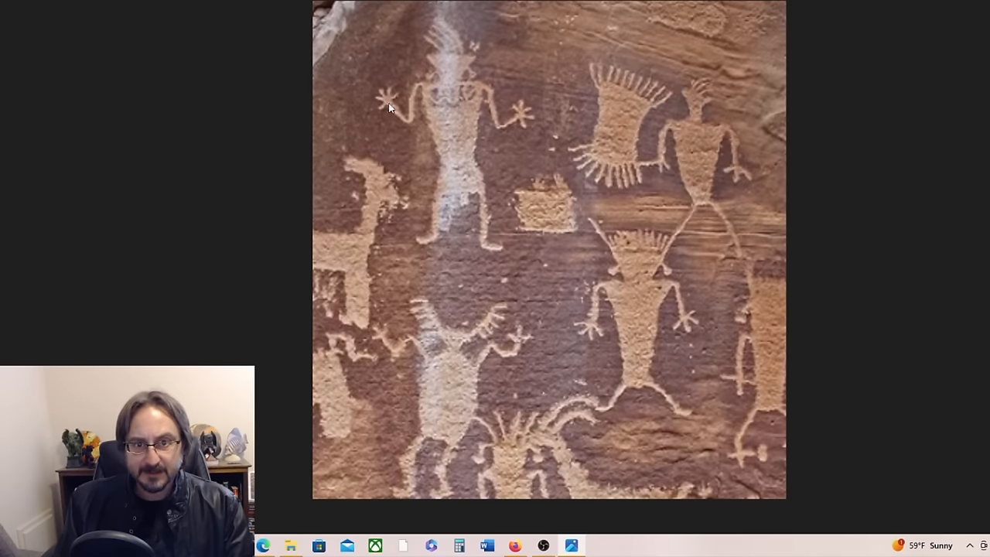
pyautogui.moveTo(854, 112)
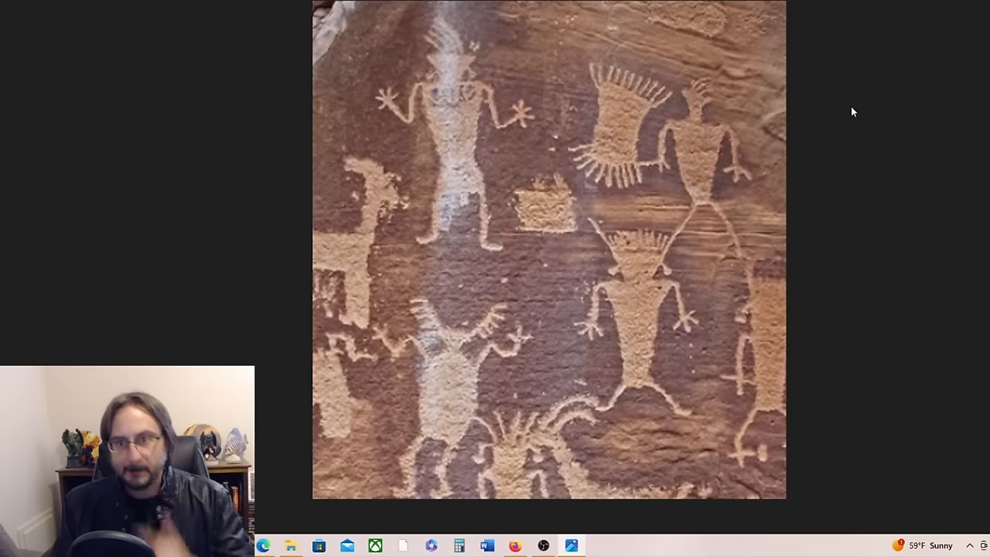
pyautogui.moveTo(867, 156)
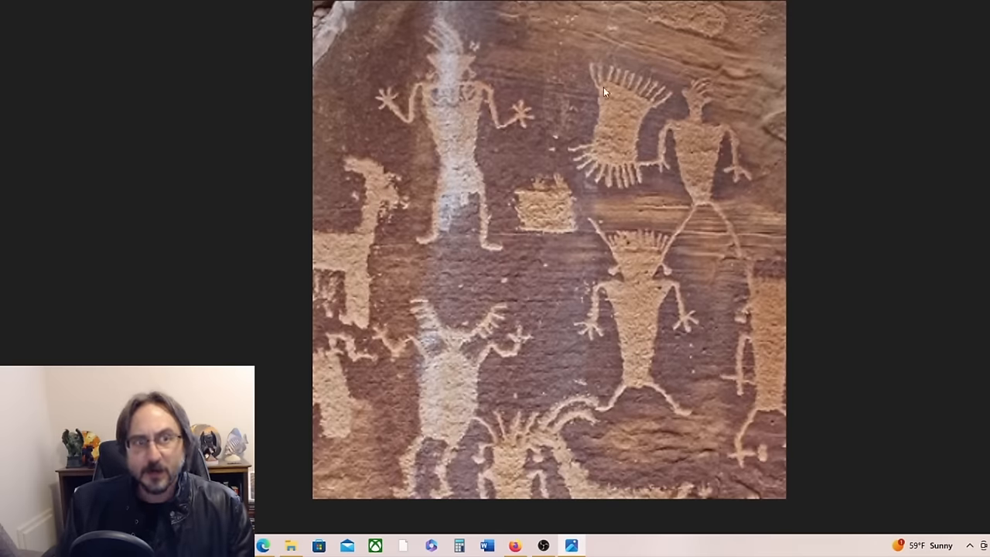
pyautogui.moveTo(749, 153)
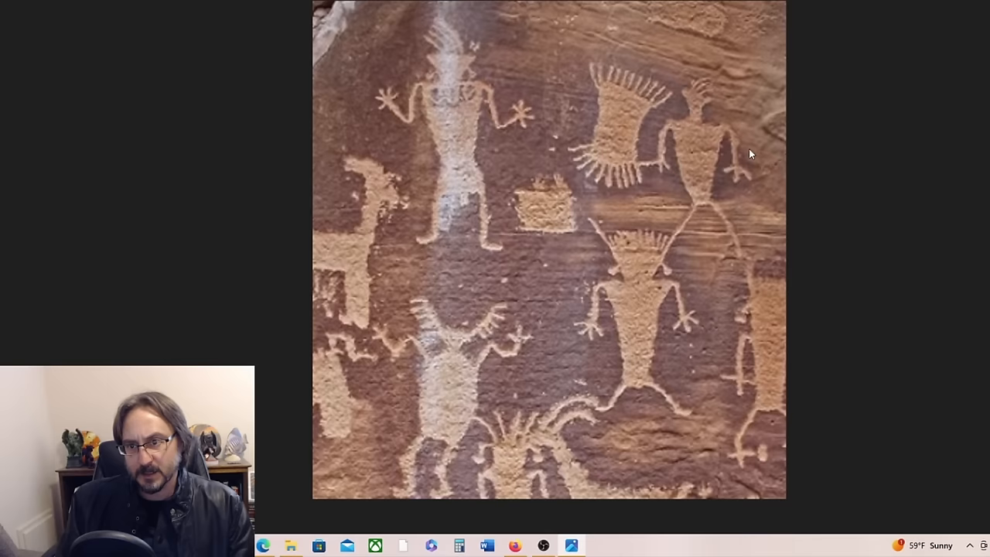
pyautogui.moveTo(919, 253)
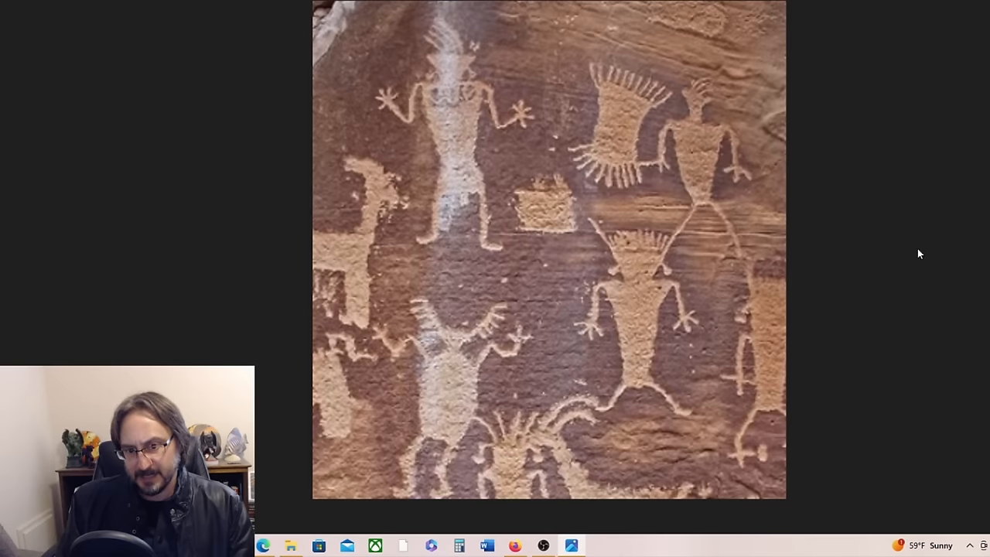
pyautogui.moveTo(948, 209)
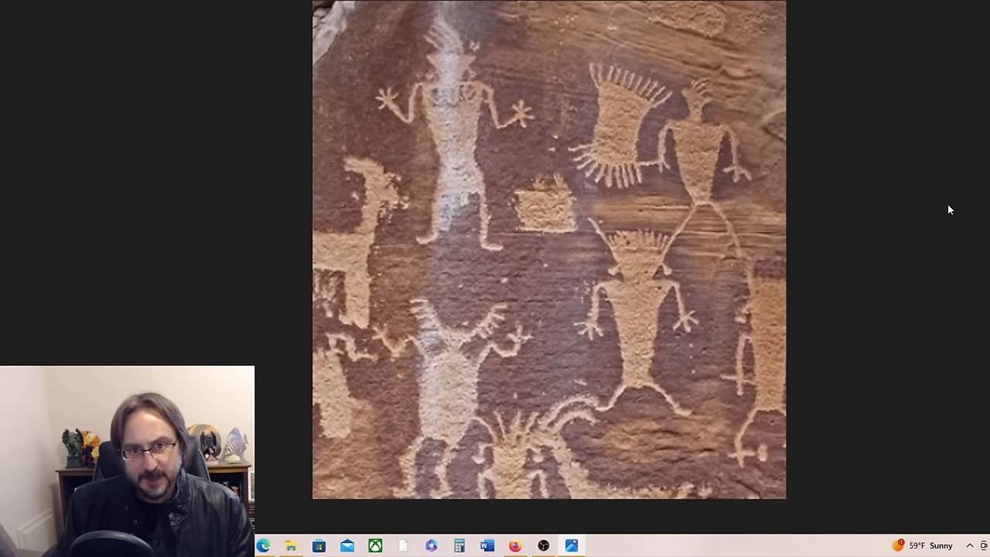
pyautogui.moveTo(980, 185)
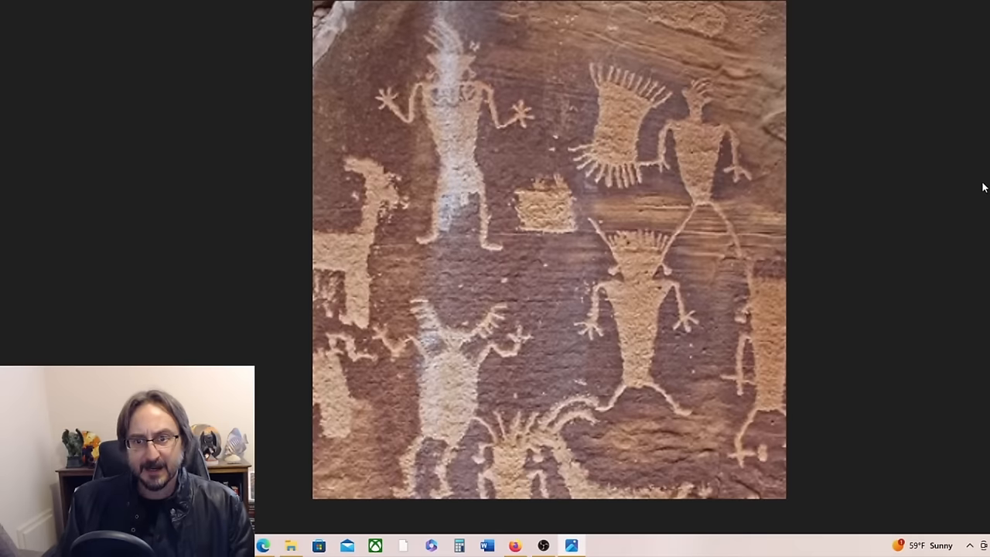
pyautogui.moveTo(928, 205)
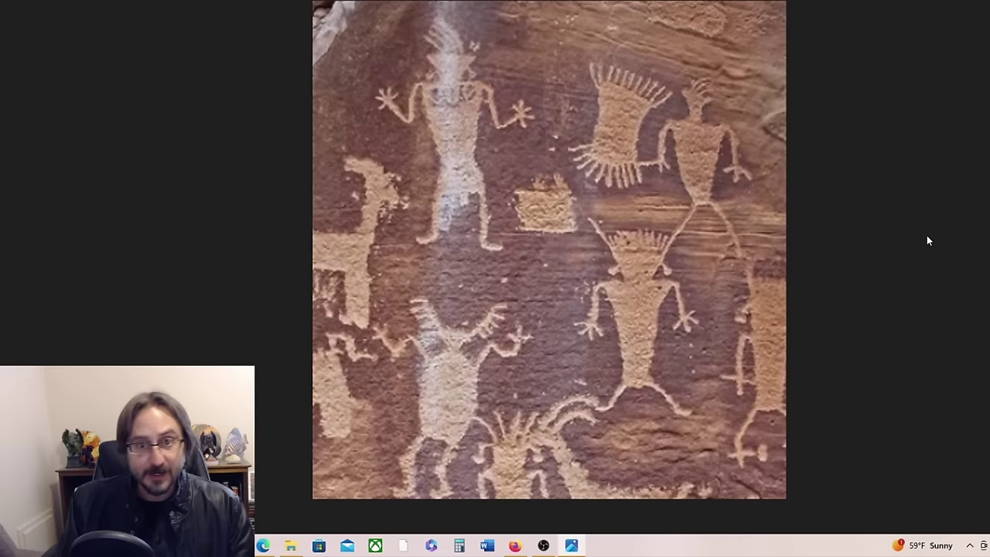
pyautogui.moveTo(925, 248)
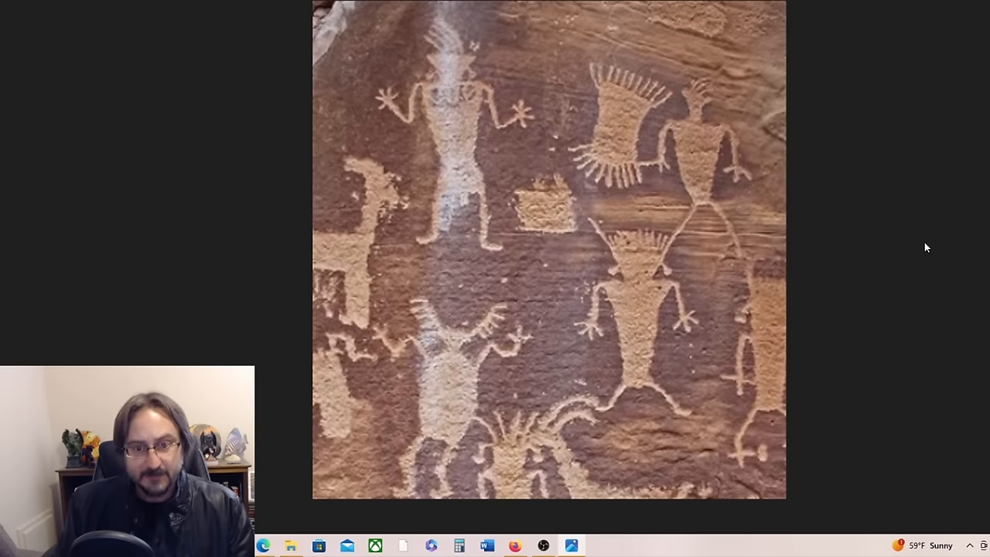
pyautogui.moveTo(933, 225)
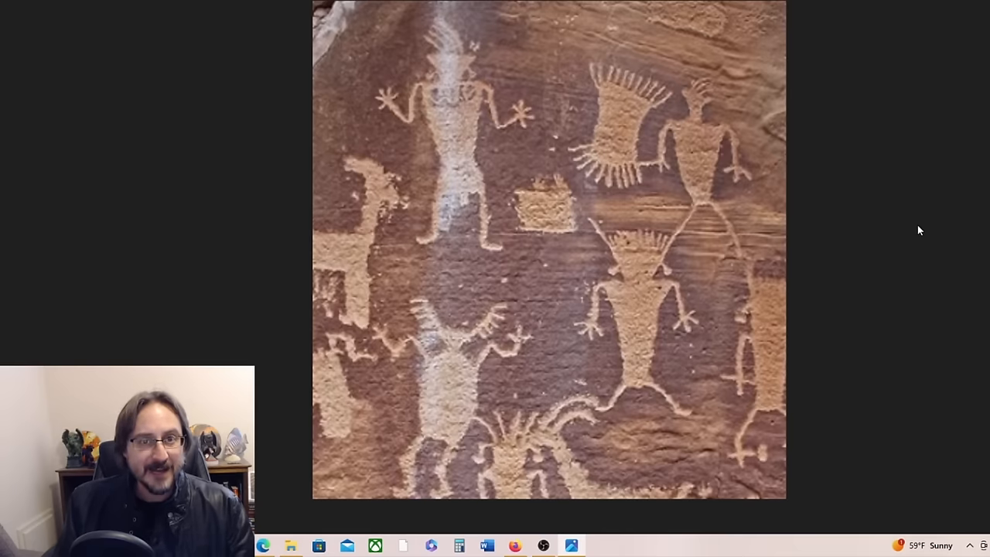
pyautogui.moveTo(885, 249)
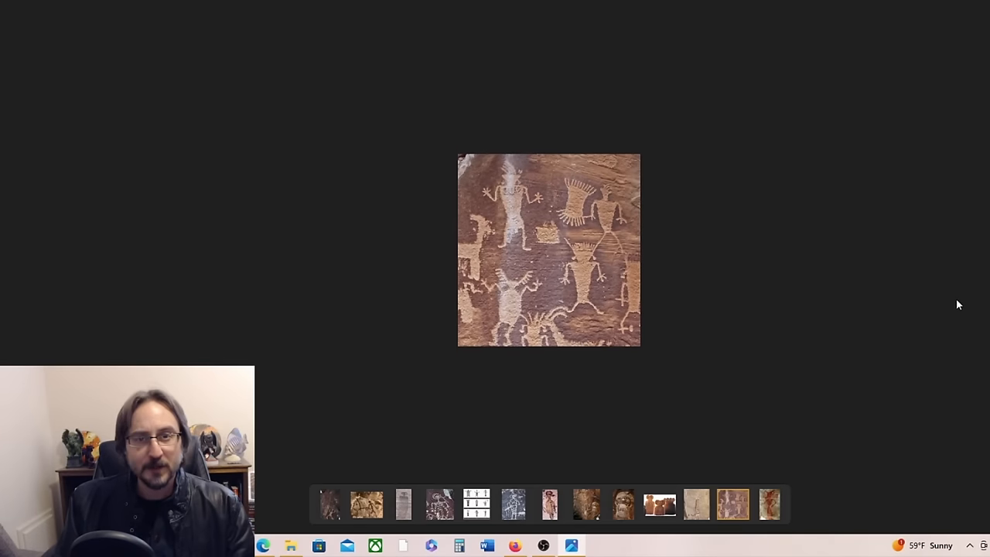
pyautogui.moveTo(914, 299)
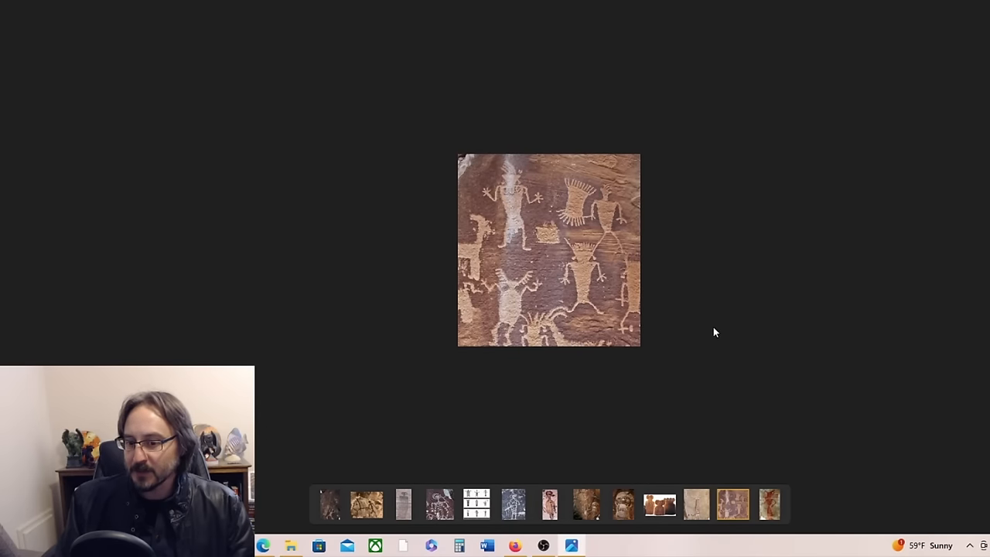
pyautogui.moveTo(889, 288)
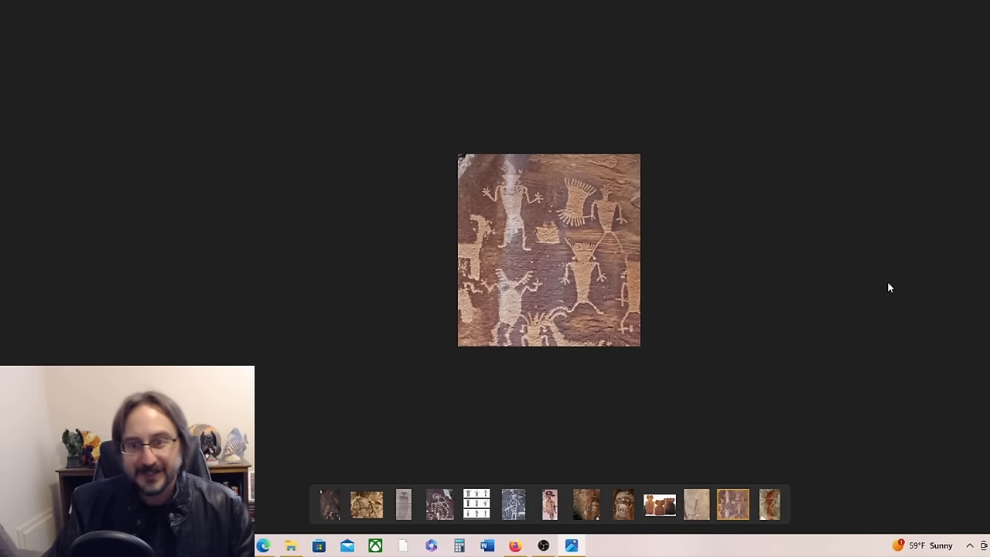
# Advance the viewer to the brown rock panel carved with many humanoid figures.
pyautogui.click(768, 504)
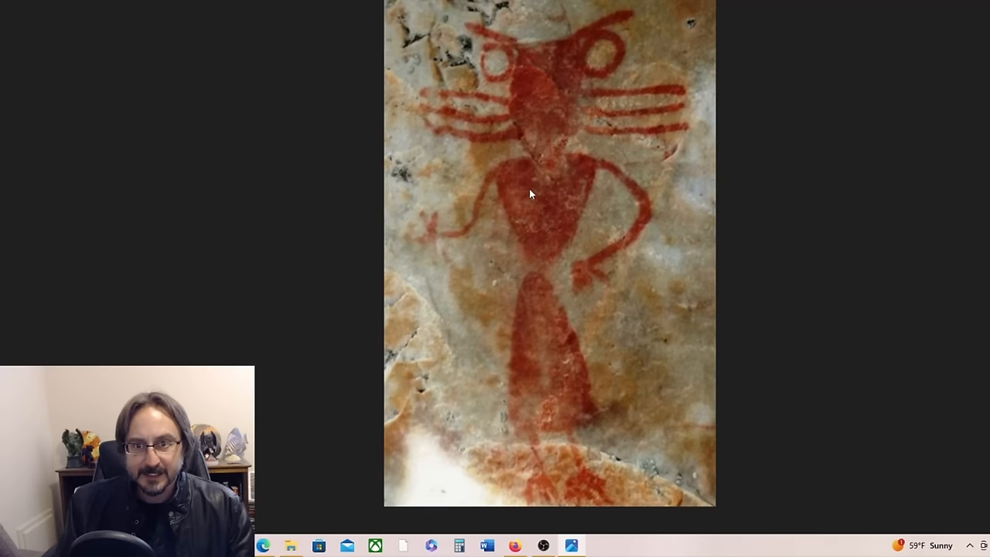
pyautogui.moveTo(894, 183)
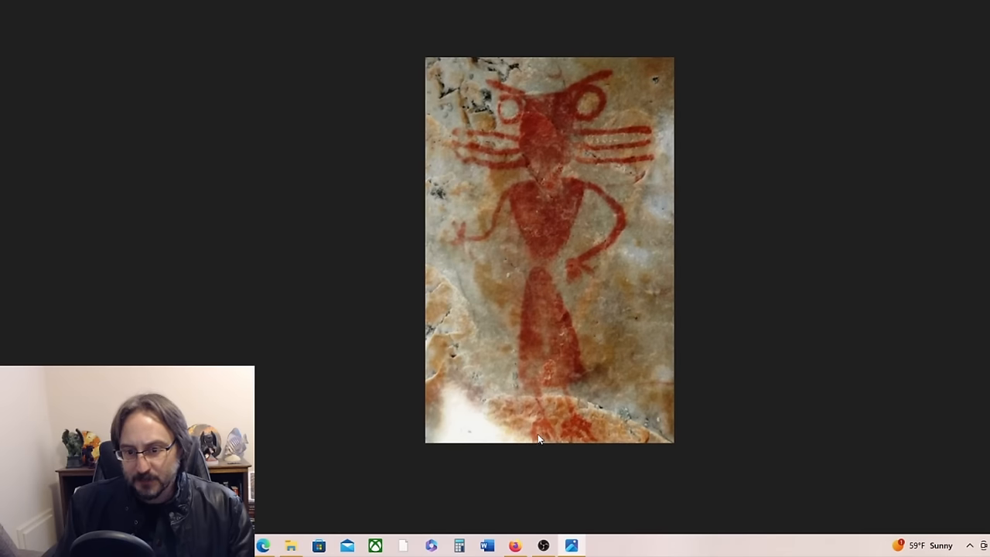
pyautogui.moveTo(551, 434)
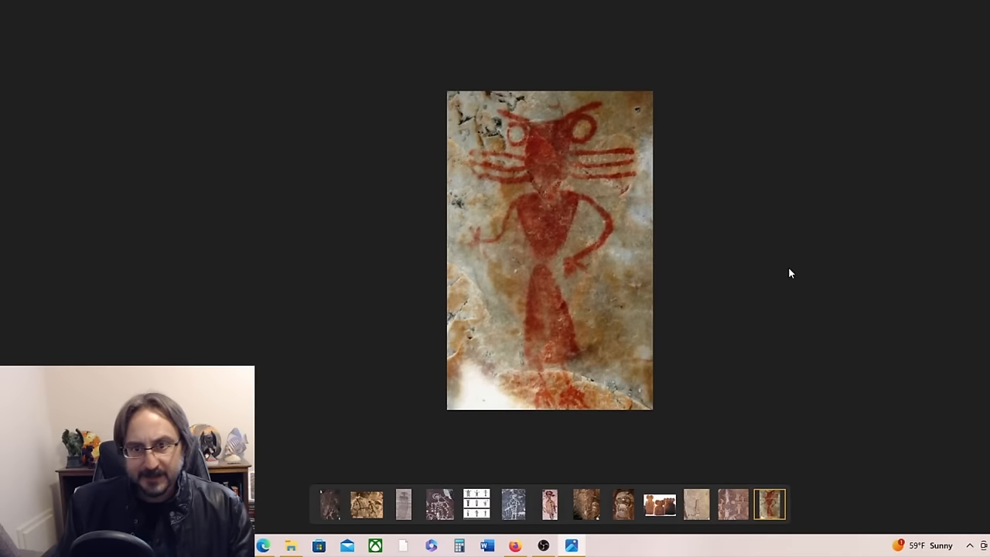
pyautogui.moveTo(739, 179)
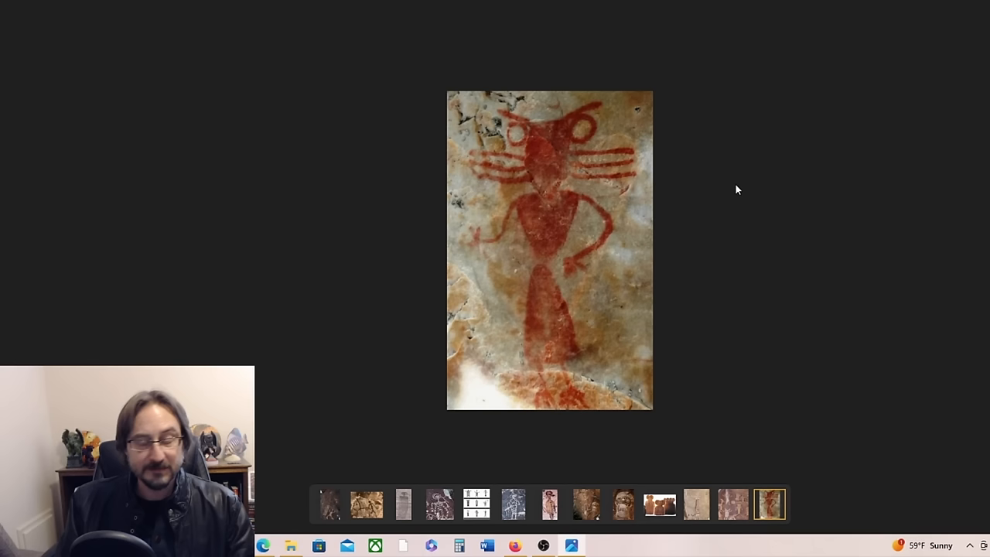
pyautogui.moveTo(611, 153)
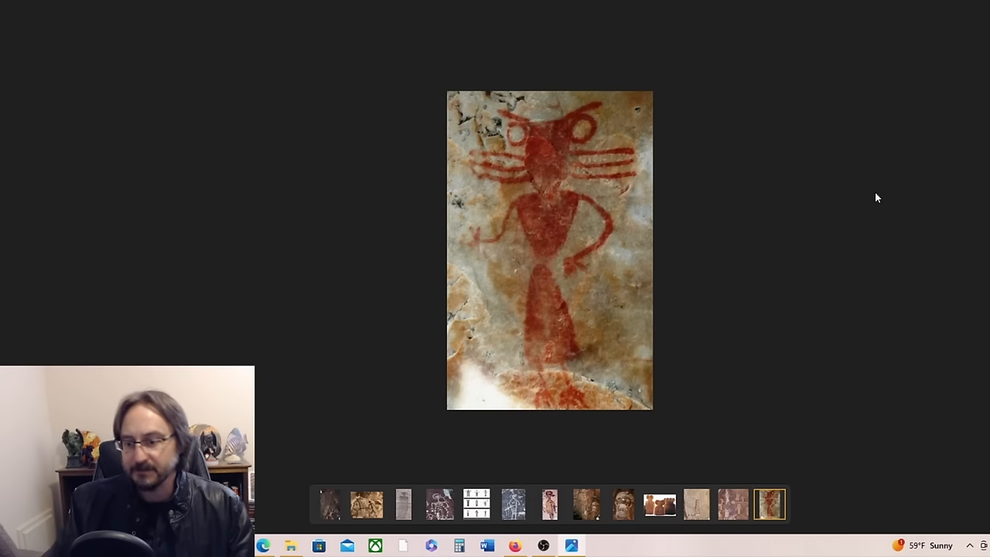
pyautogui.moveTo(795, 291)
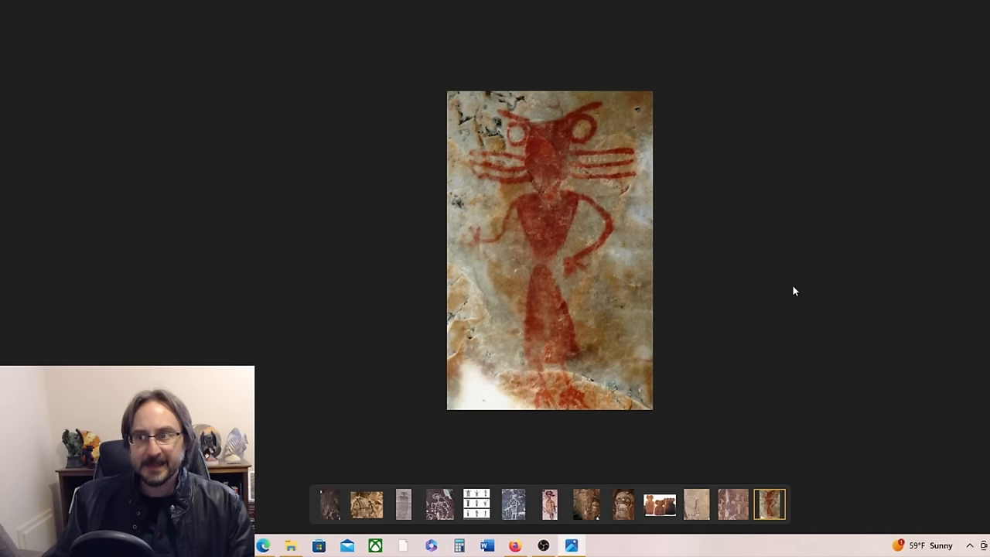
pyautogui.moveTo(787, 201)
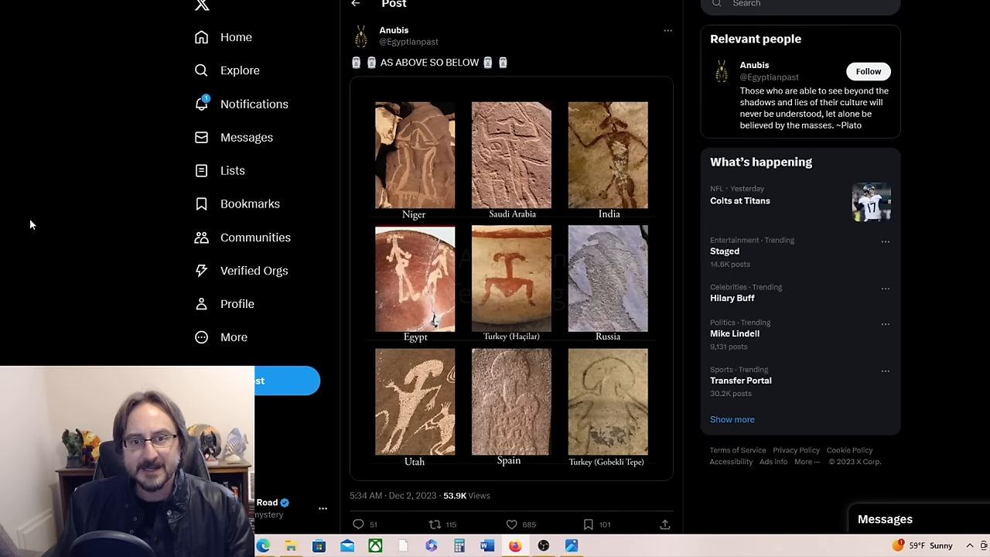
pyautogui.moveTo(510, 76)
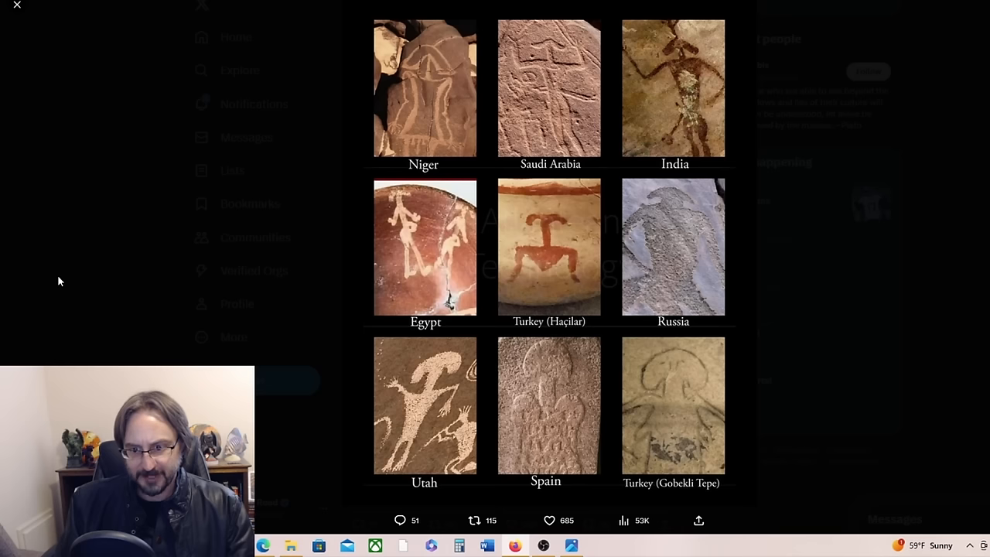
pyautogui.moveTo(176, 171)
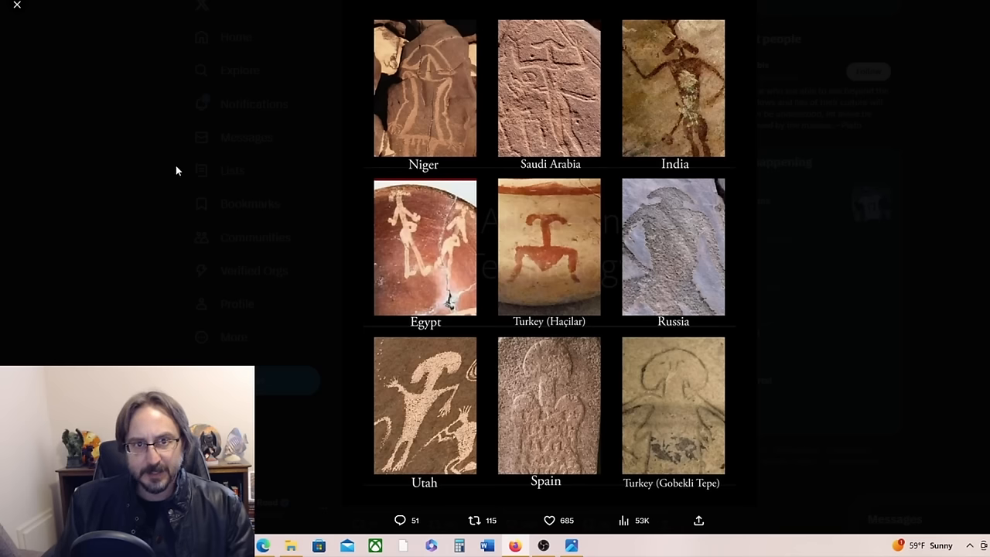
pyautogui.moveTo(439, 105)
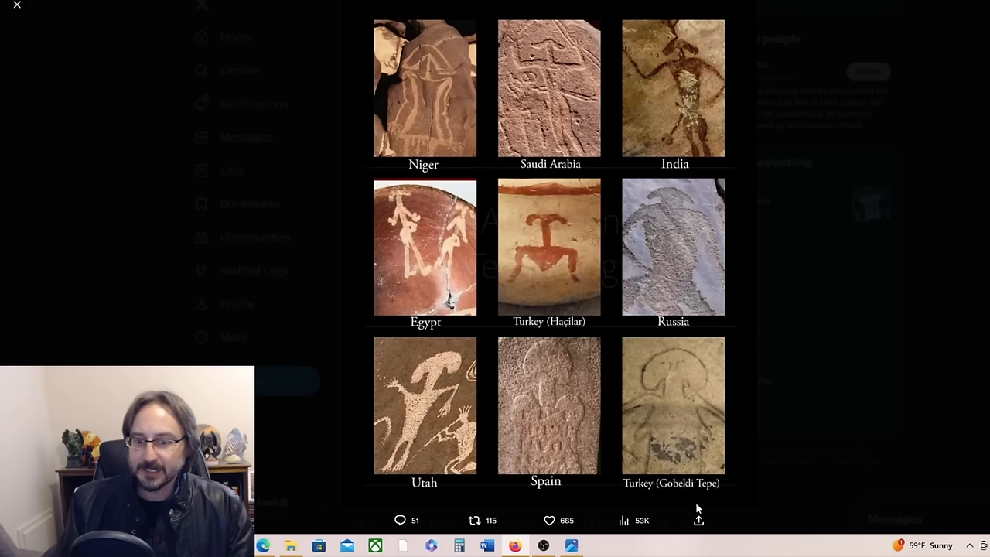
pyautogui.moveTo(673, 494)
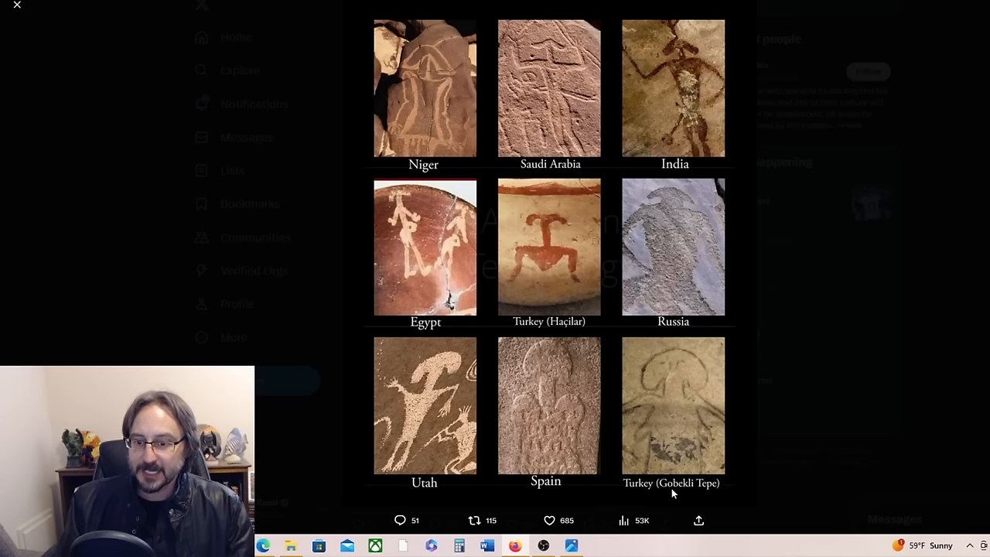
pyautogui.moveTo(549, 501)
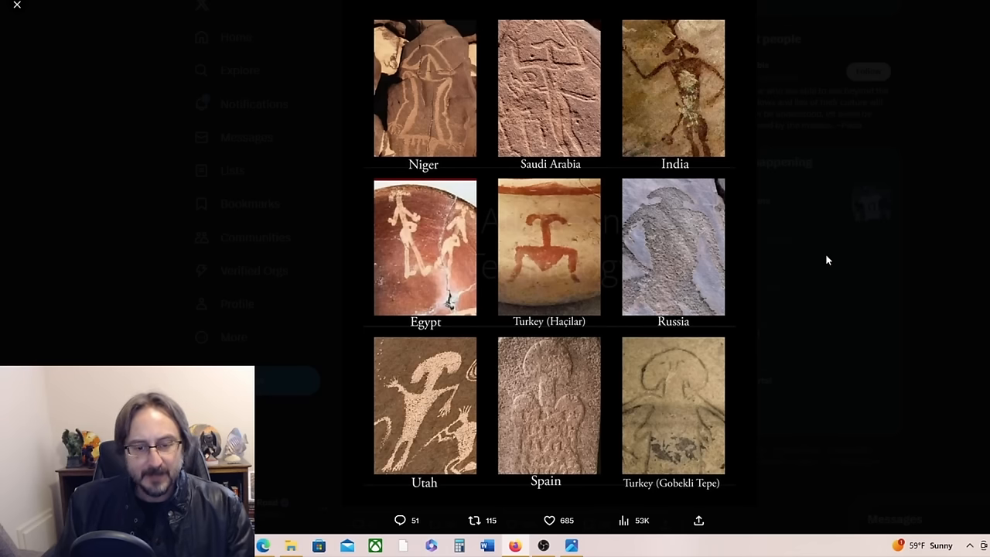
pyautogui.moveTo(408, 378)
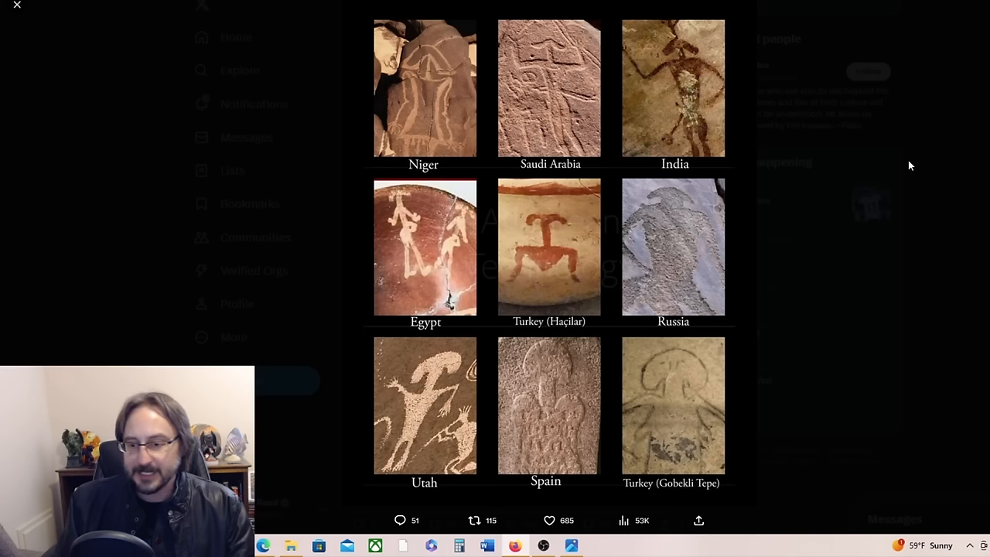
pyautogui.moveTo(928, 163)
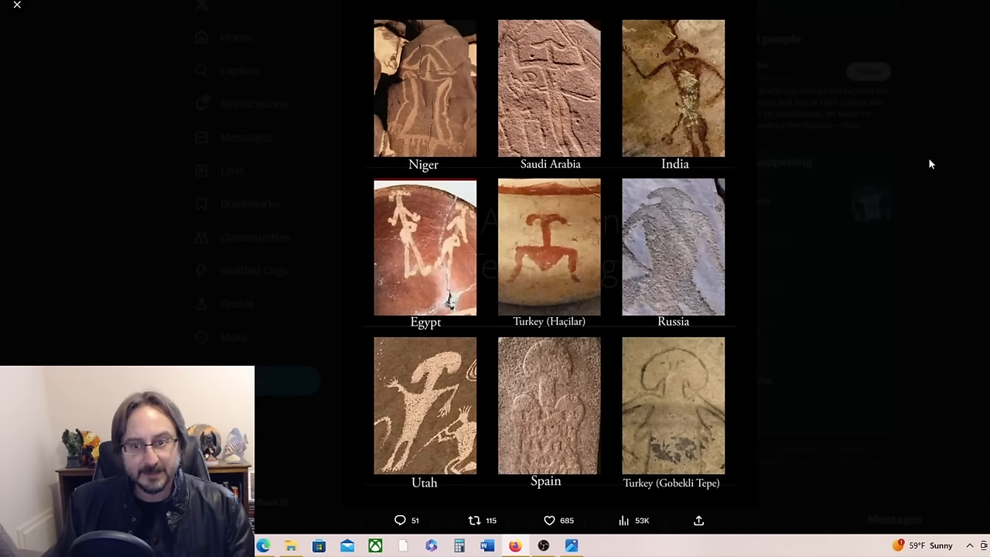
pyautogui.moveTo(569, 282)
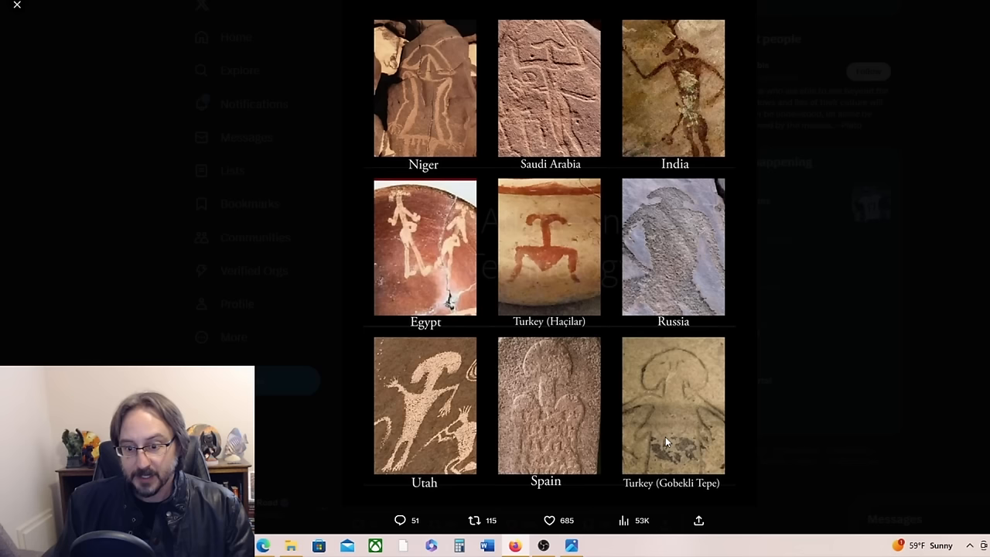
pyautogui.moveTo(879, 106)
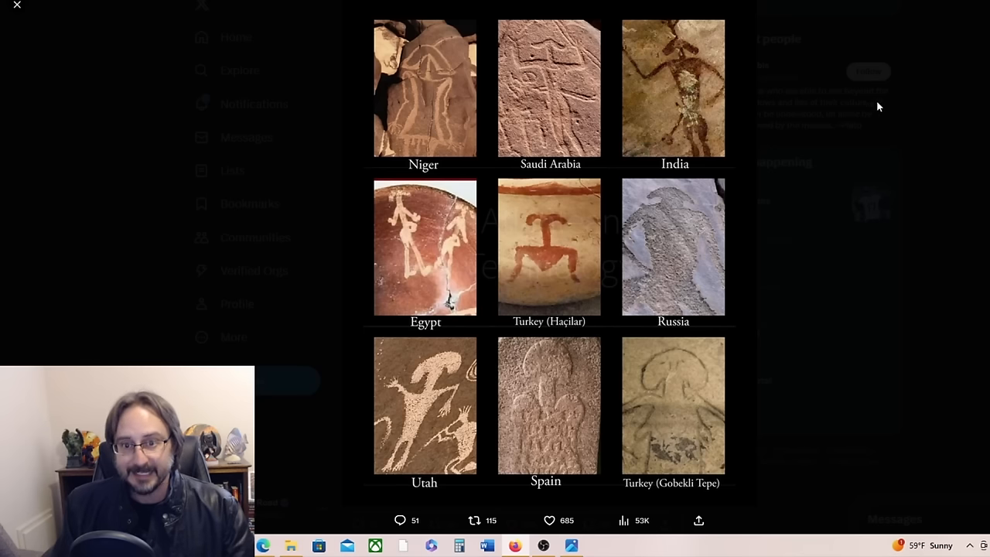
pyautogui.moveTo(885, 117)
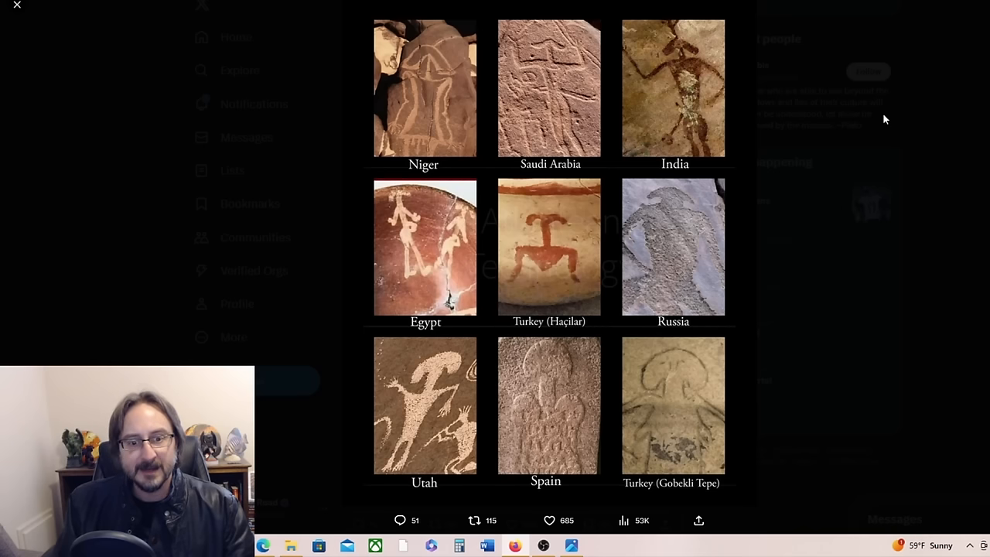
pyautogui.moveTo(859, 122)
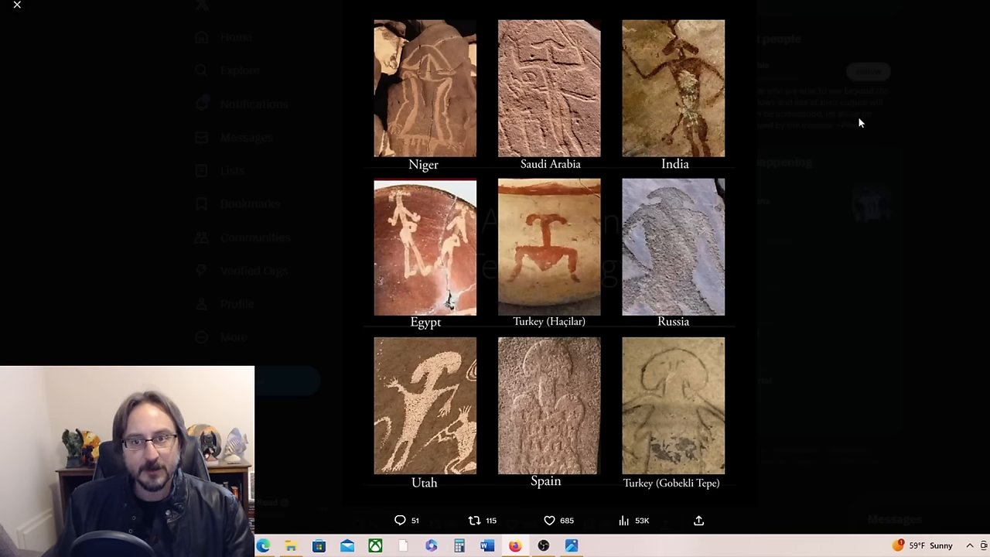
pyautogui.moveTo(873, 119)
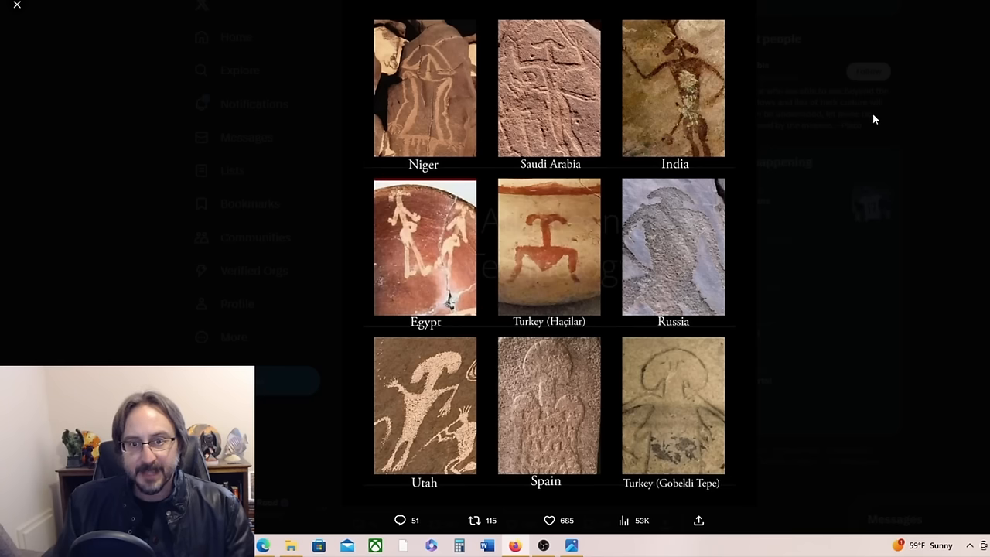
pyautogui.moveTo(782, 204)
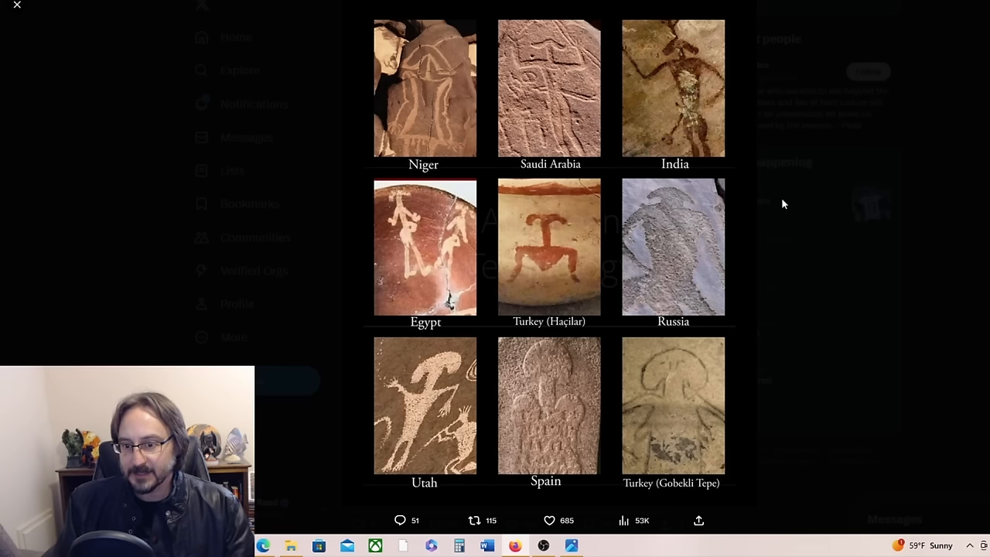
pyautogui.moveTo(724, 158)
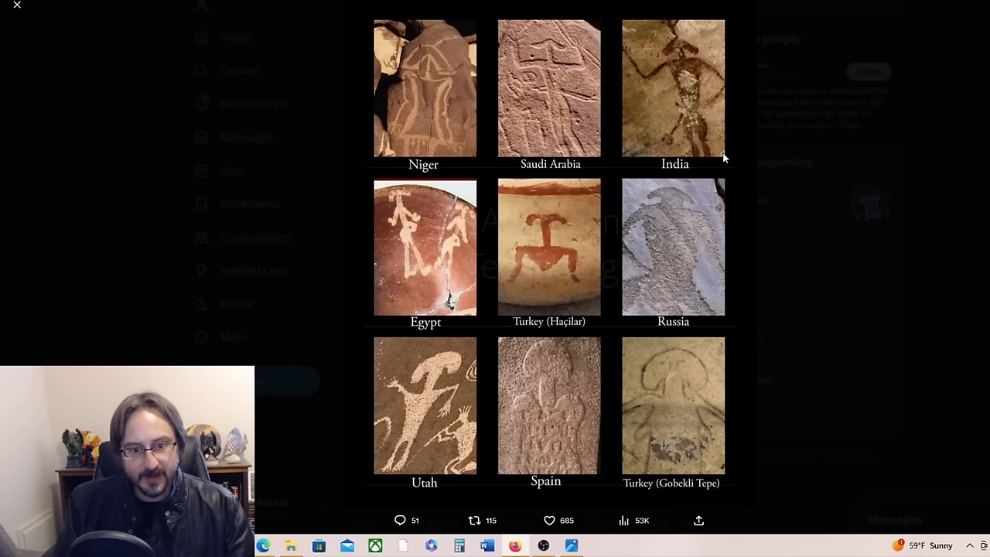
pyautogui.moveTo(662, 114)
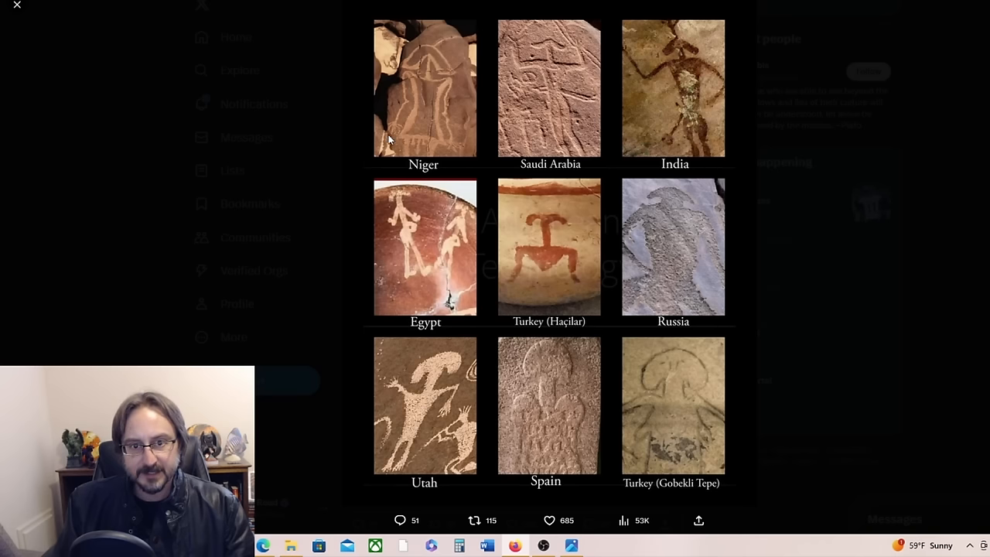
pyautogui.moveTo(572, 51)
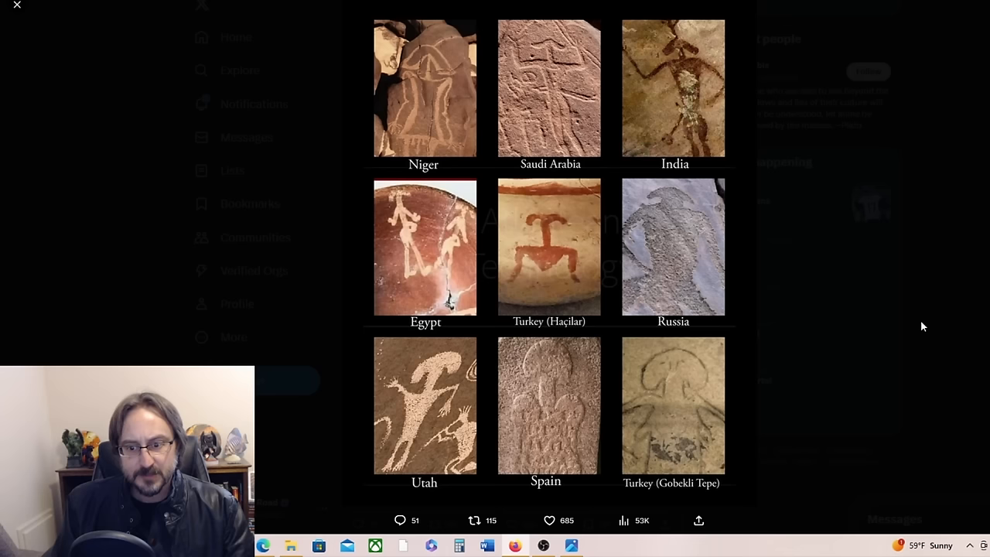
pyautogui.moveTo(887, 280)
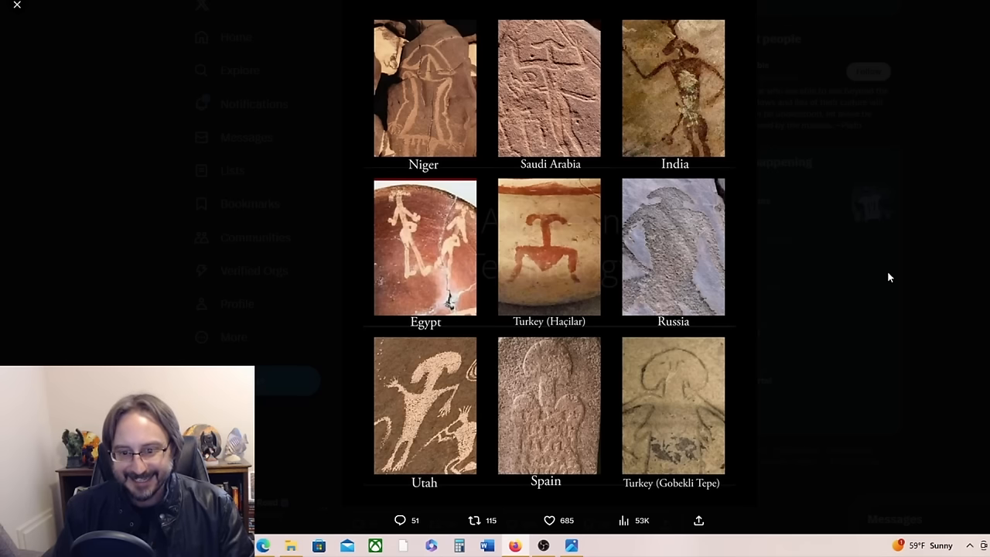
pyautogui.moveTo(691, 402)
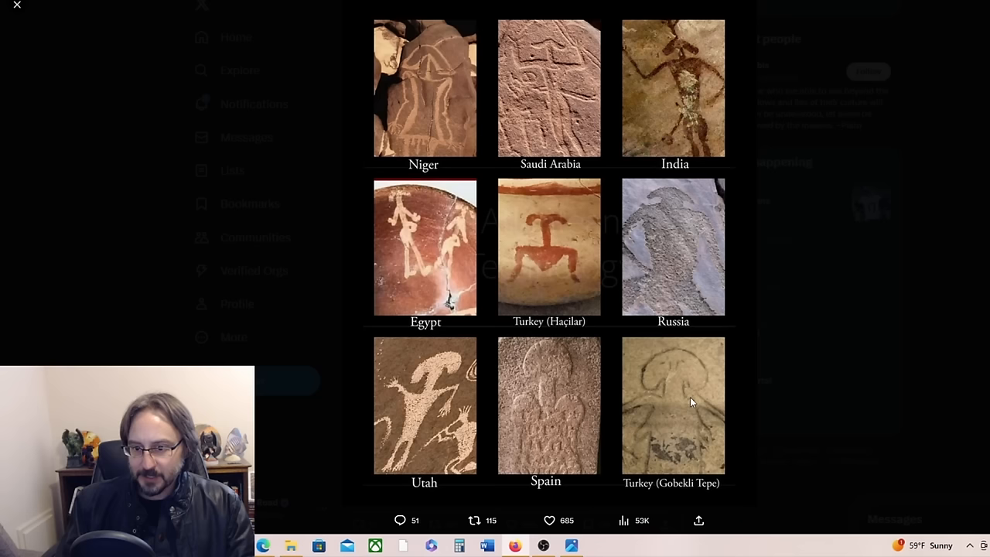
pyautogui.moveTo(671, 376)
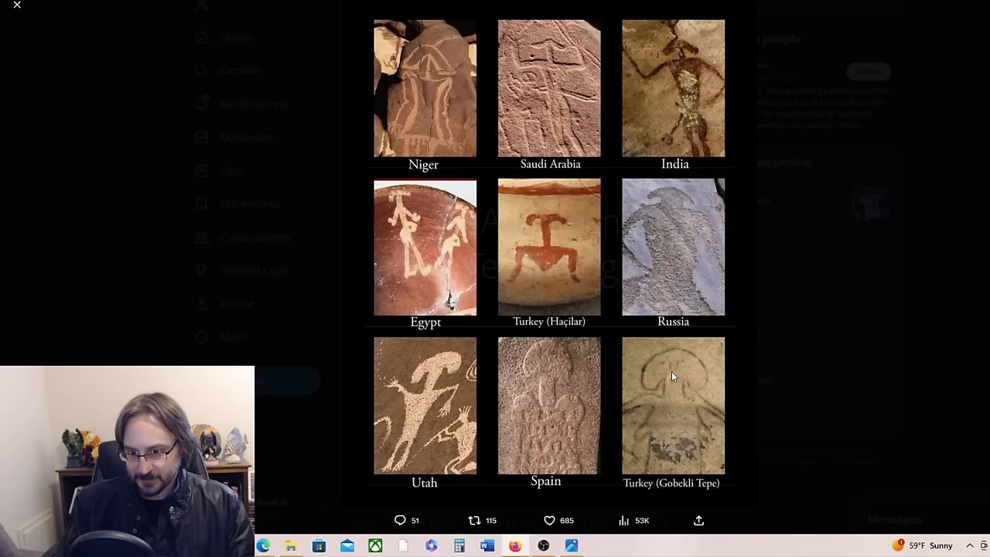
pyautogui.moveTo(889, 300)
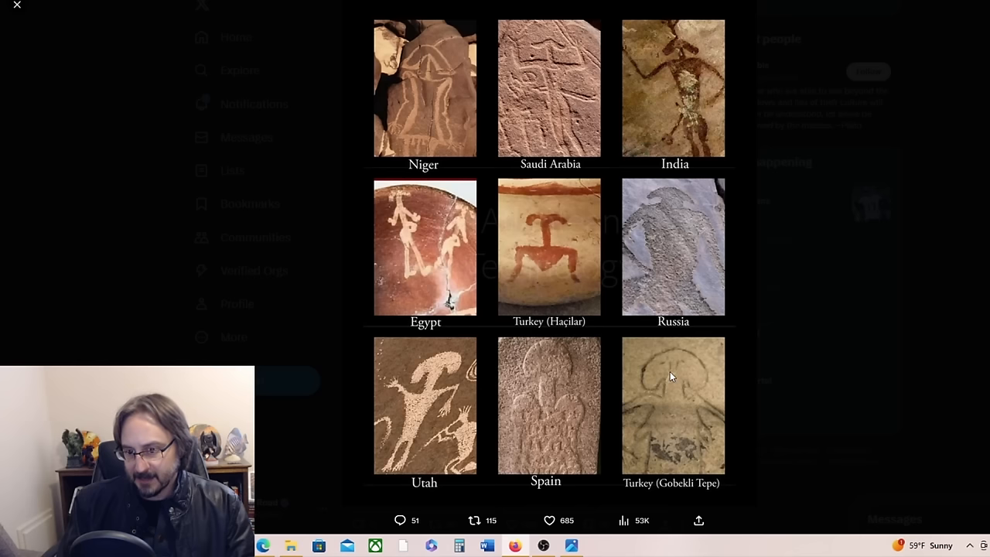
pyautogui.moveTo(685, 377)
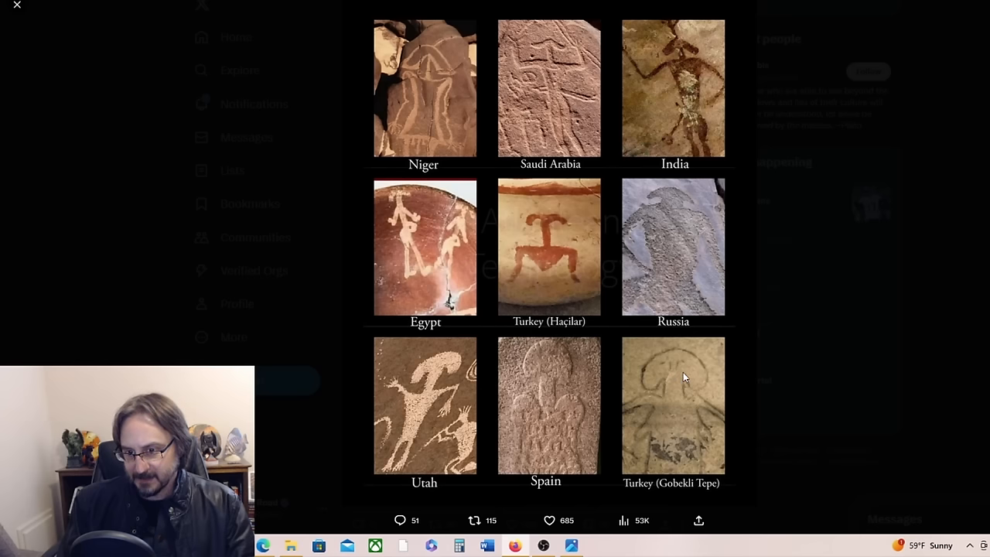
pyautogui.moveTo(556, 376)
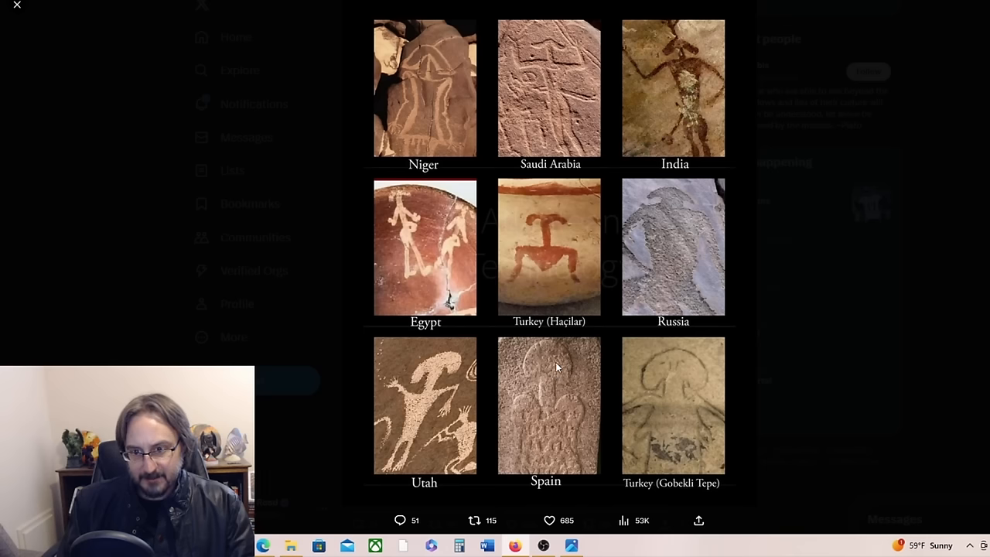
pyautogui.moveTo(921, 207)
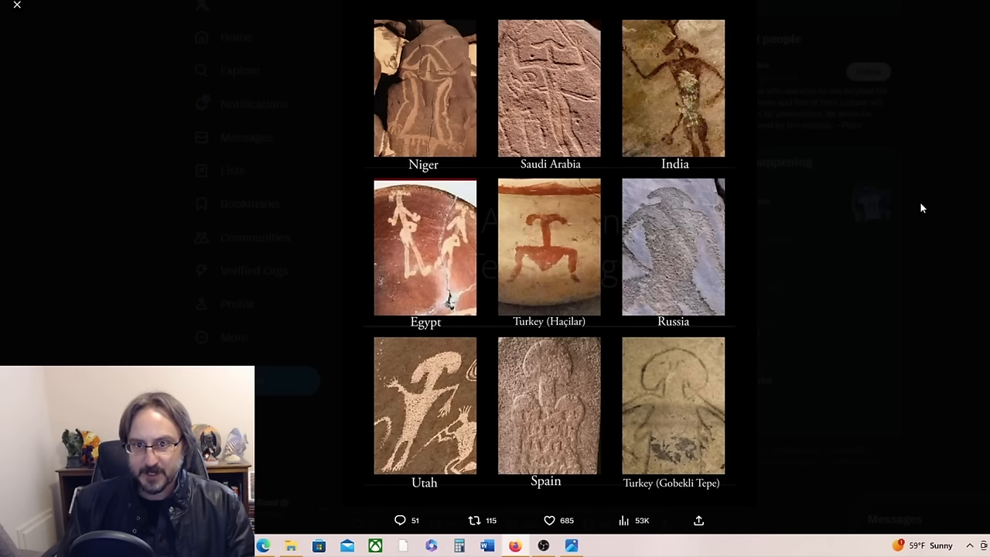
pyautogui.moveTo(650, 390)
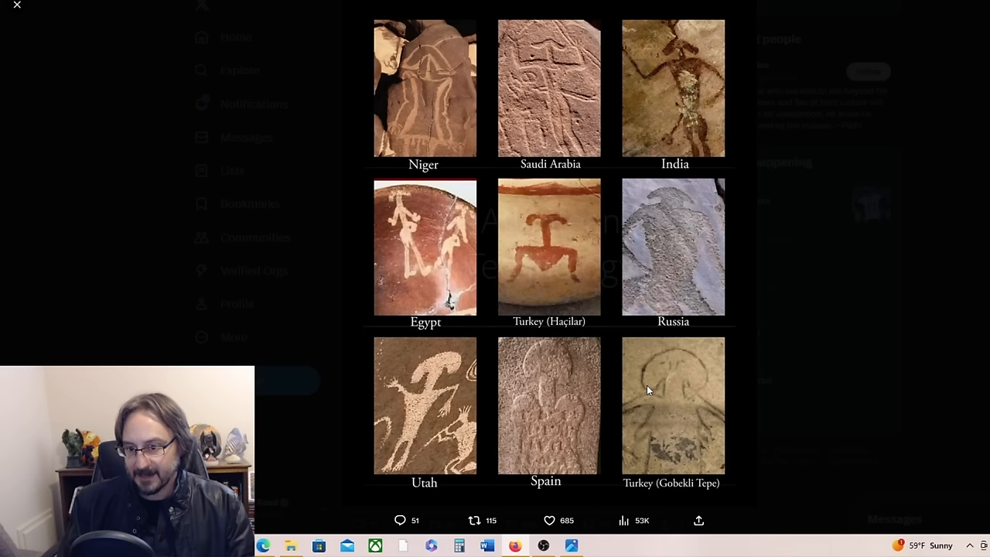
pyautogui.moveTo(938, 260)
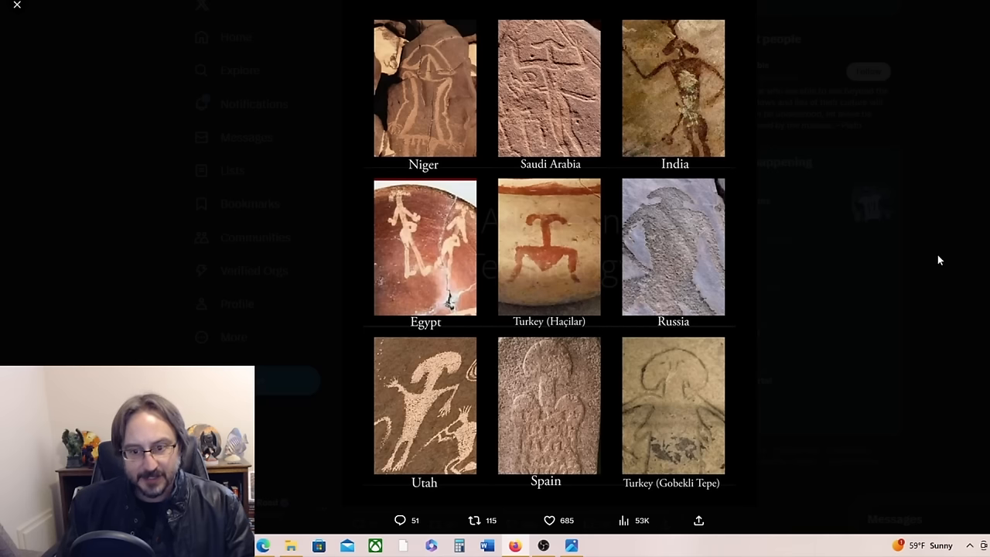
pyautogui.moveTo(928, 292)
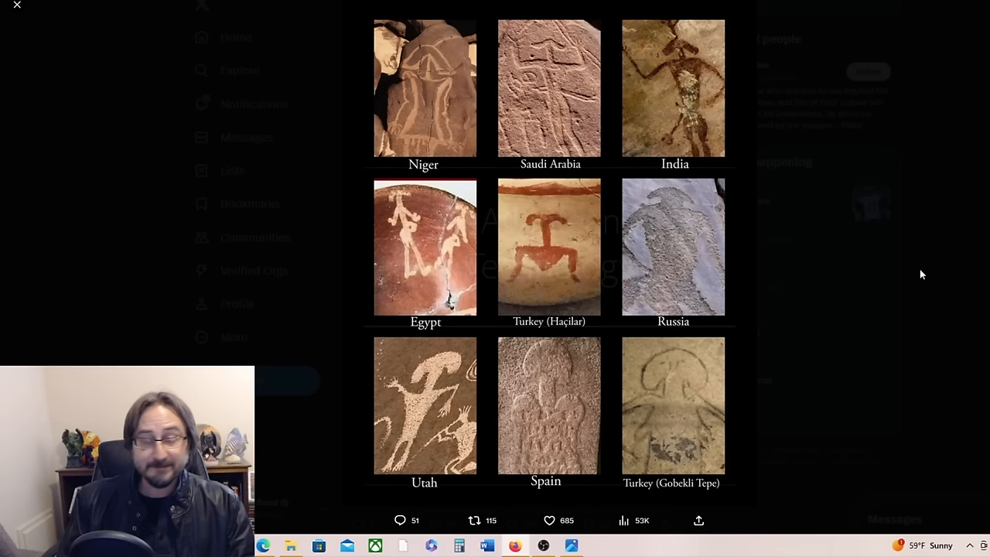
pyautogui.moveTo(892, 247)
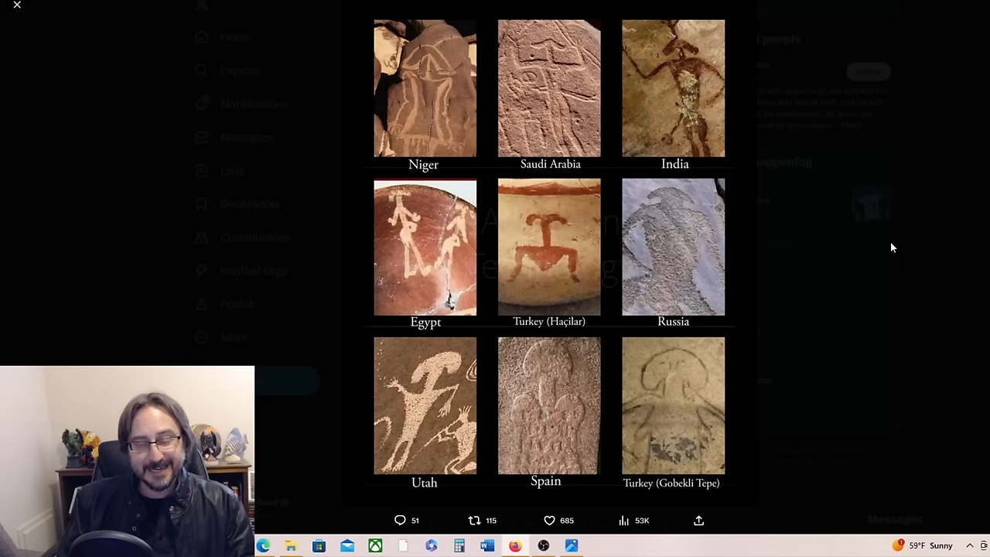
pyautogui.moveTo(965, 217)
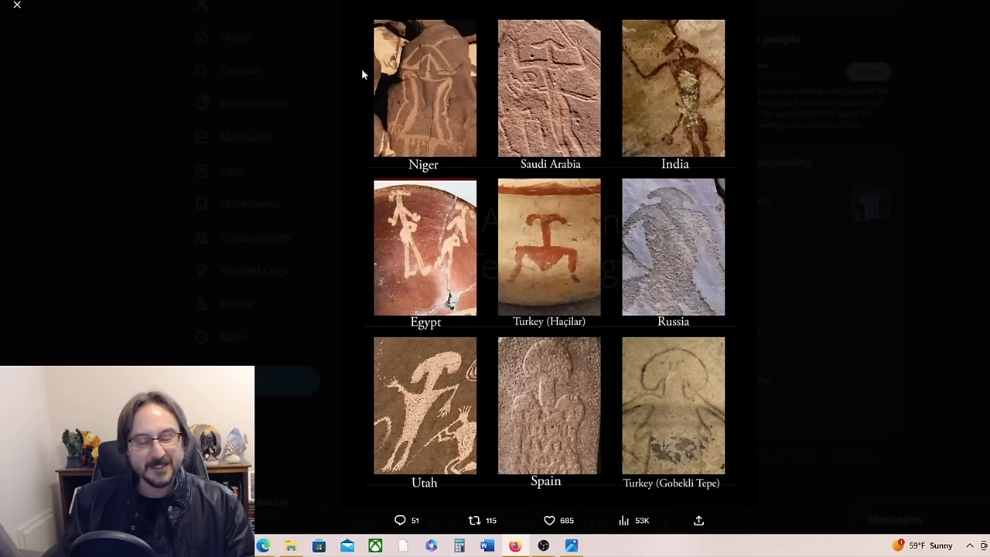
pyautogui.moveTo(704, 195)
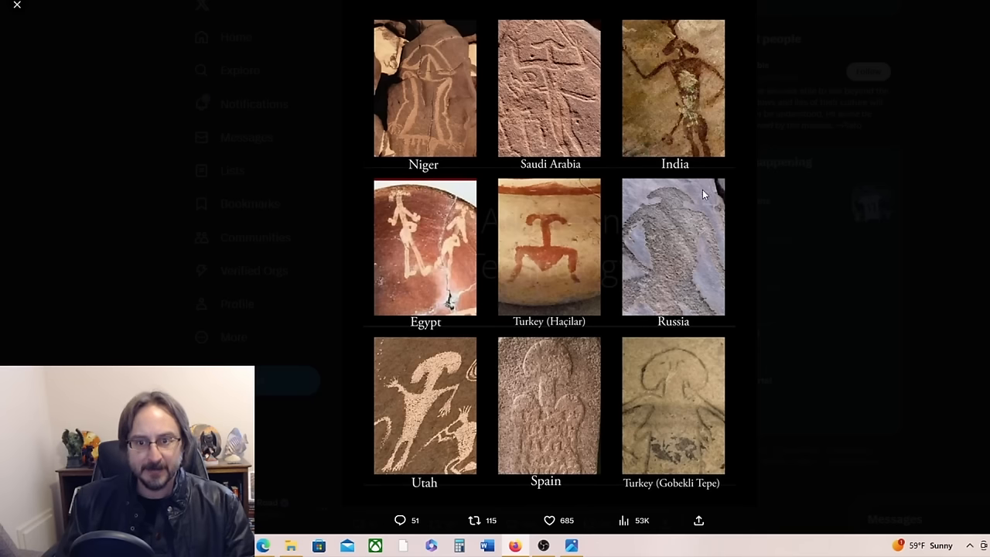
pyautogui.moveTo(266, 253)
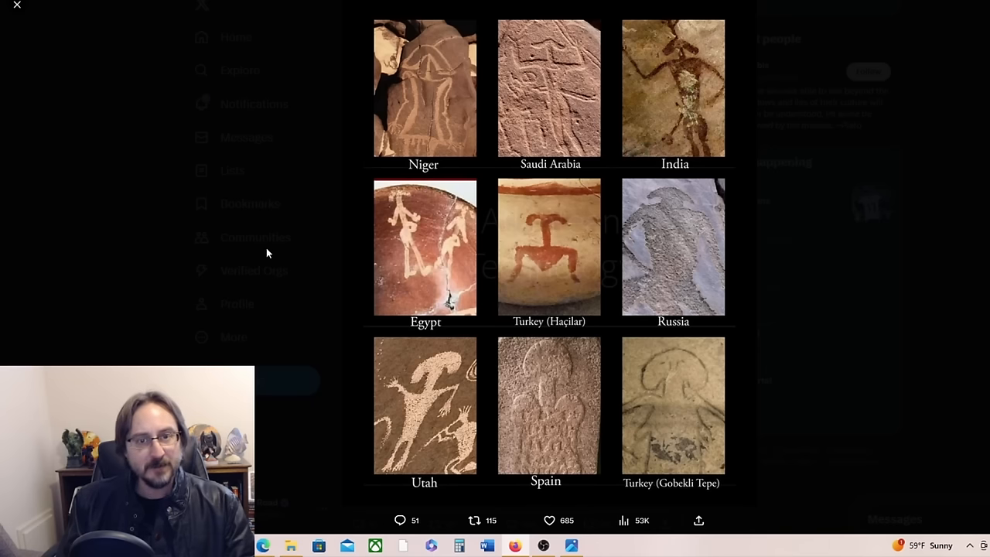
pyautogui.moveTo(443, 97)
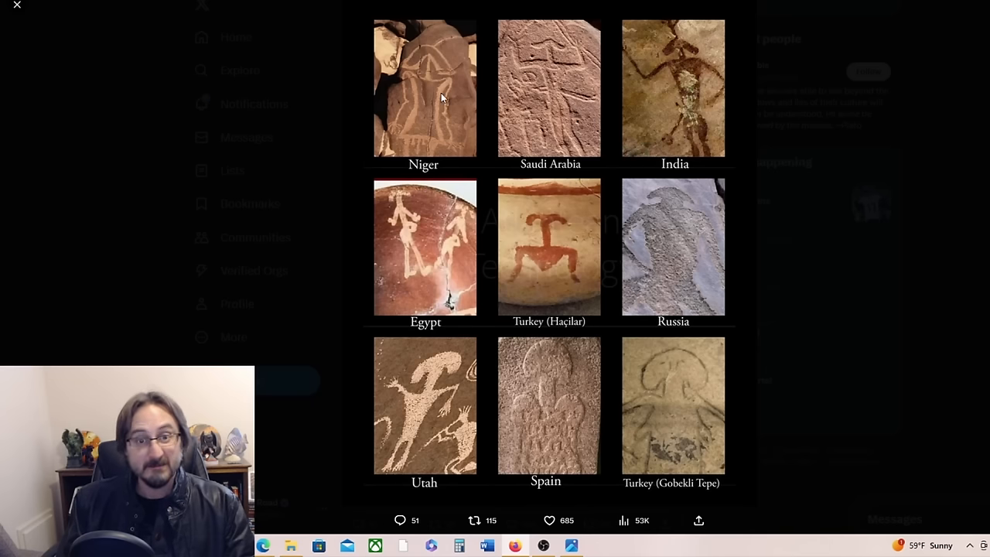
pyautogui.moveTo(238, 257)
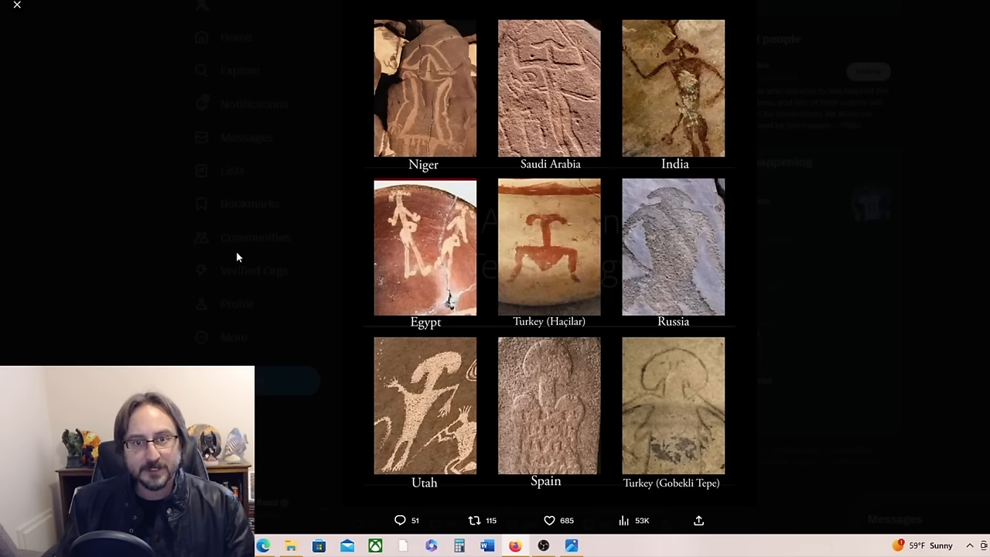
pyautogui.moveTo(251, 189)
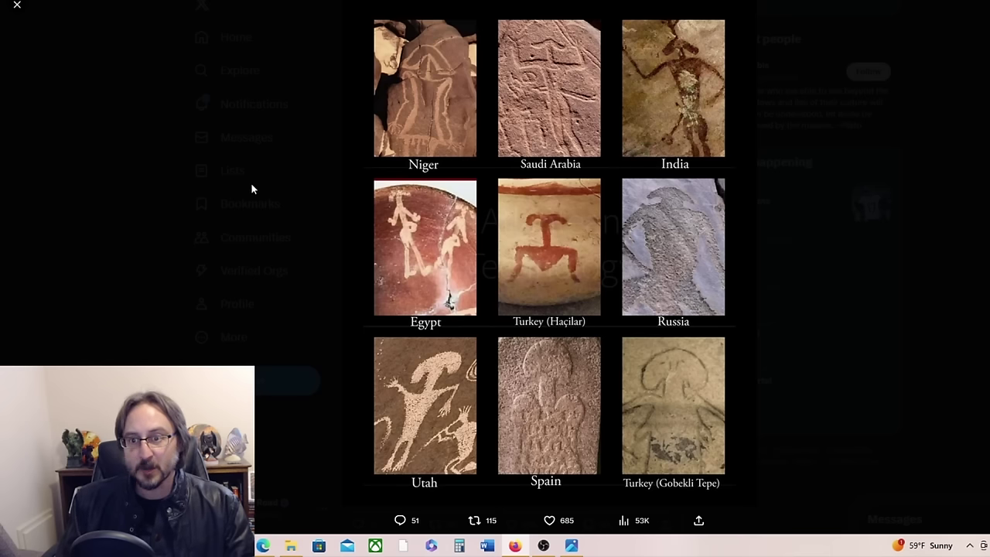
pyautogui.moveTo(305, 273)
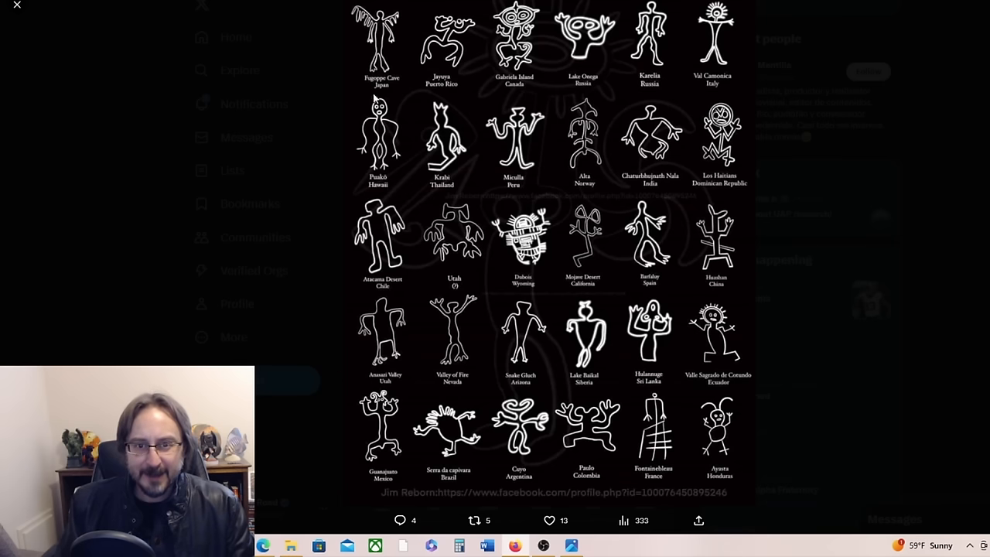
pyautogui.moveTo(423, 116)
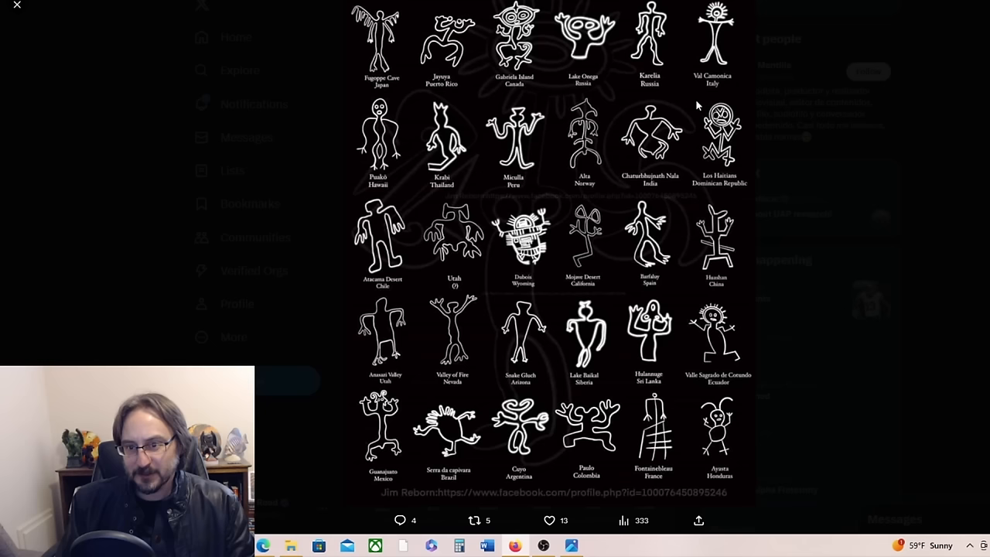
pyautogui.moveTo(551, 402)
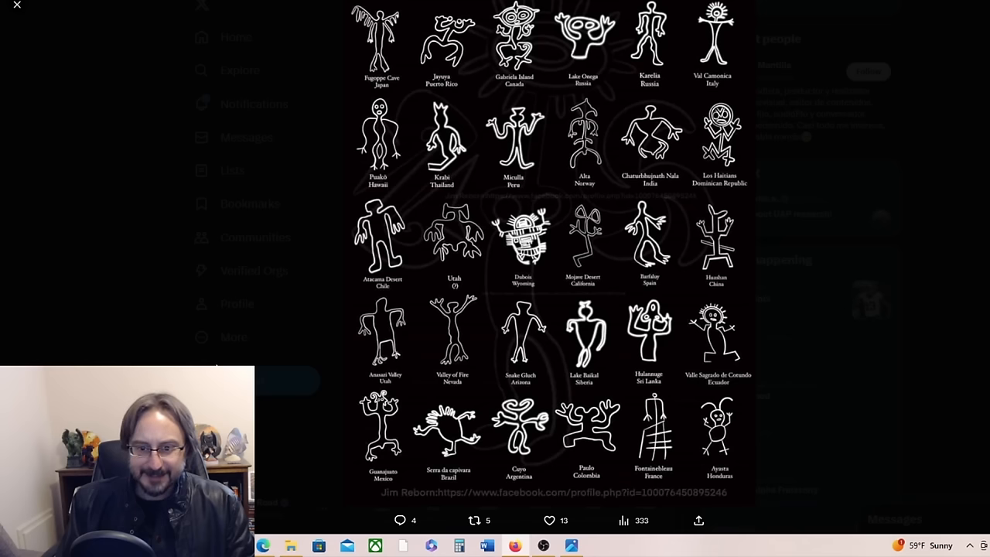
pyautogui.moveTo(359, 343)
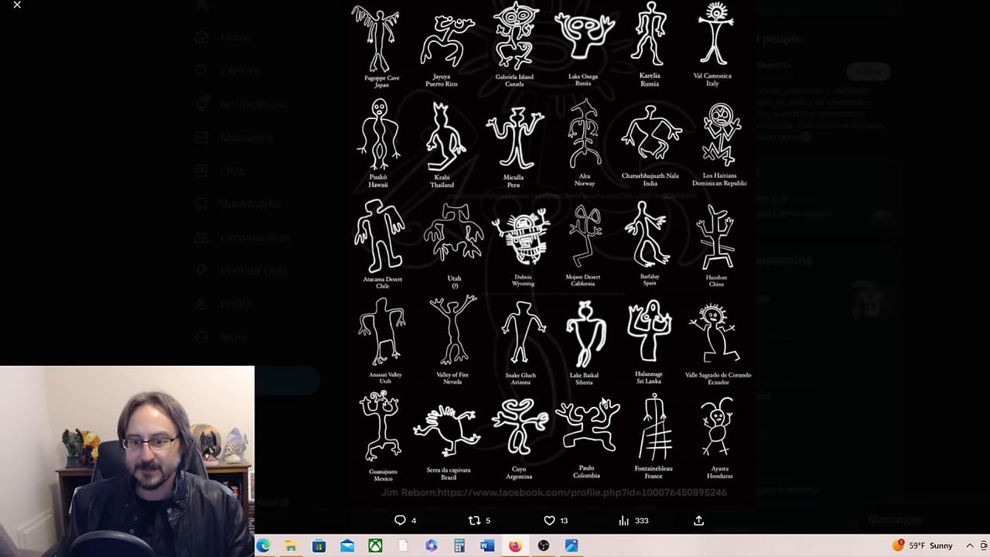
pyautogui.moveTo(878, 393)
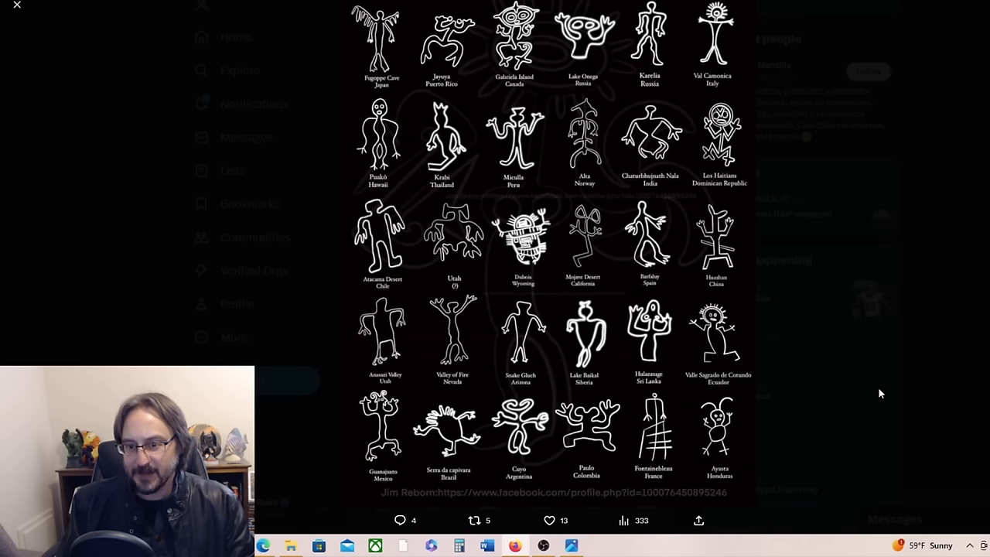
pyautogui.moveTo(882, 380)
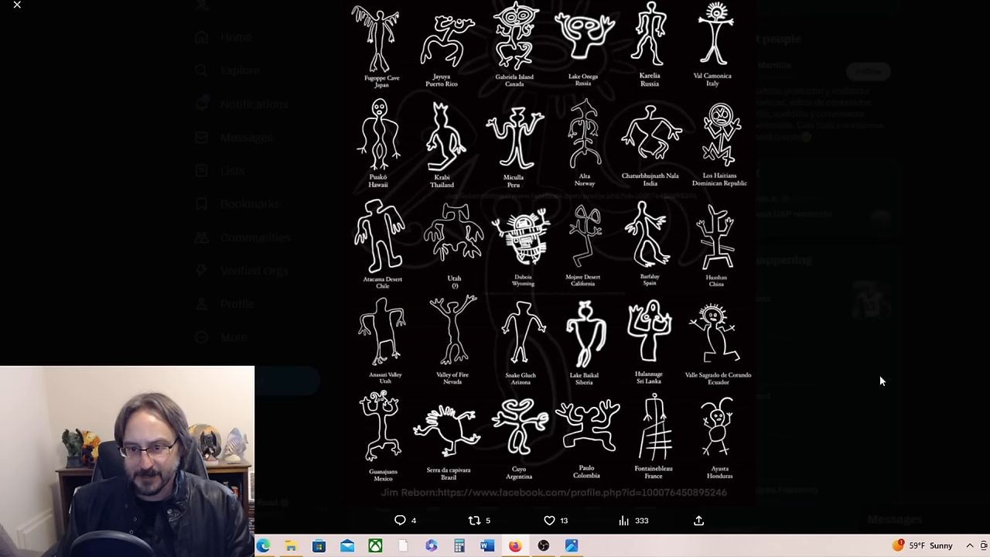
pyautogui.moveTo(504, 340)
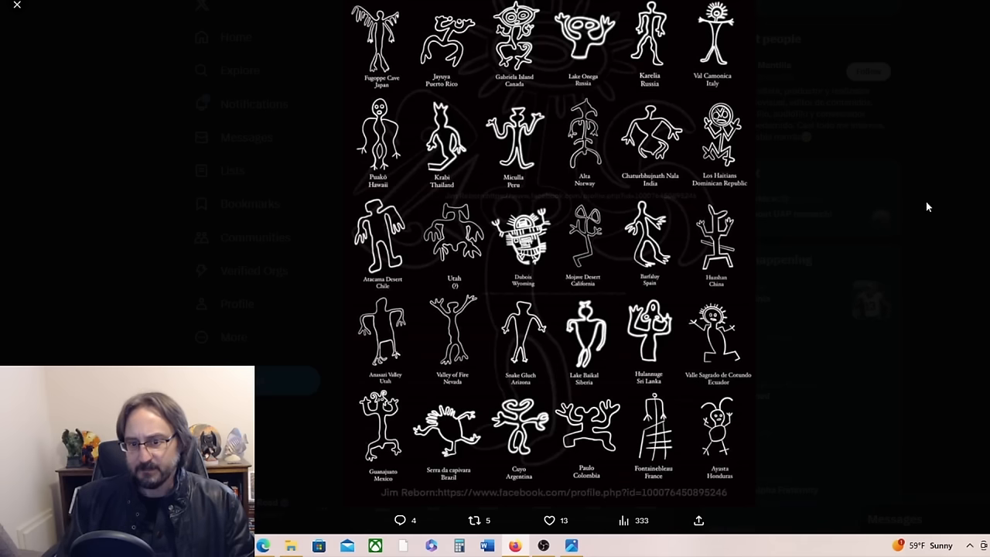
pyautogui.moveTo(849, 239)
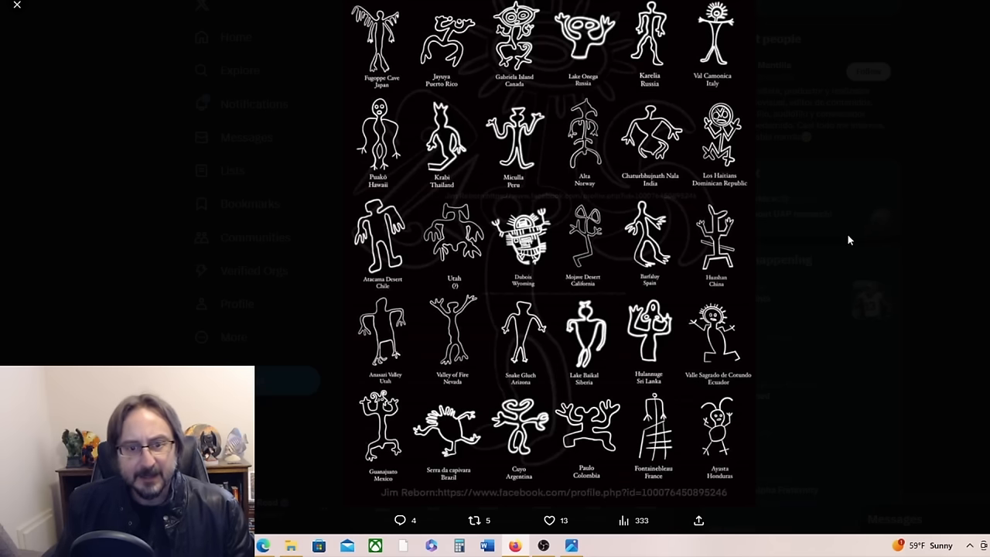
pyautogui.moveTo(247, 229)
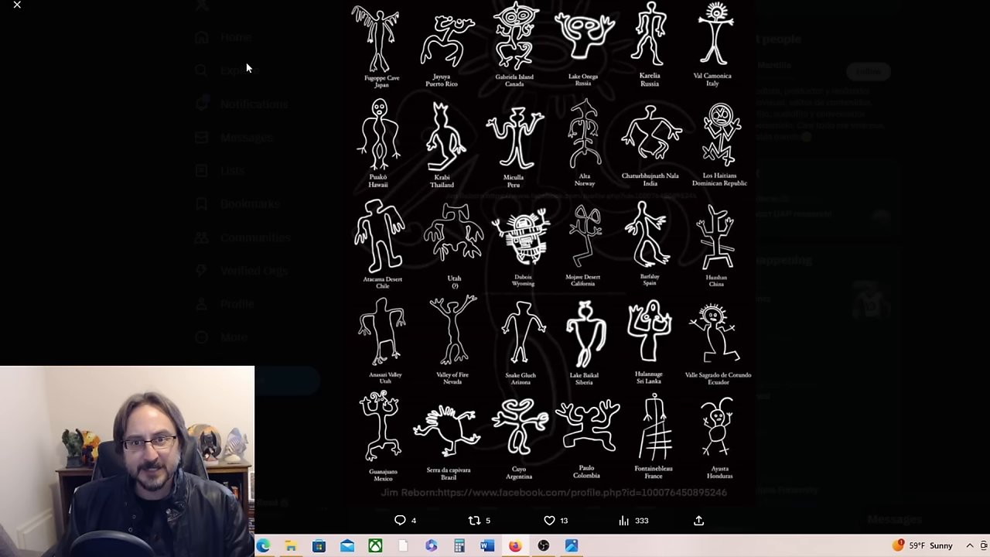
pyautogui.moveTo(259, 78)
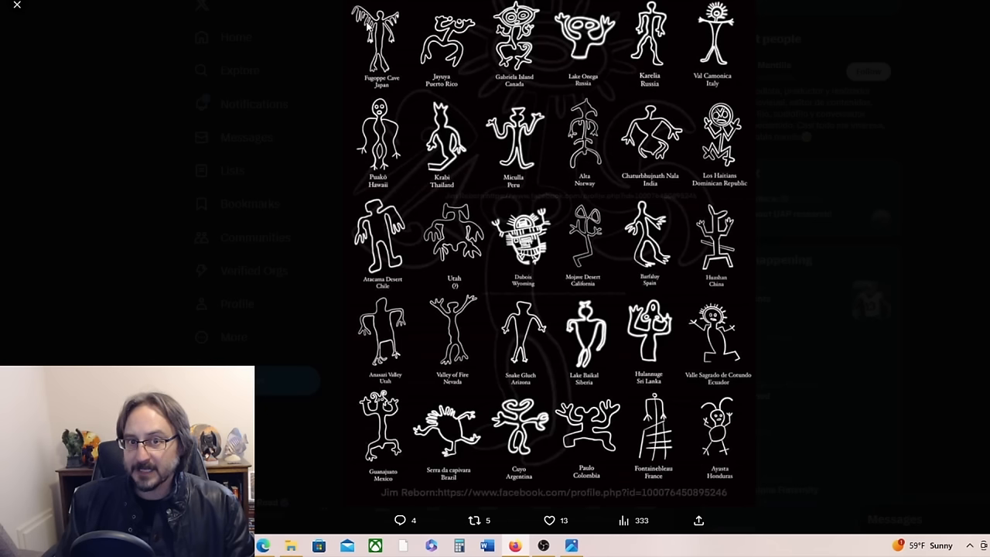
pyautogui.moveTo(943, 27)
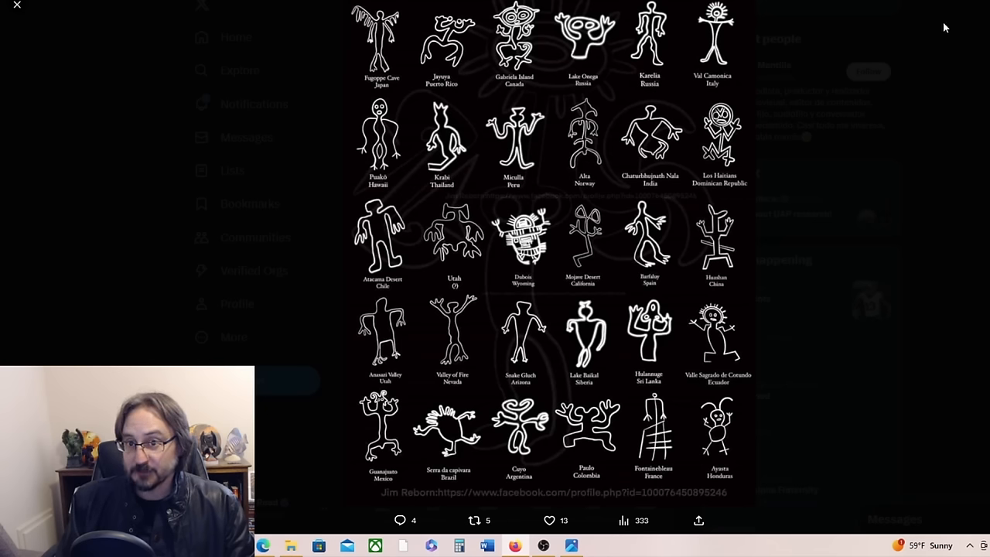
pyautogui.moveTo(900, 120)
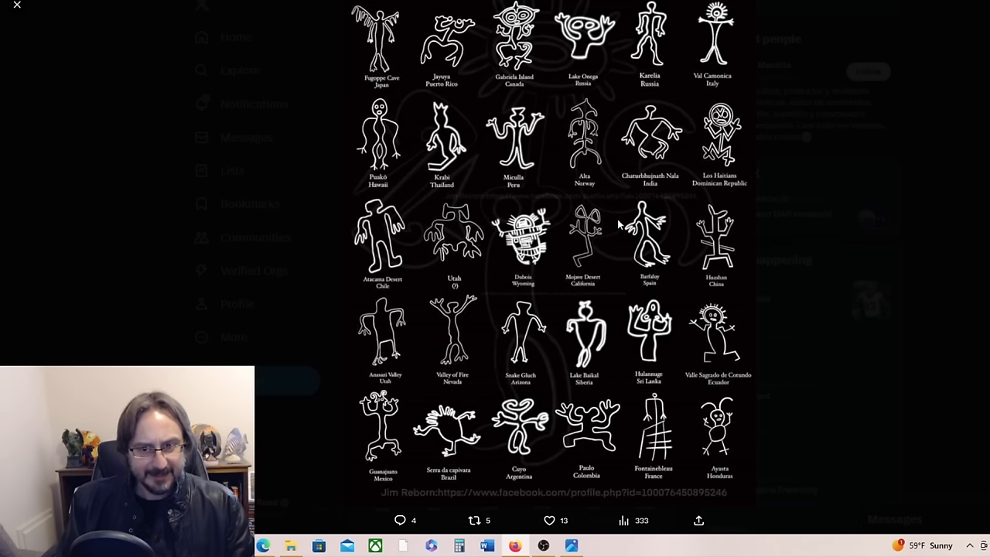
pyautogui.moveTo(620, 222)
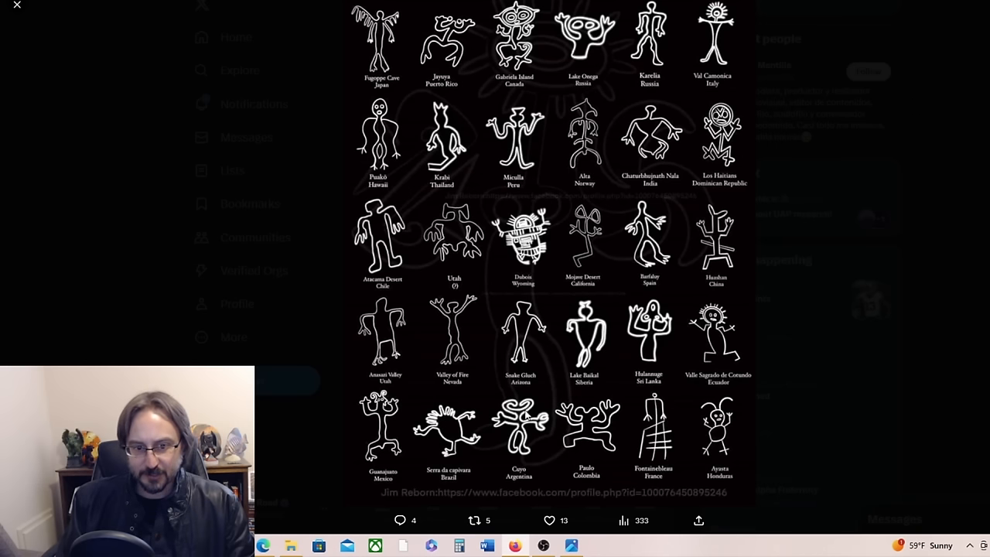
pyautogui.moveTo(905, 268)
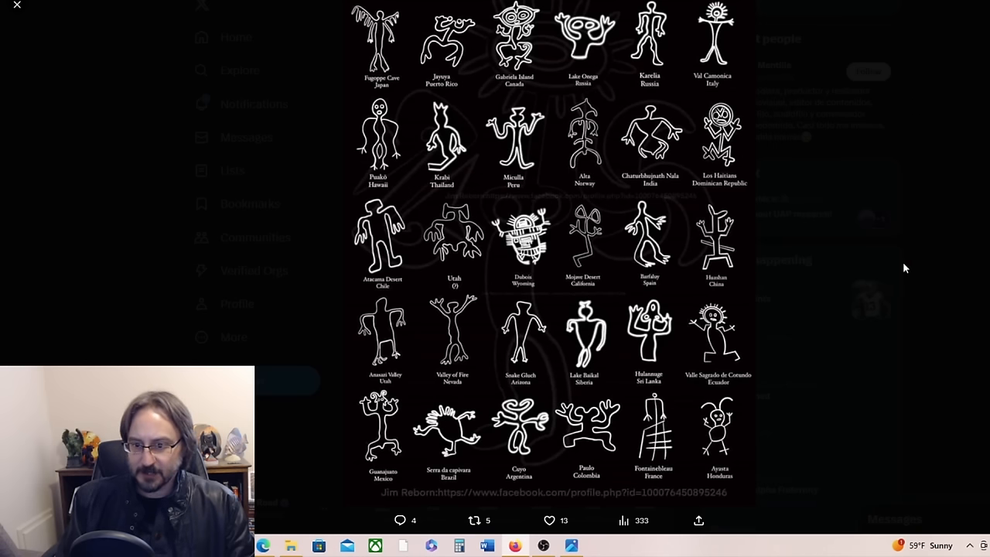
pyautogui.moveTo(913, 185)
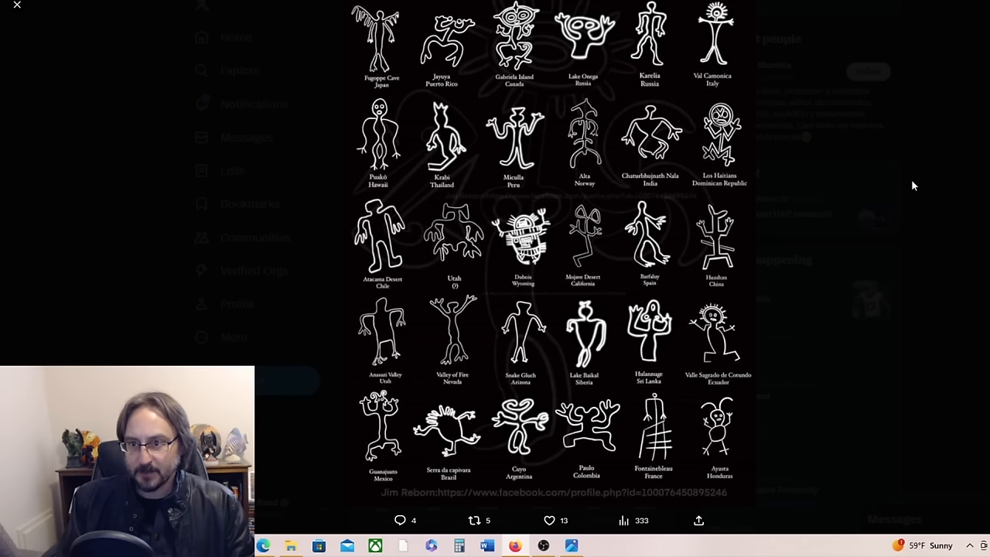